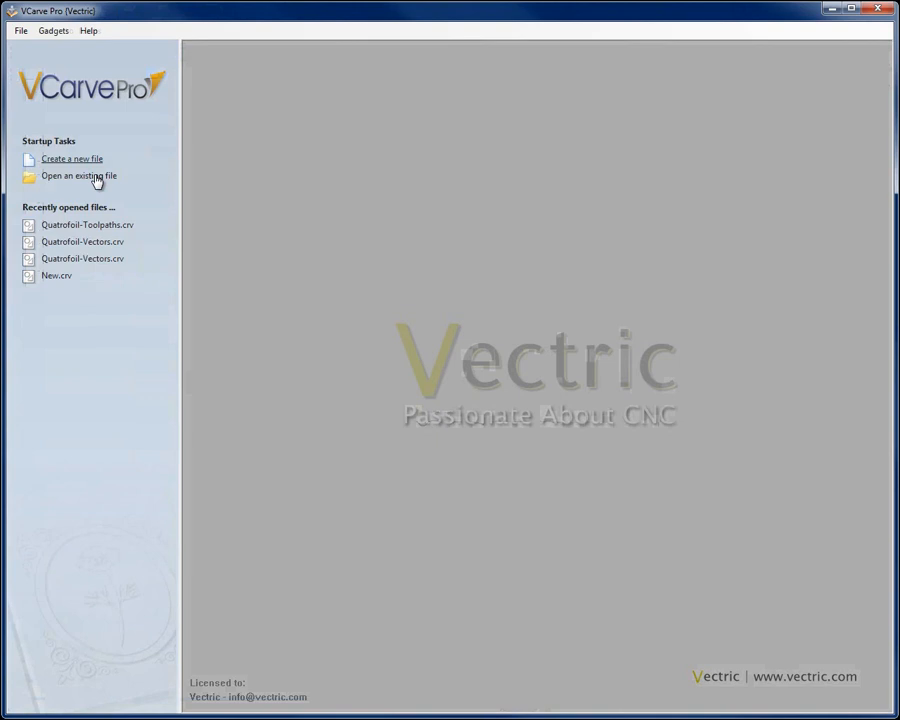
- Create a new 30 by 42 inch job, 1 inch thick, with the XY origin at the centre
click(72, 158)
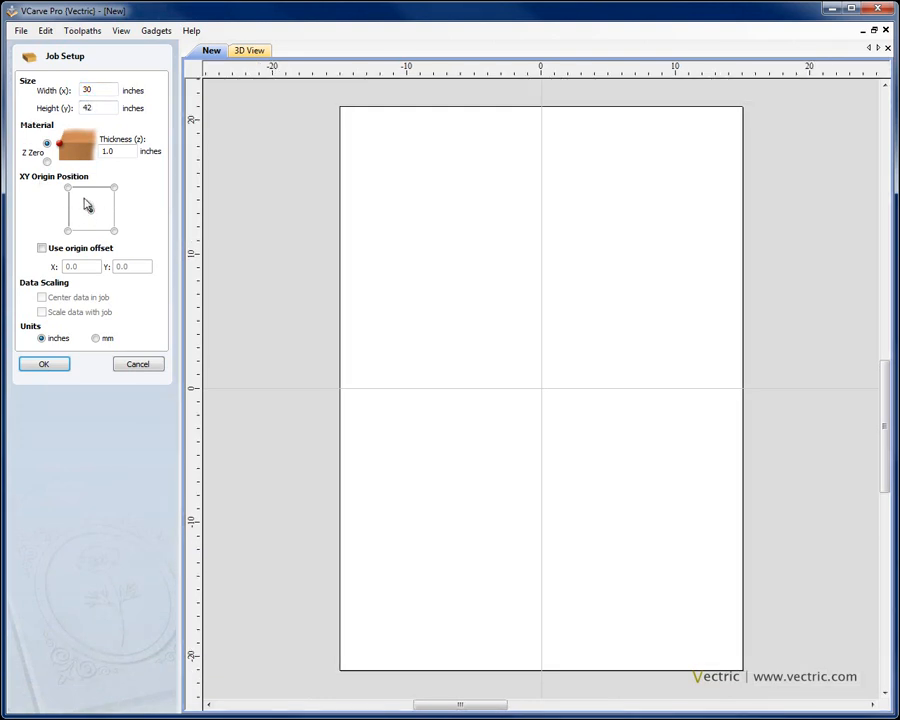
click(92, 210)
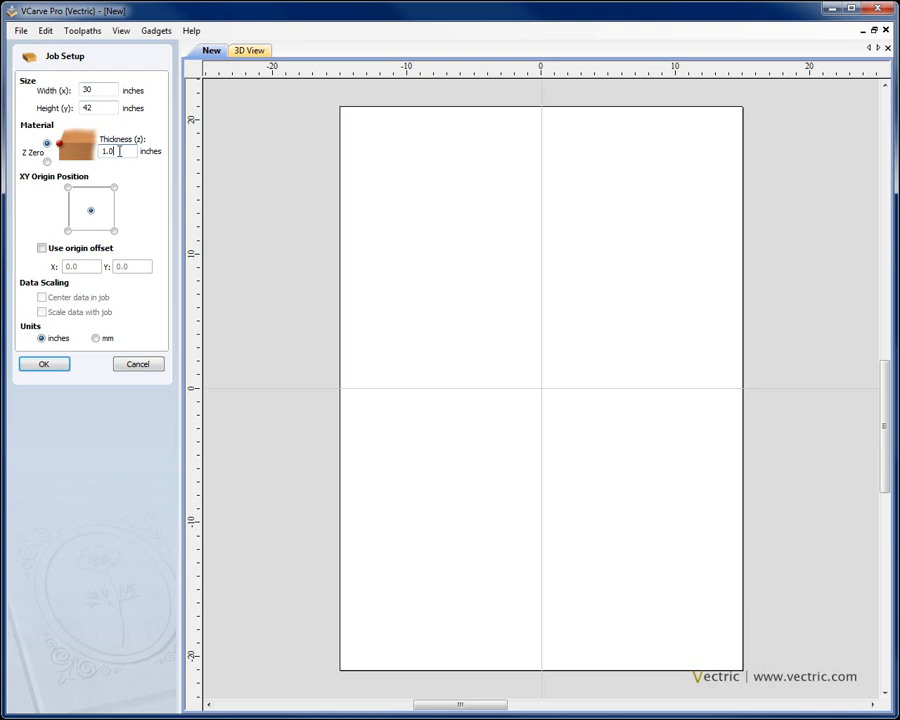
click(44, 364)
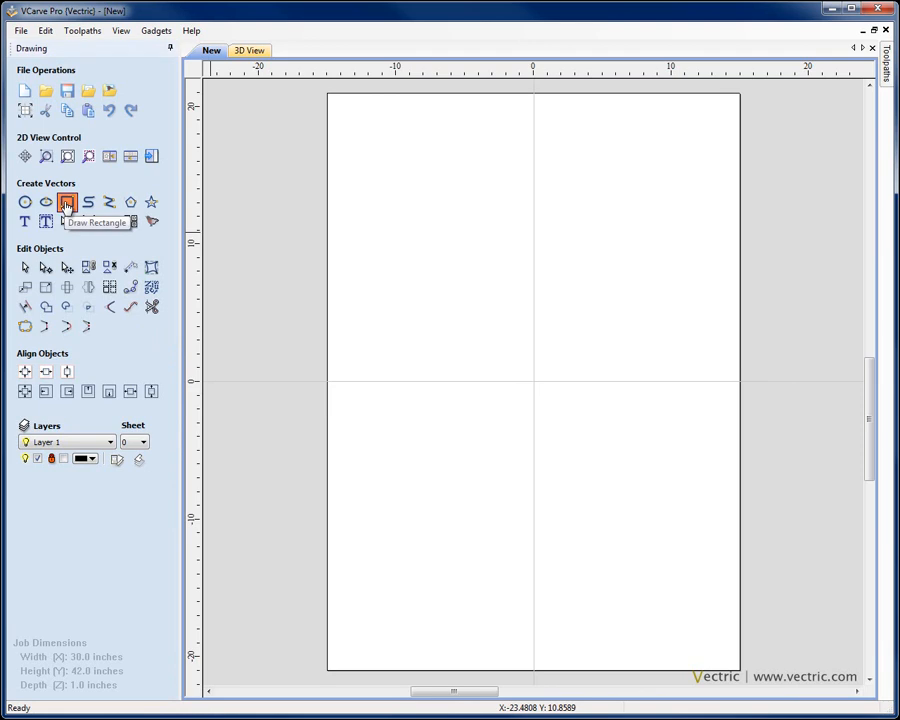
- Draw a 19 by 31 inch rectangle with radiused internal corners, anchored 3 inches above centre
click(66, 202)
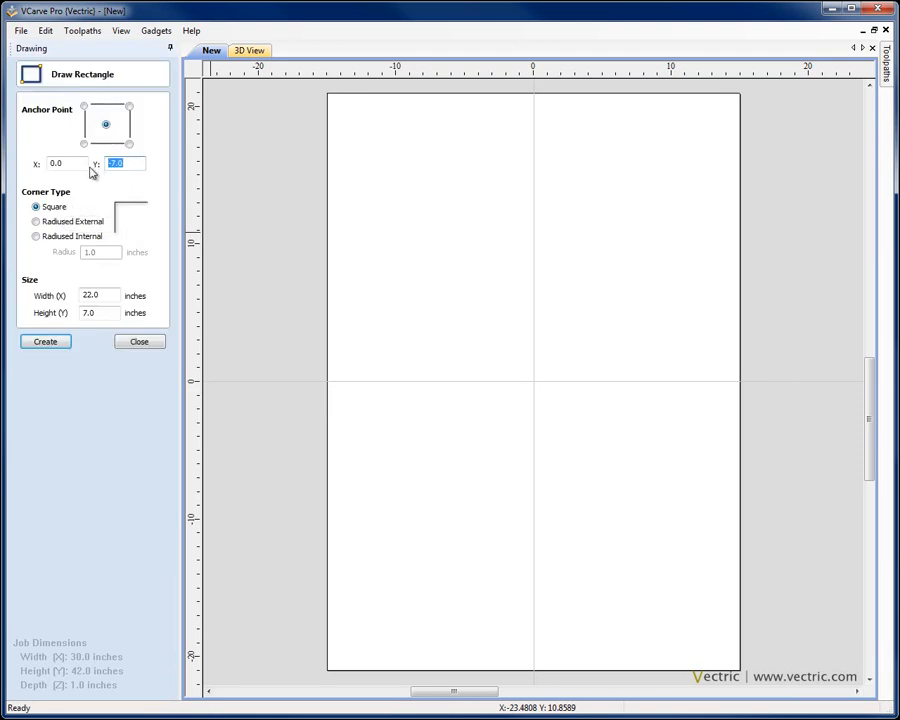
text(3)
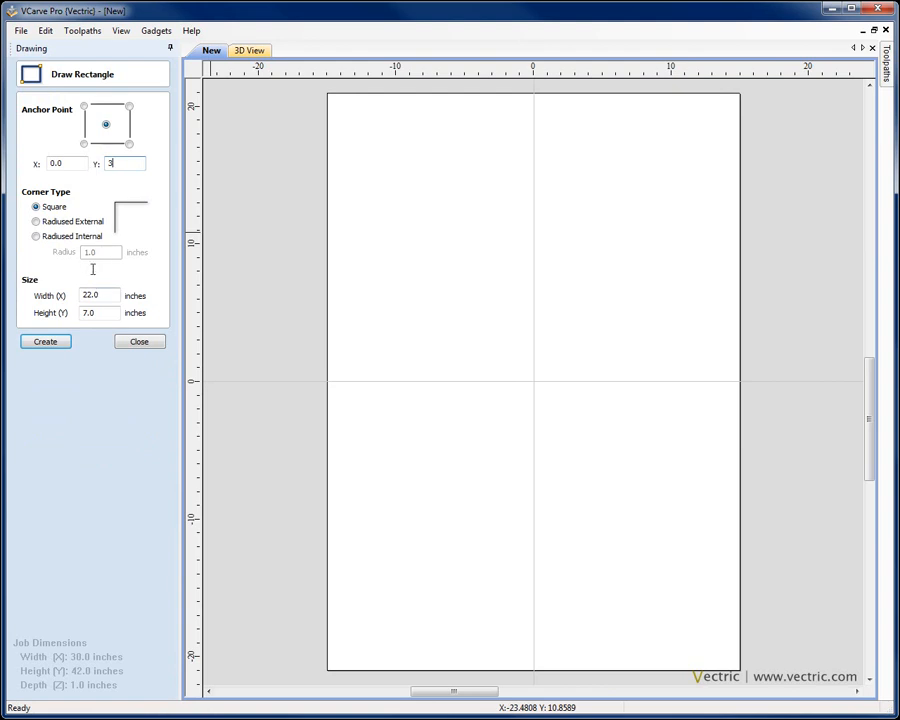
click(36, 236)
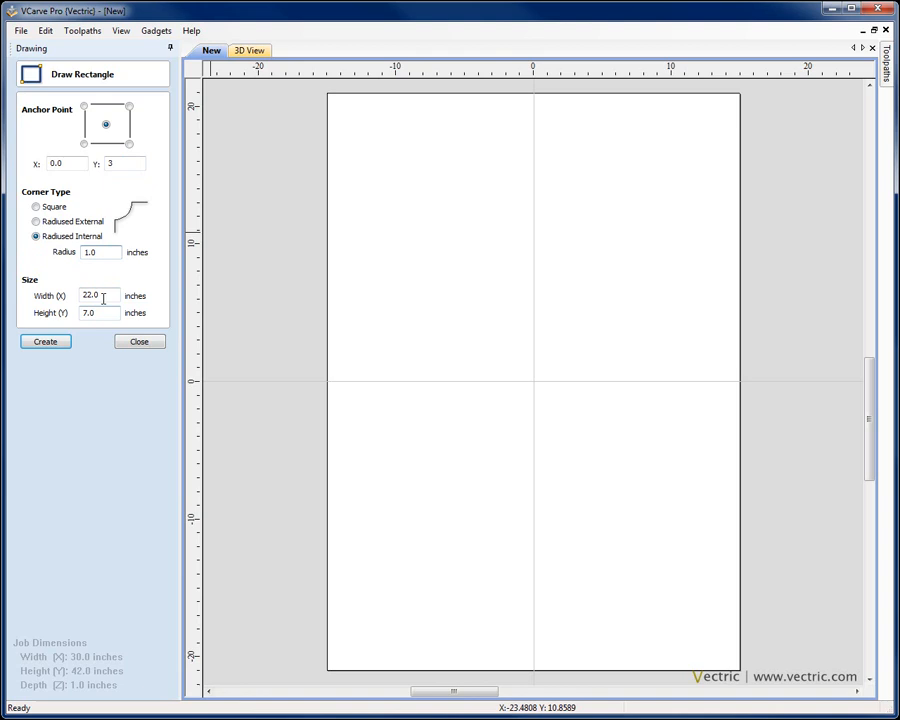
text(19)
text(31)
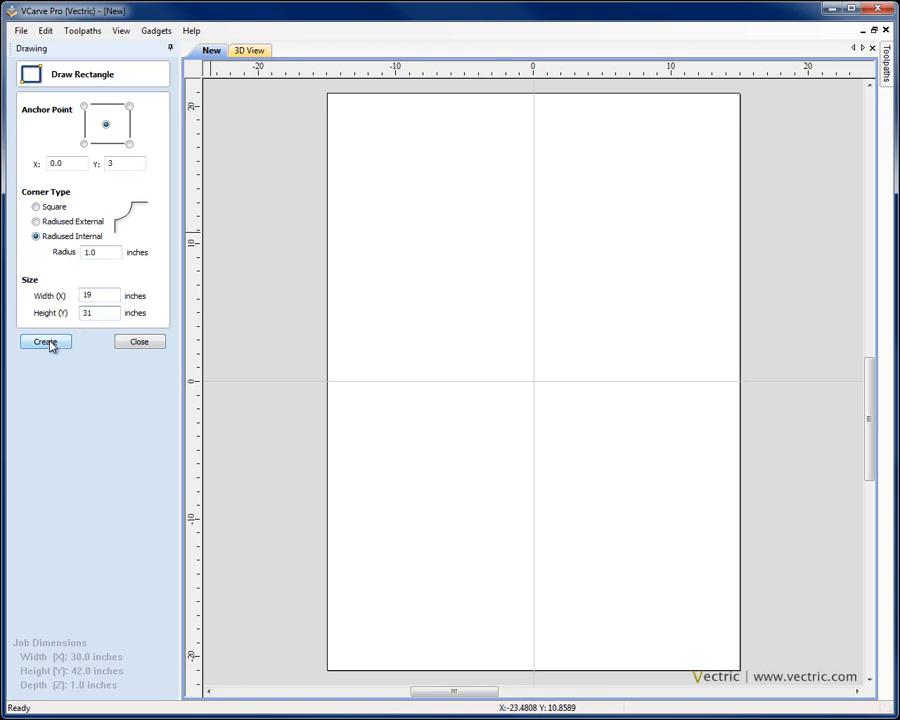
click(44, 340)
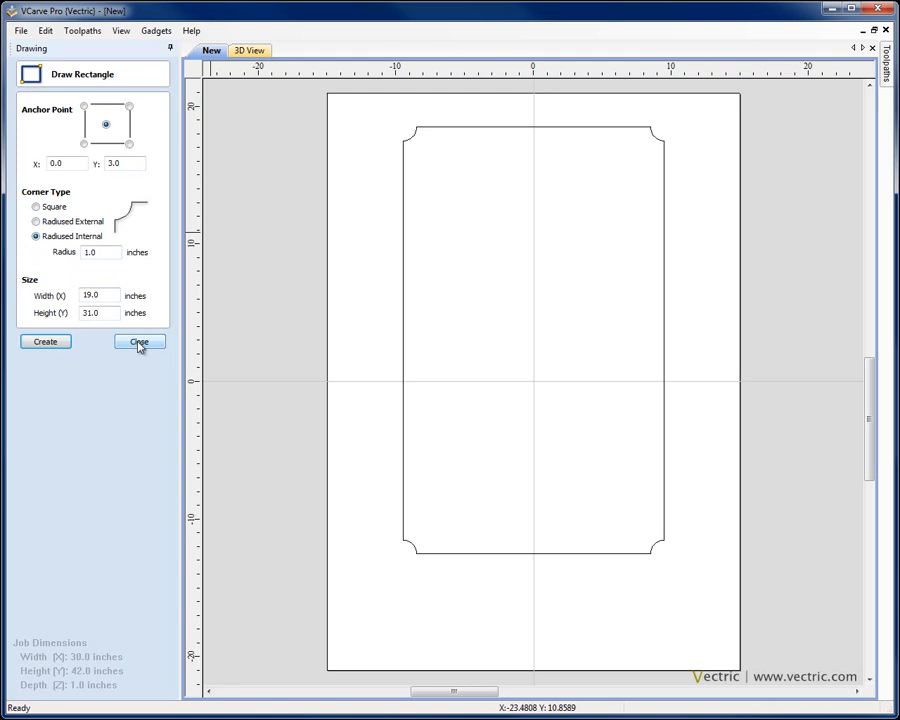
click(140, 342)
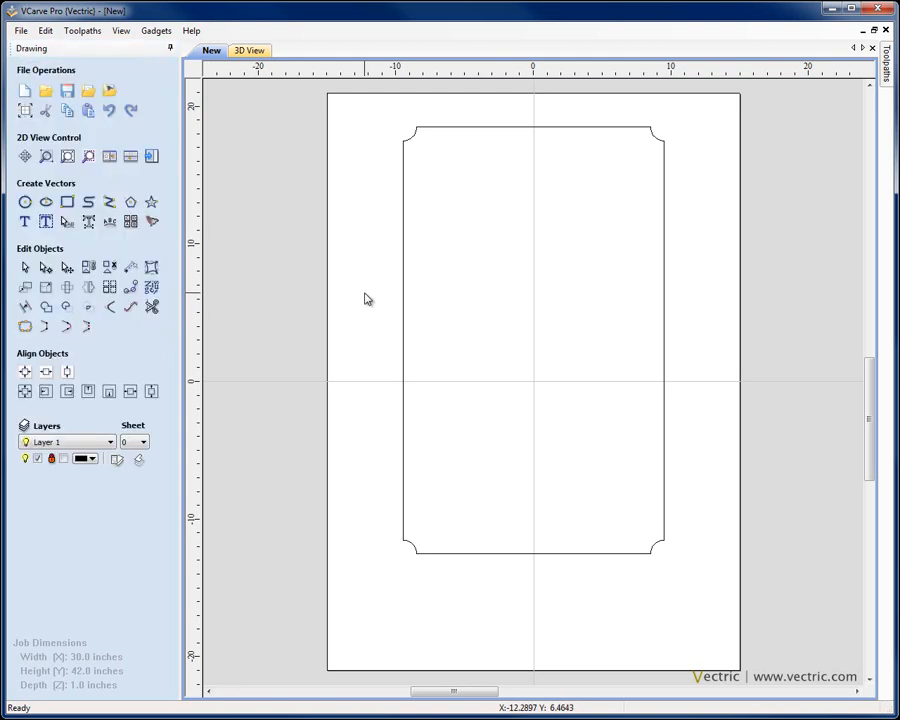
- Draw a 13 inch diameter circle and drag it down onto the rectangle's bottom edge
click(24, 200)
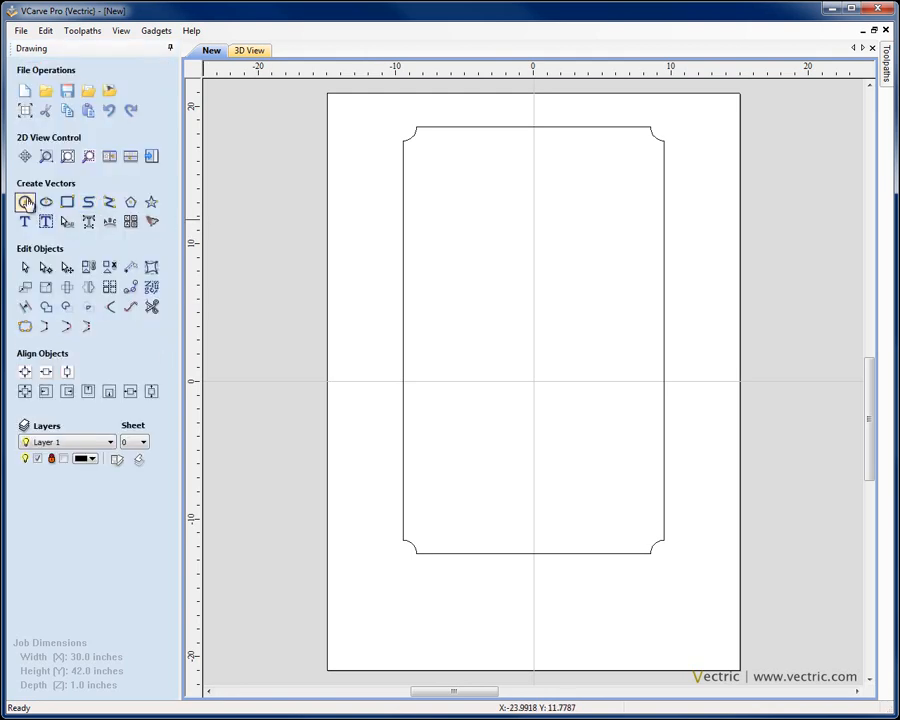
click(24, 202)
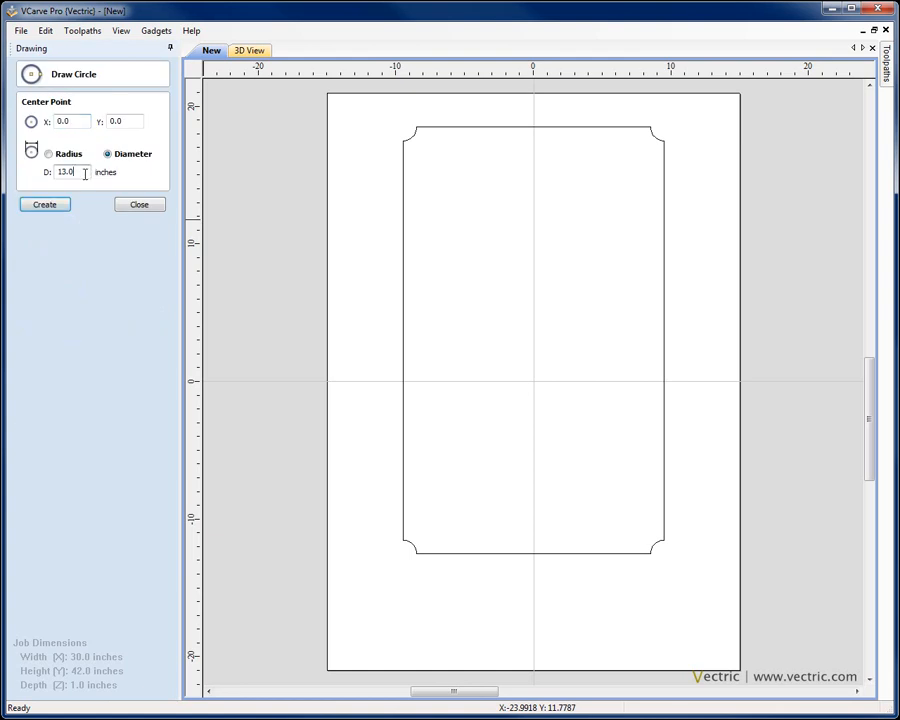
triple_click(66, 172)
text(13)
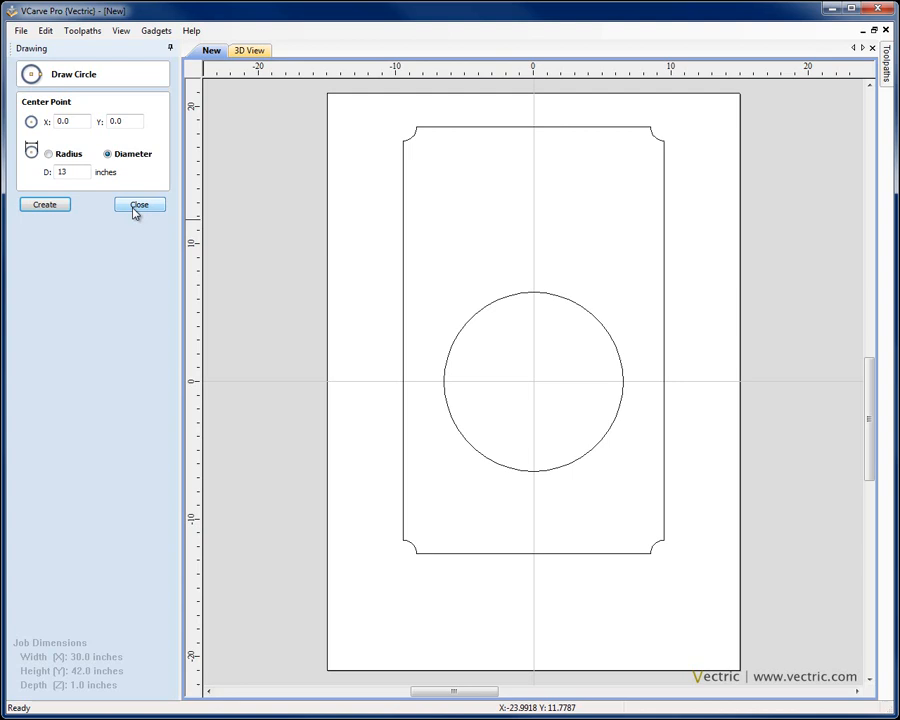
click(140, 204)
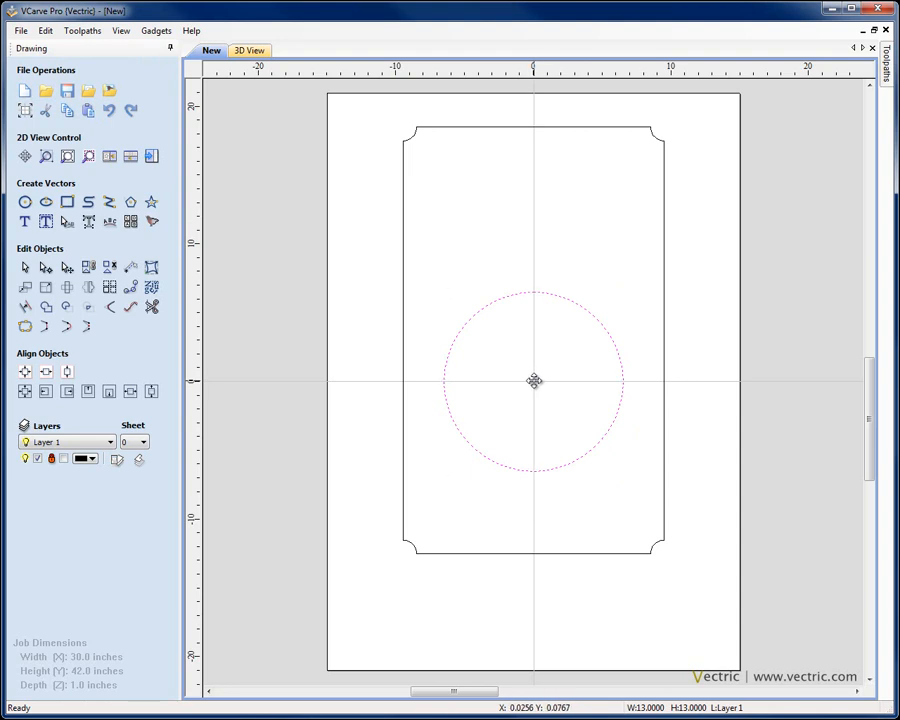
drag(534, 380, 534, 476)
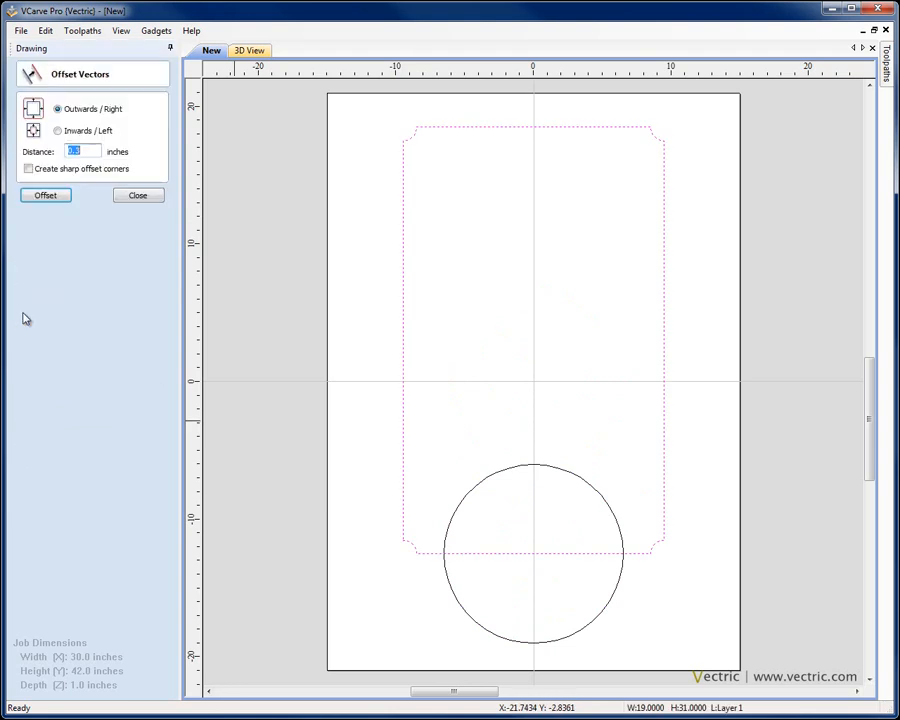
- Offset the rectangle and the circle 1 inch inwards to give each a double outline
click(58, 130)
text(1)
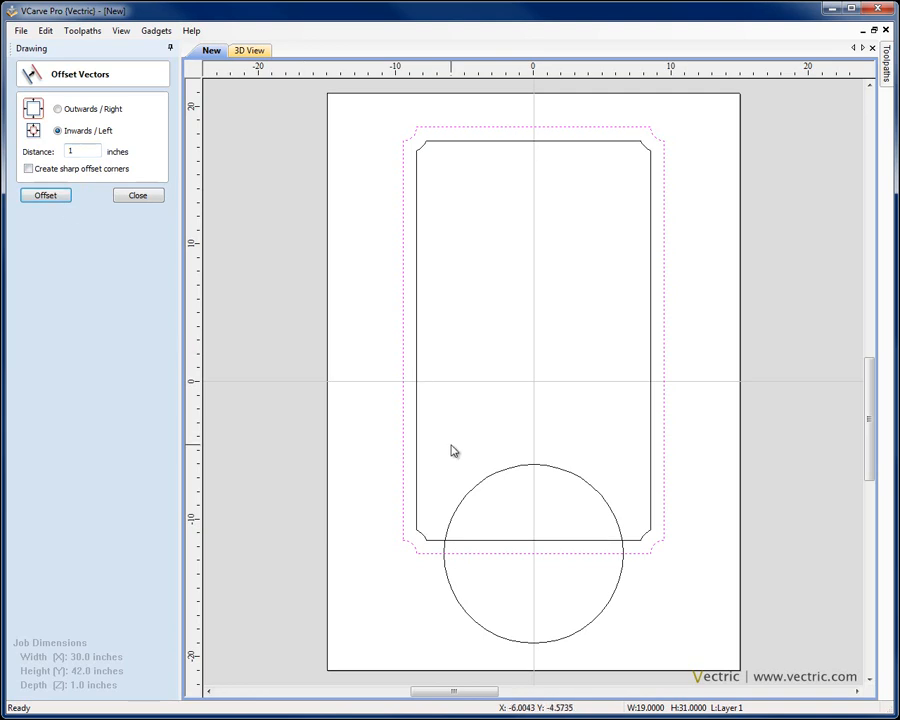
click(44, 196)
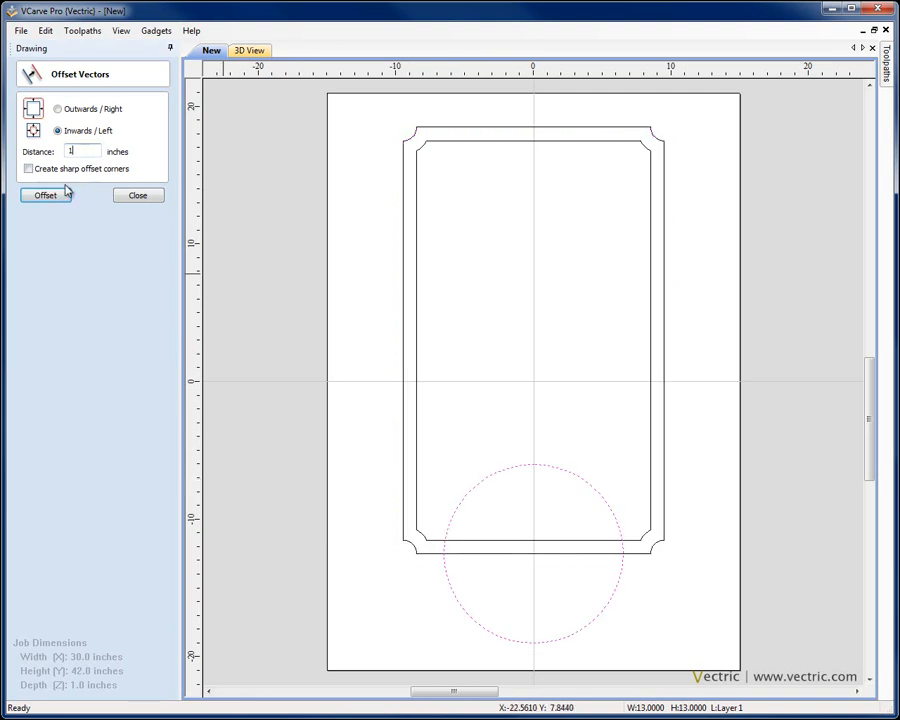
click(136, 196)
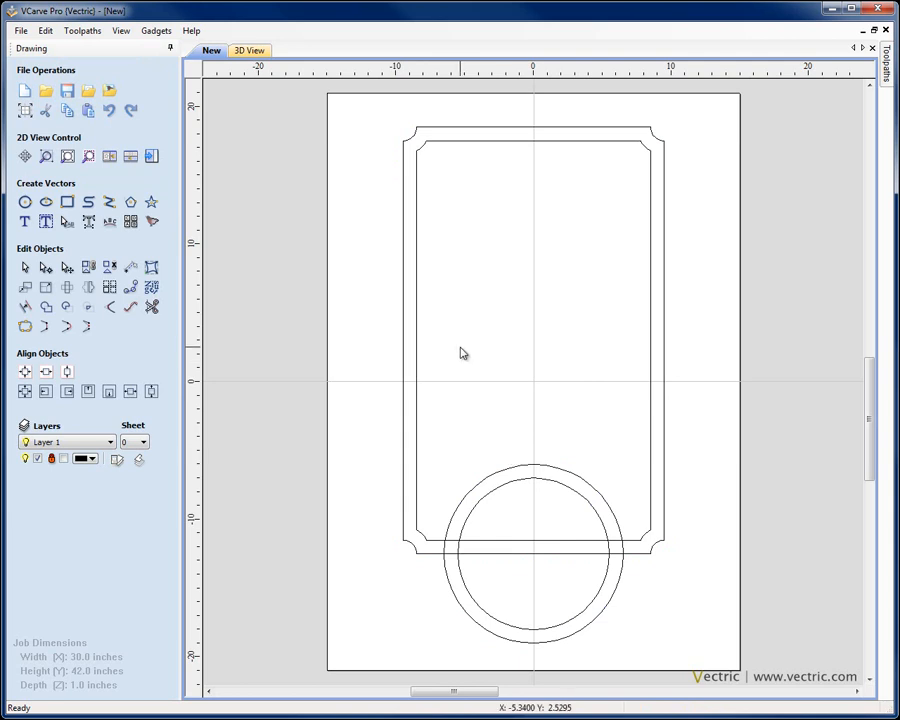
mouse_move(472, 352)
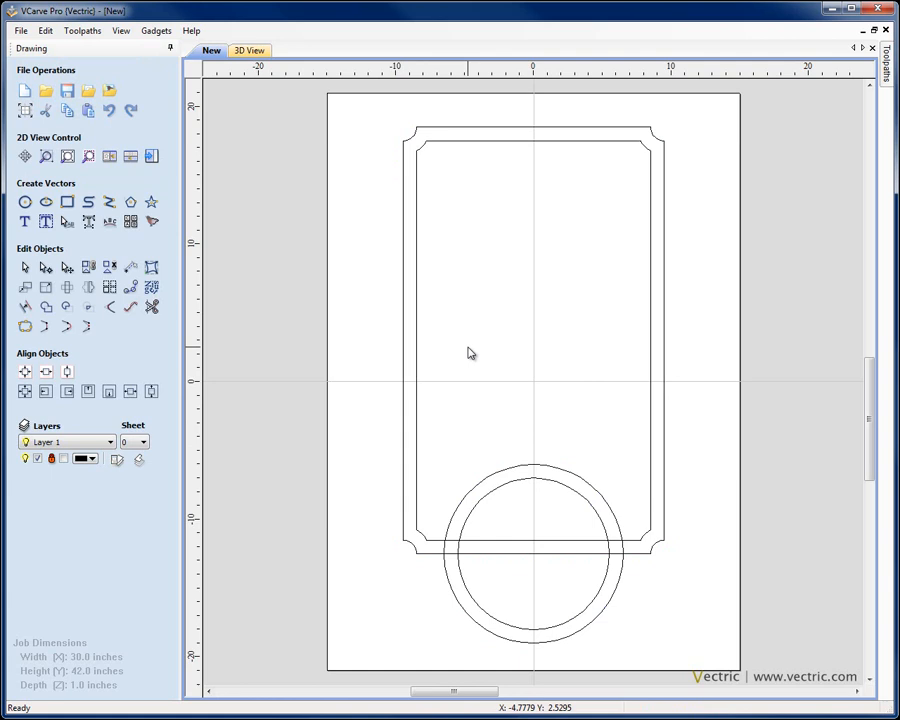
mouse_move(280, 276)
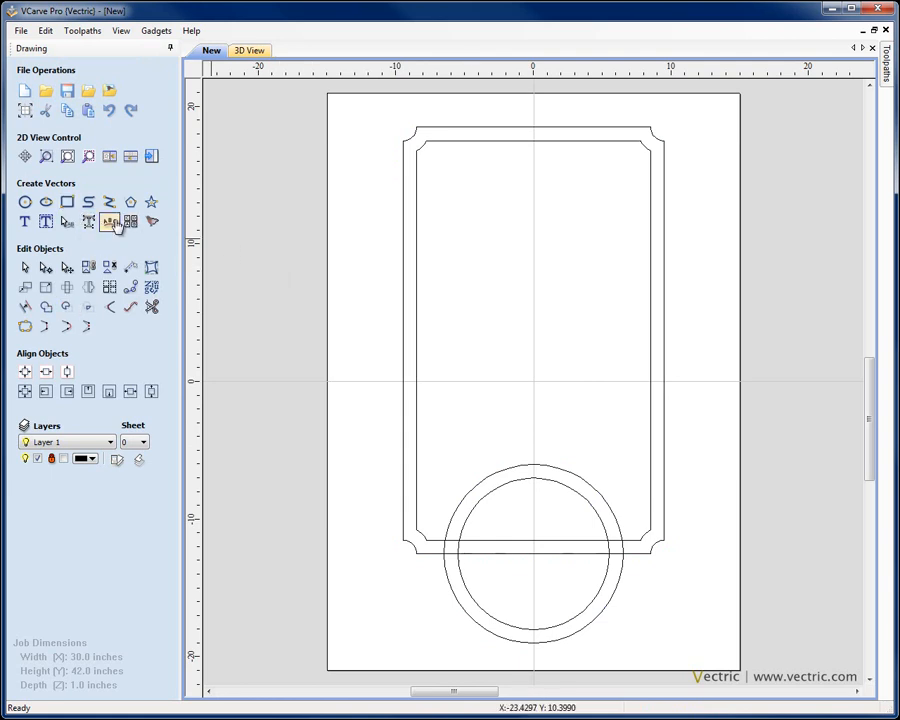
mouse_move(24, 220)
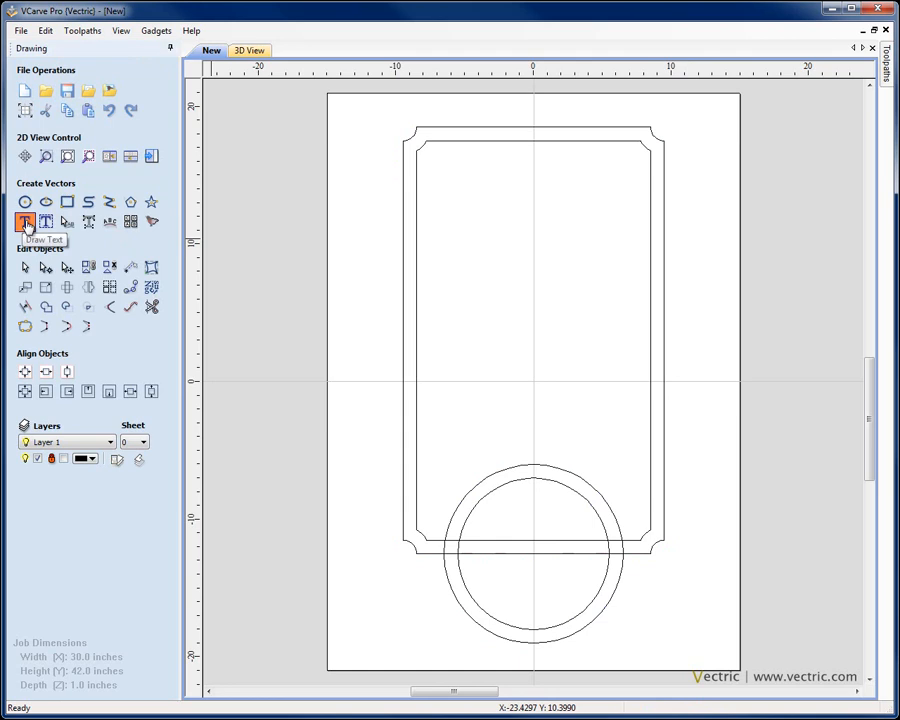
- Add the text MERRILL'S in LHF Orchard Reg and drag it to the middle of the rectangle
click(24, 222)
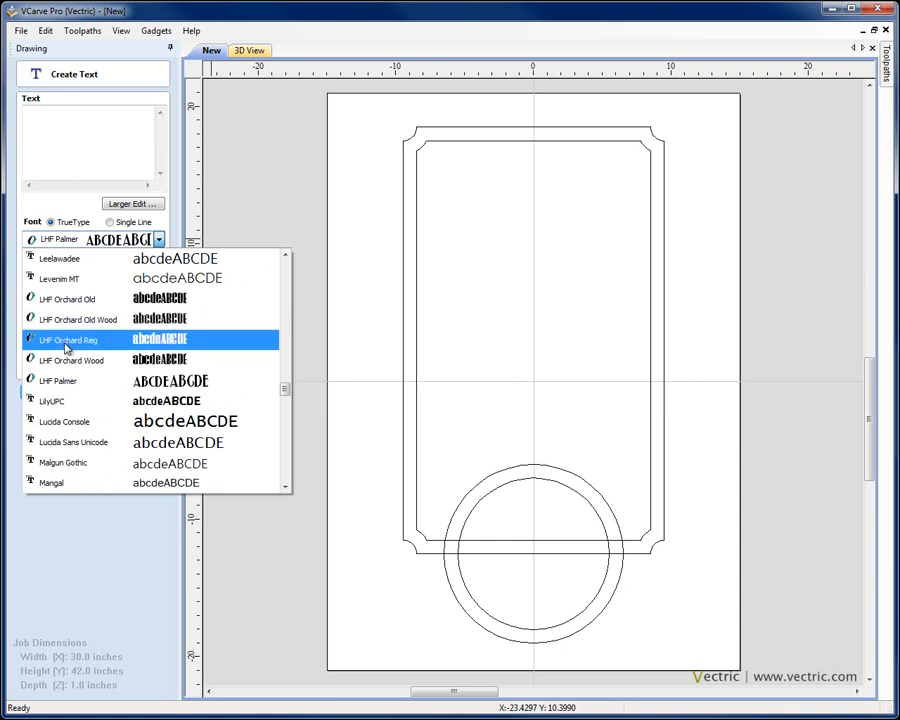
click(70, 340)
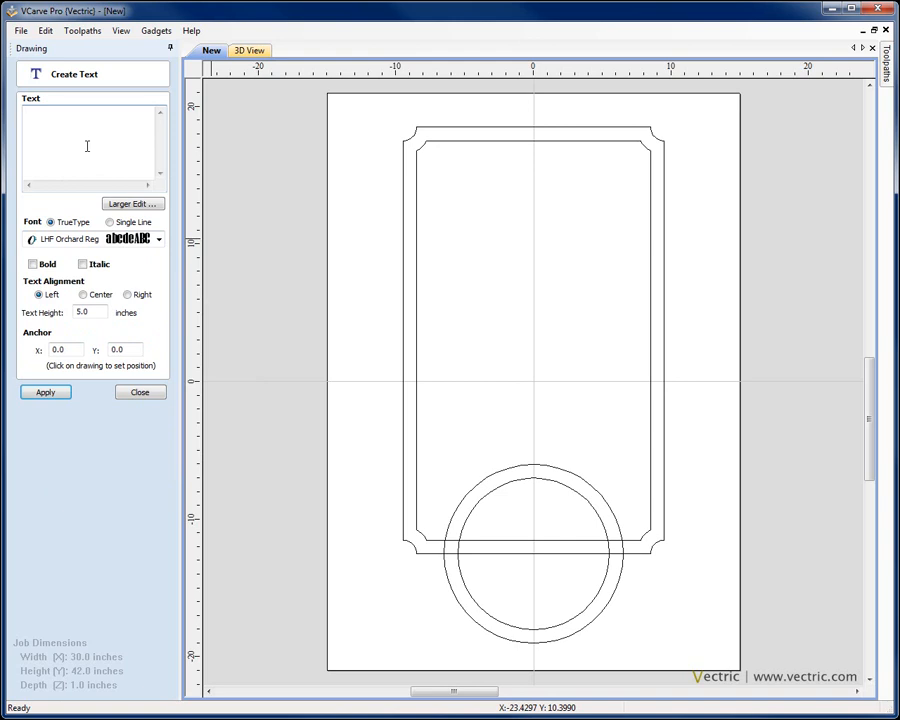
text(MERRI)
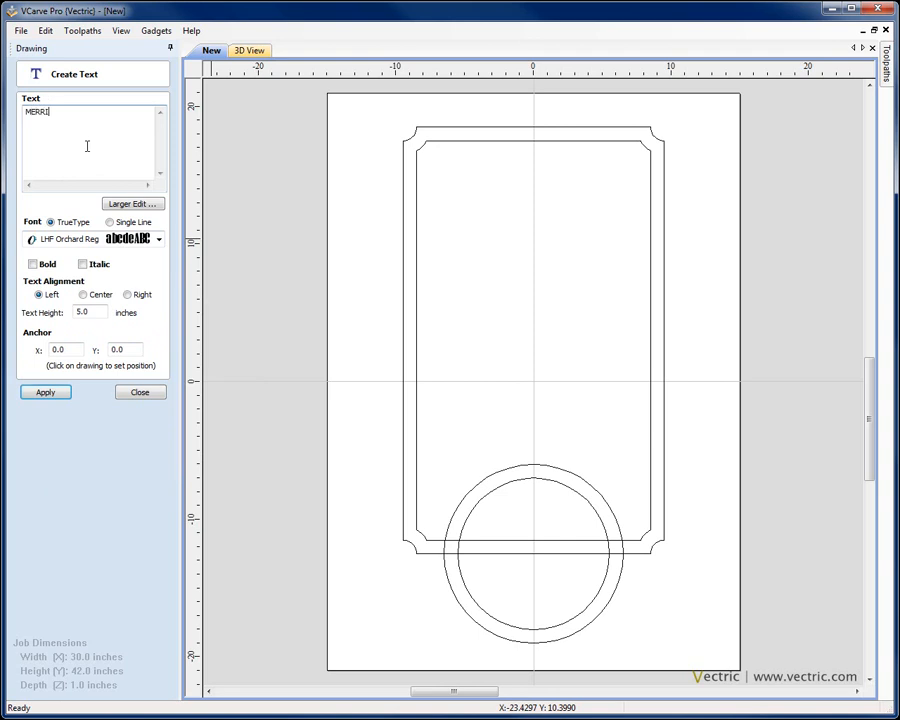
text(LL'S)
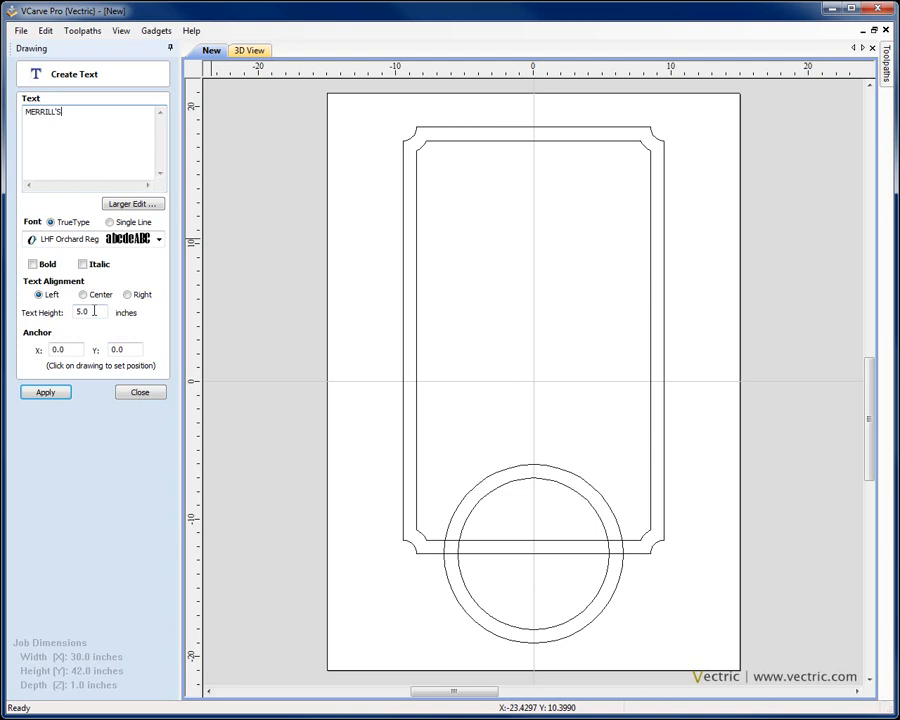
click(44, 390)
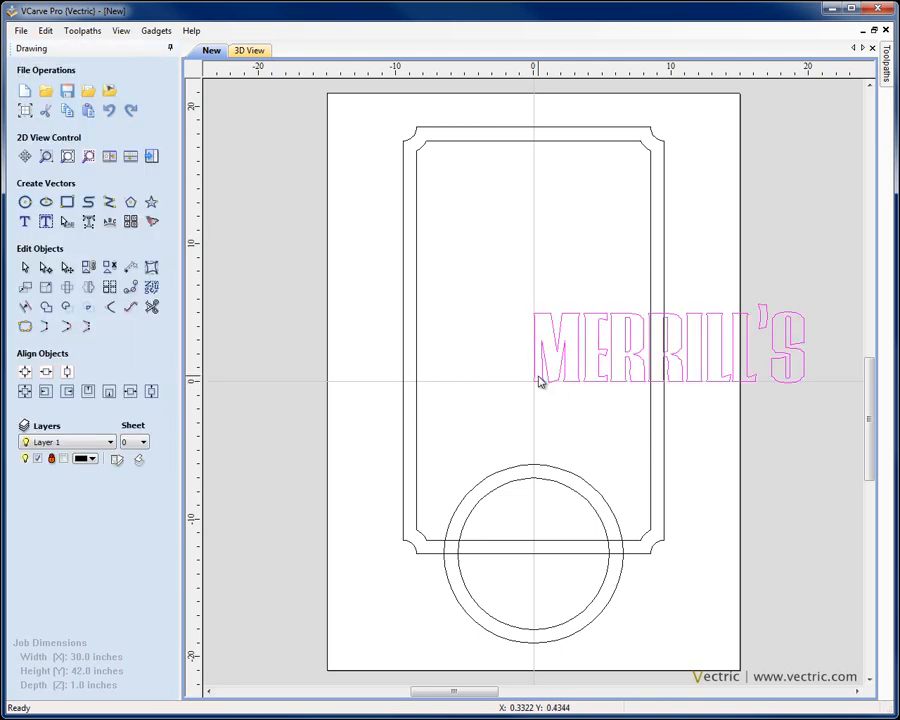
drag(664, 350, 530, 388)
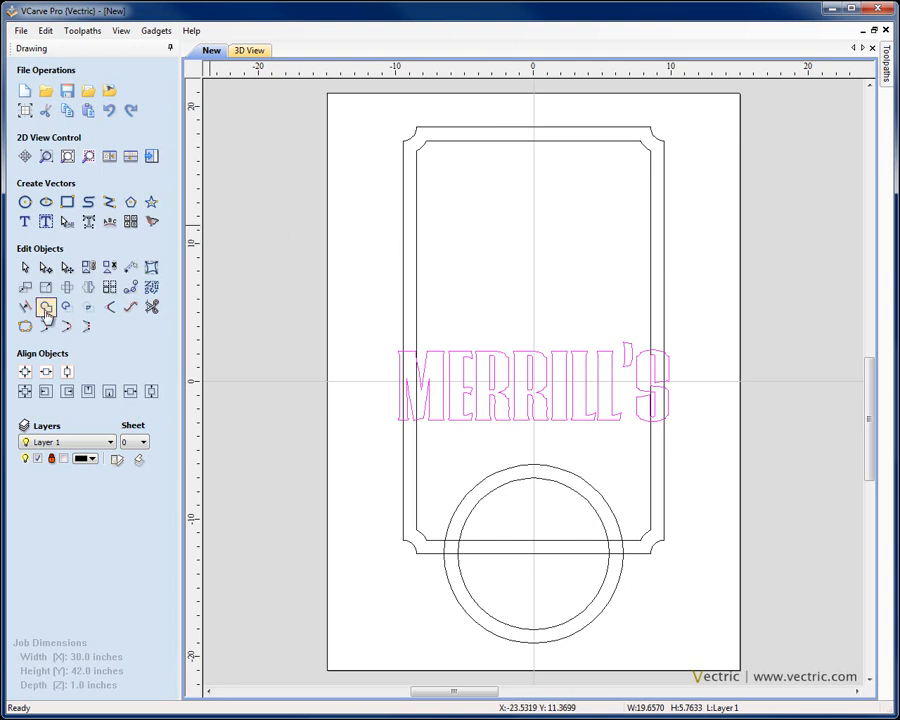
mouse_move(46, 288)
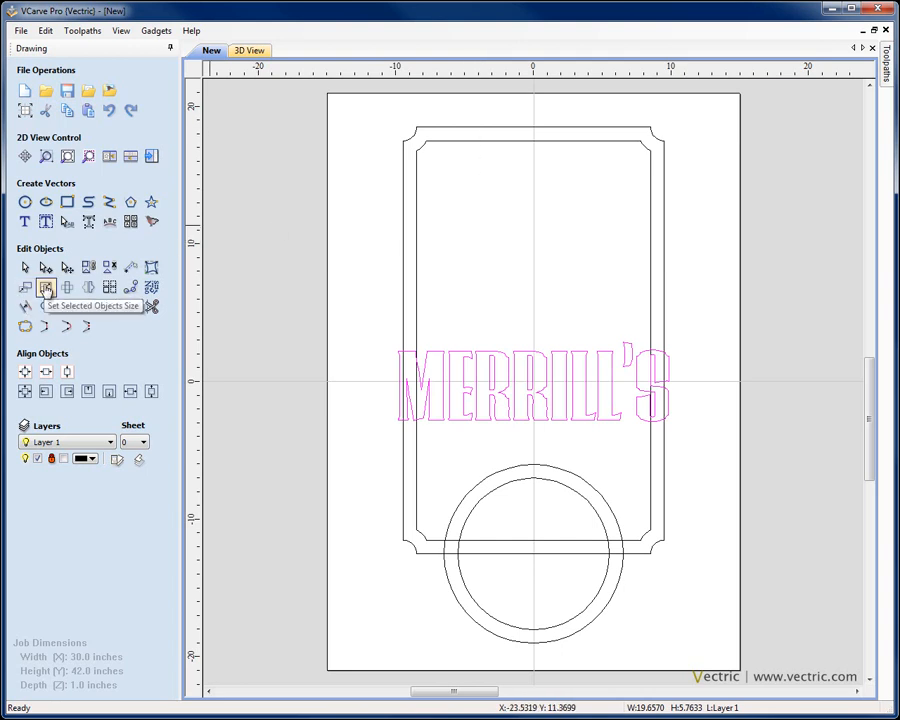
- Resize MERRILL'S to 22 inches wide with Link XY and place it across the top of the sign
click(46, 288)
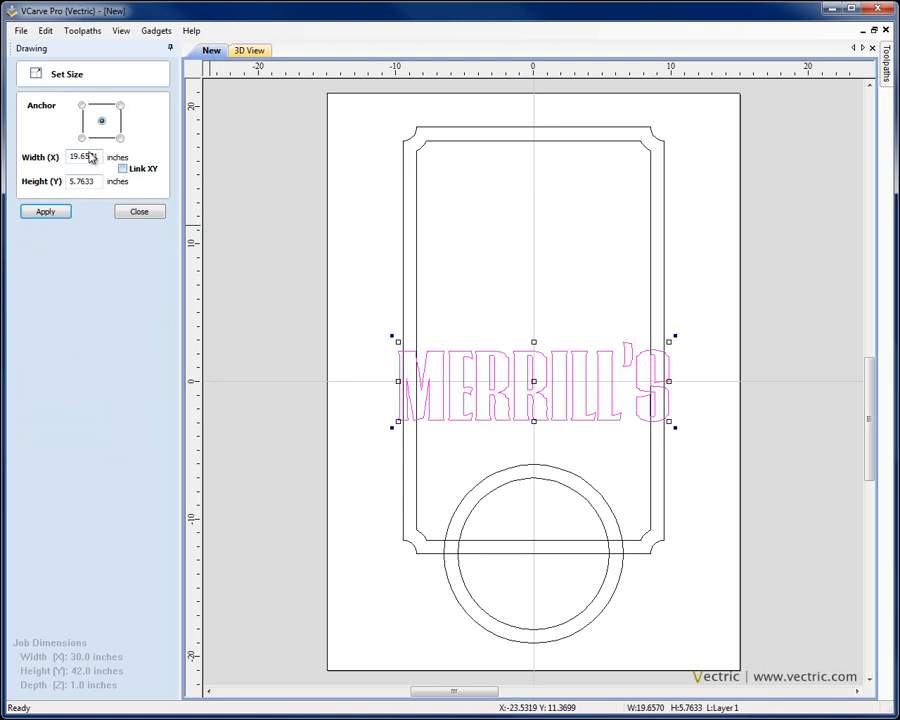
text(22)
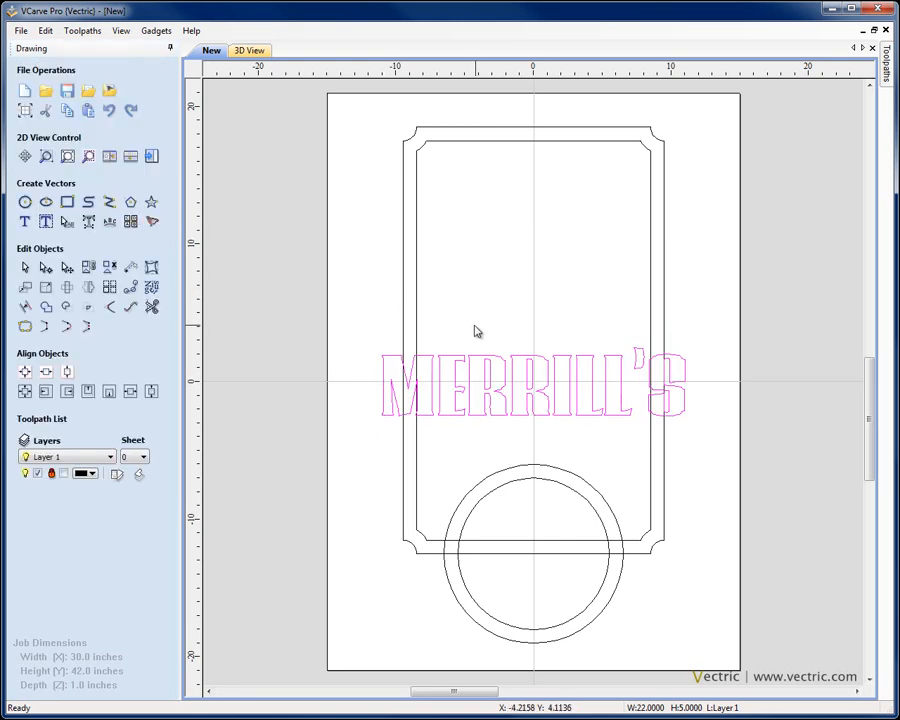
mouse_move(500, 132)
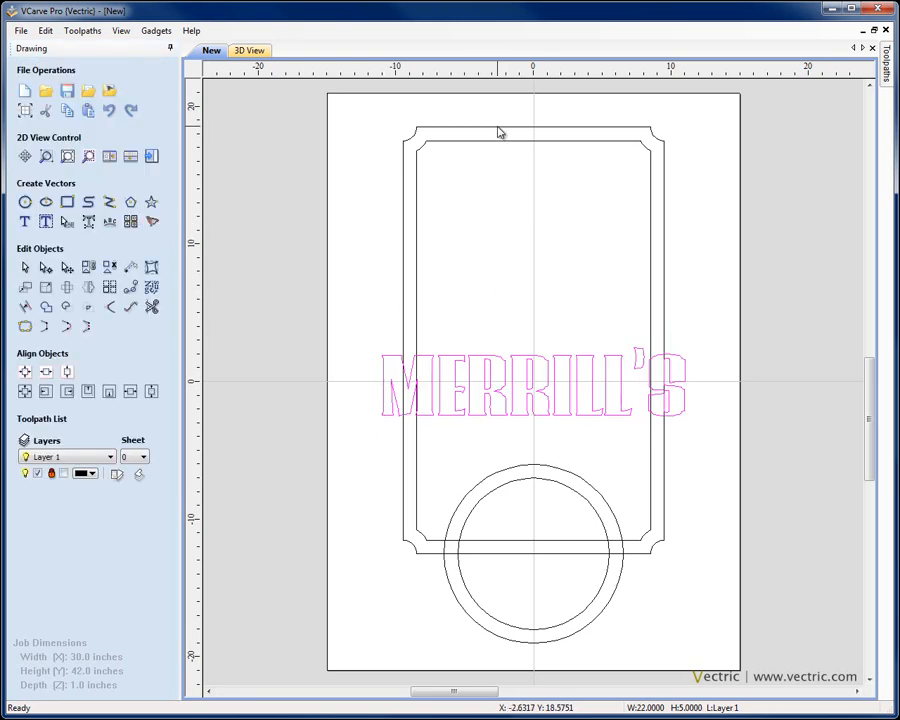
click(88, 390)
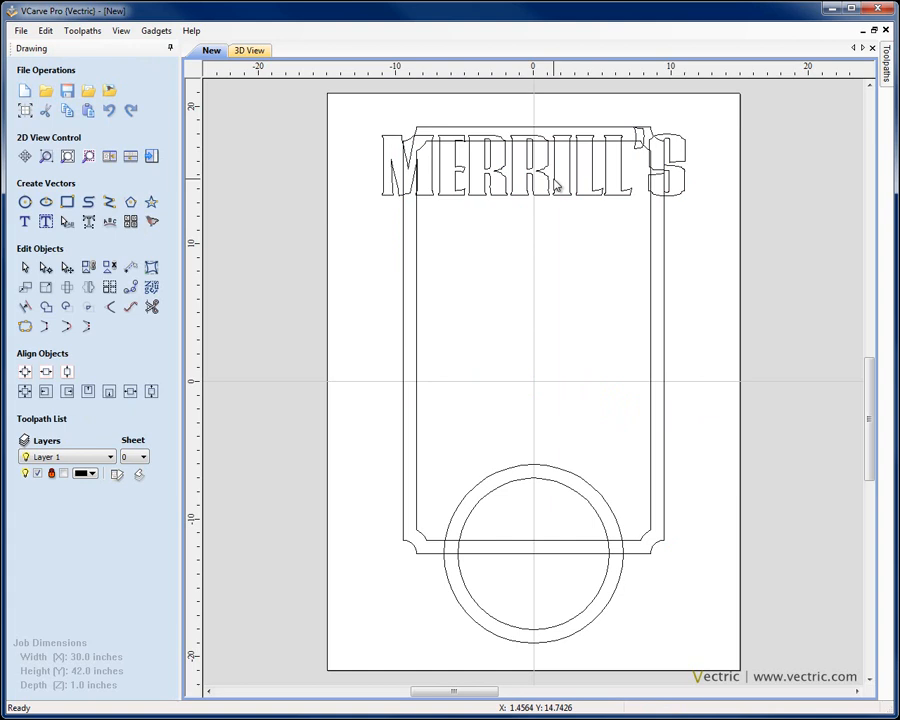
click(530, 164)
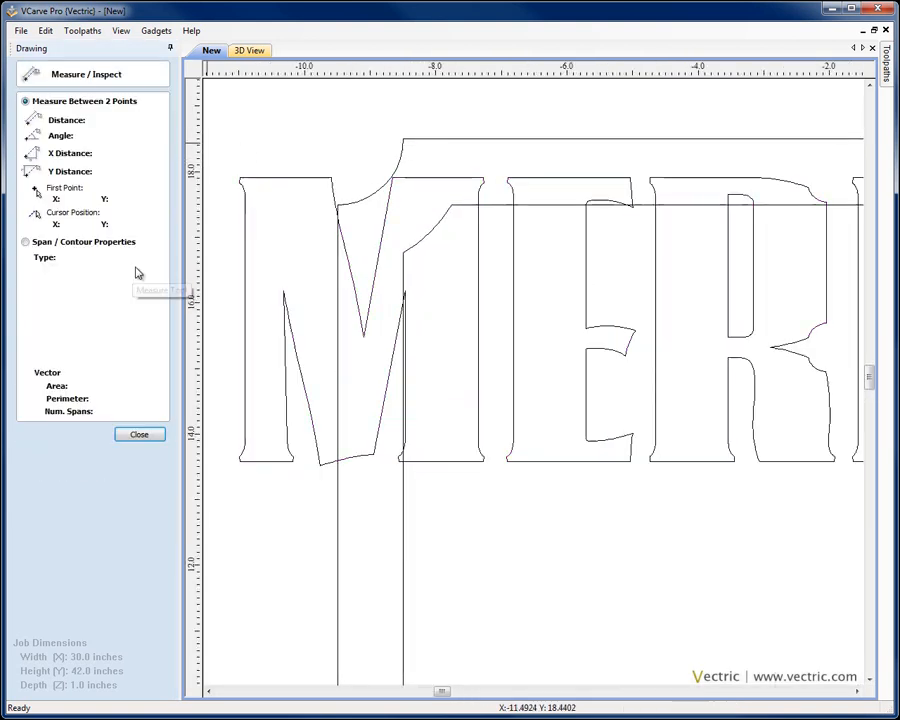
mouse_move(482, 178)
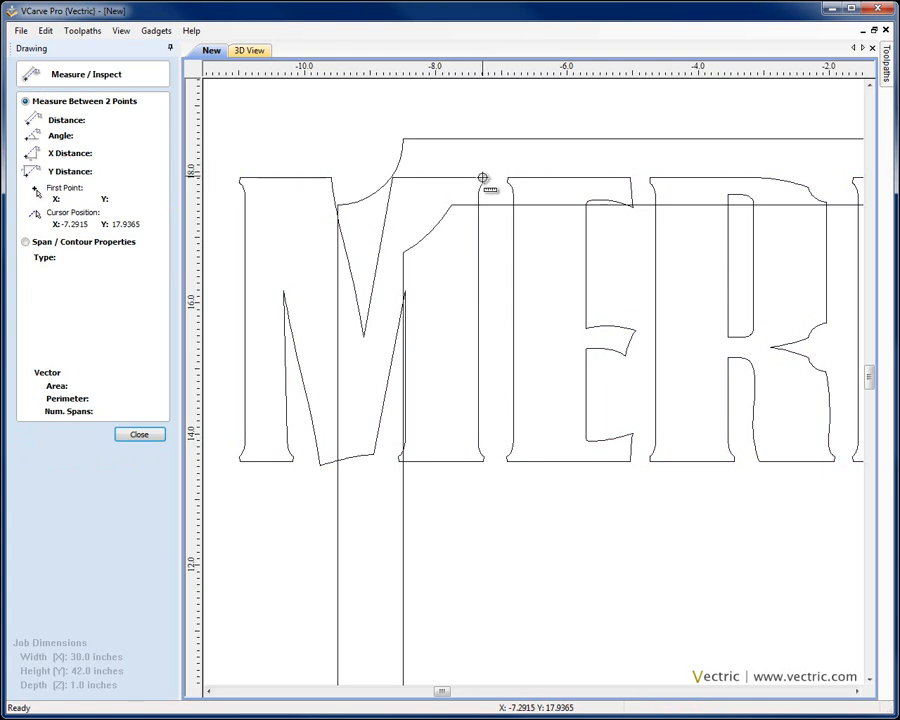
- Measure the gap, then move MERRILL'S by relative Y 0.58 to line up with the top border
click(402, 140)
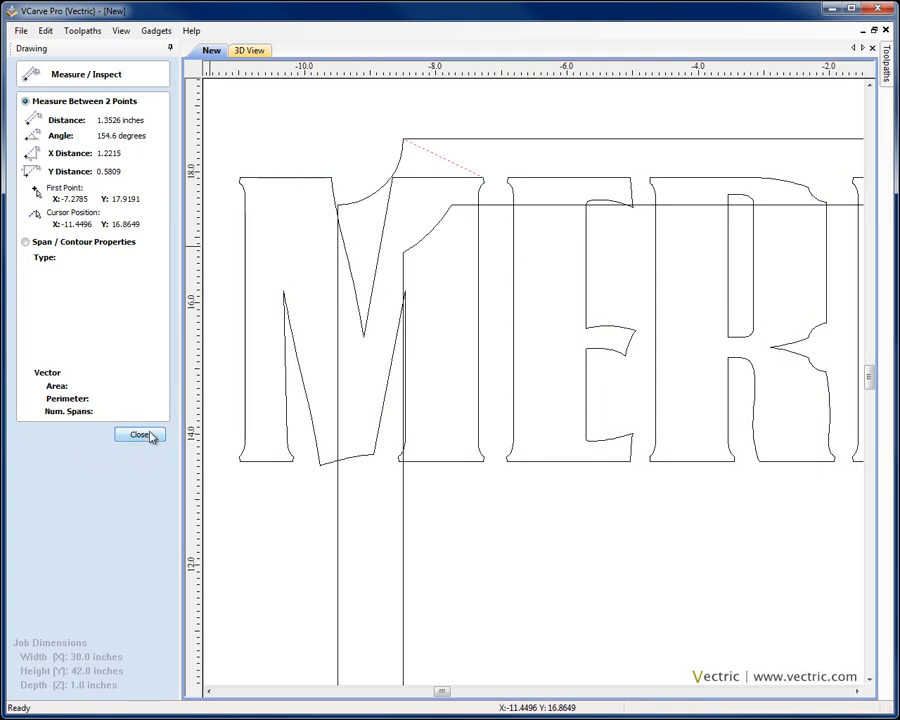
click(140, 434)
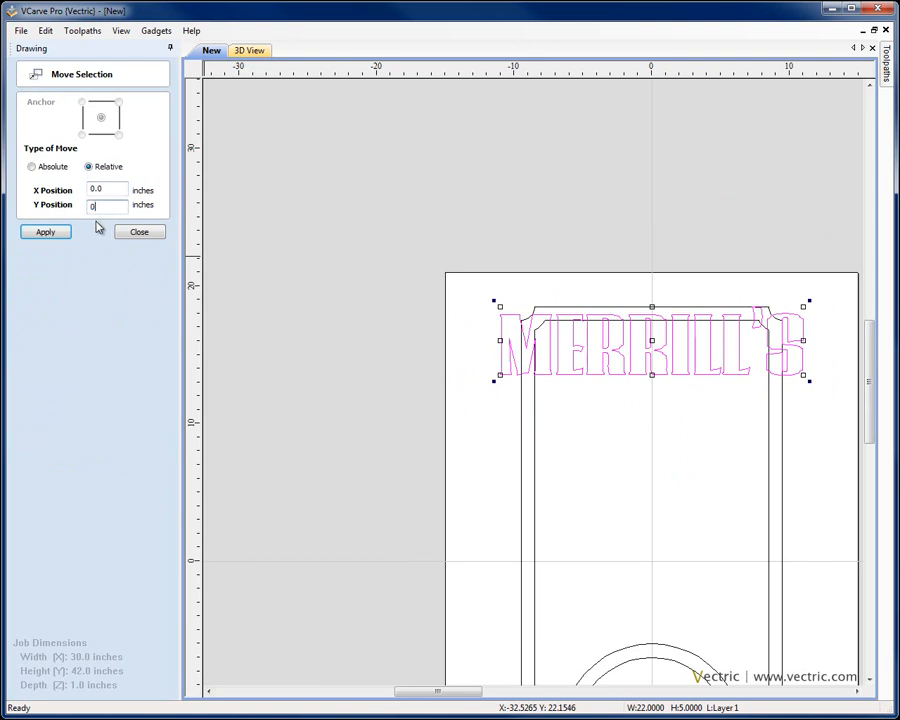
text(0.58)
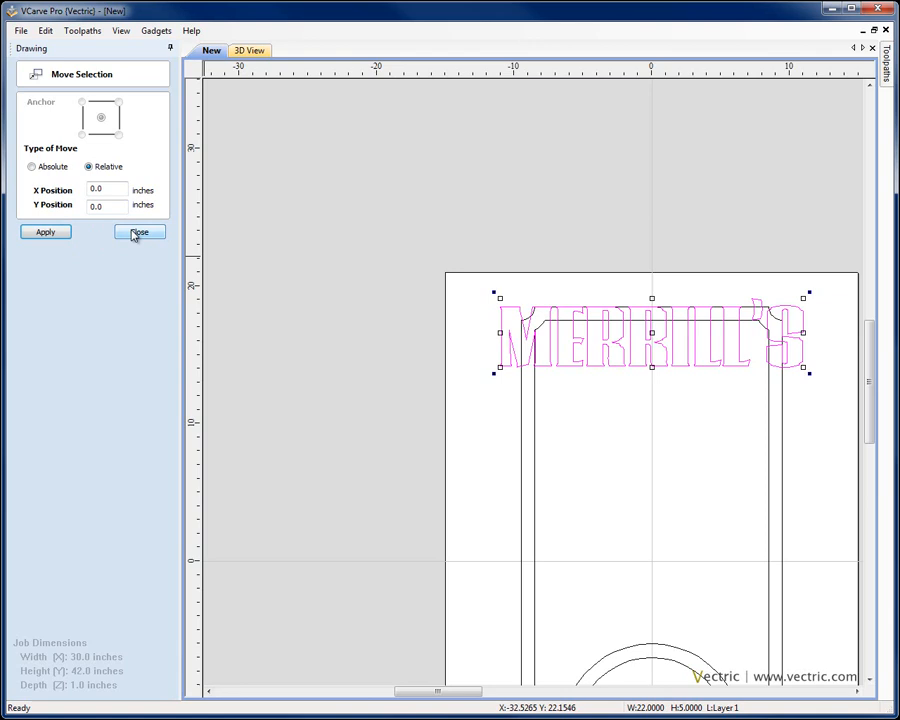
click(140, 232)
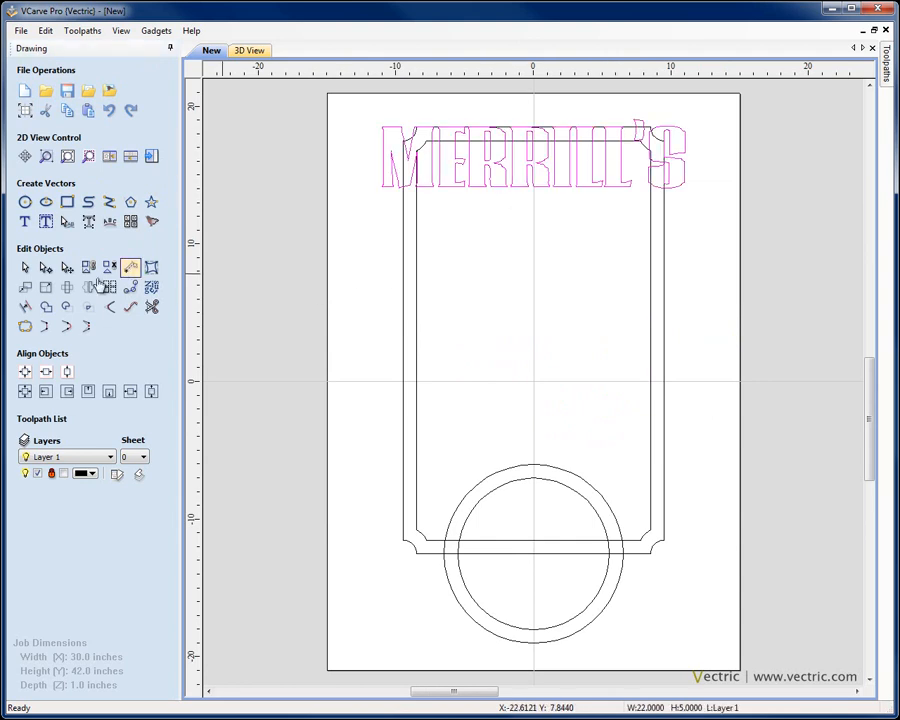
- Offset the MERRILL'S lettering 0.75 inch outwards with sharp offset corners
click(132, 268)
text(0.75)
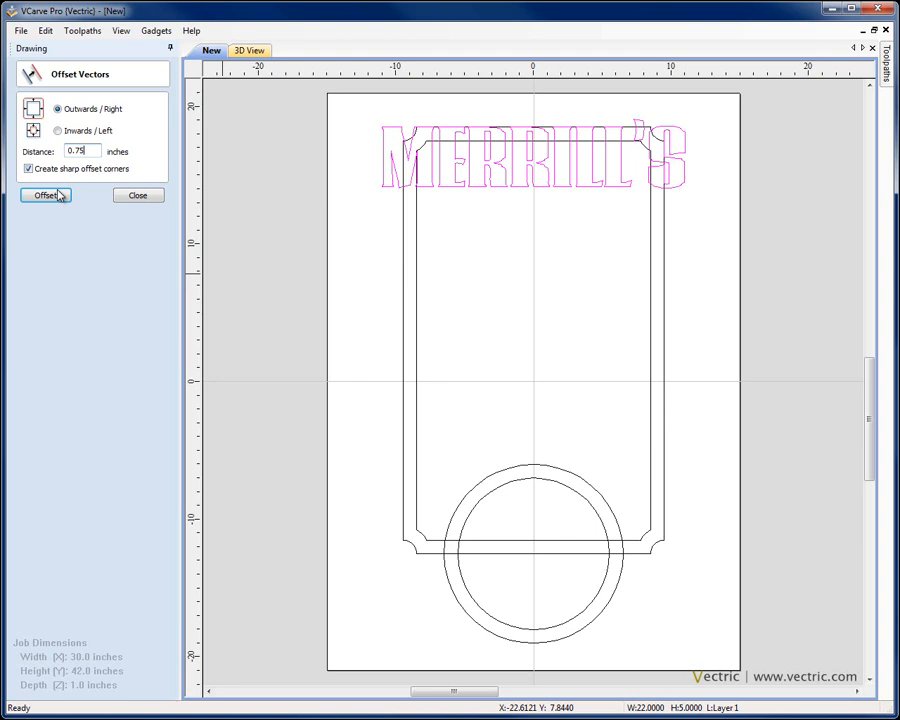
click(44, 196)
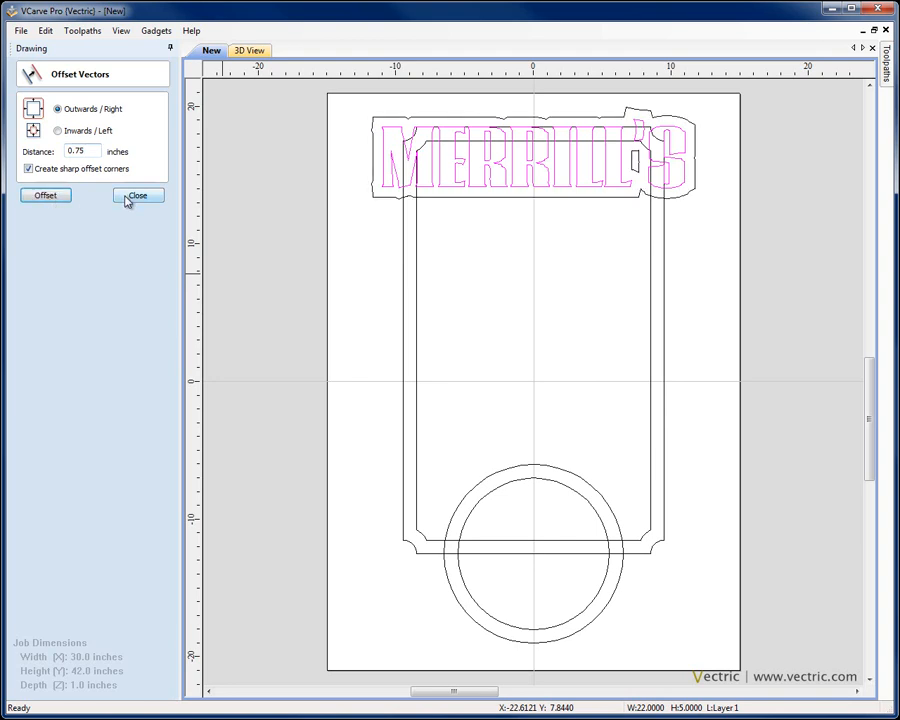
click(136, 196)
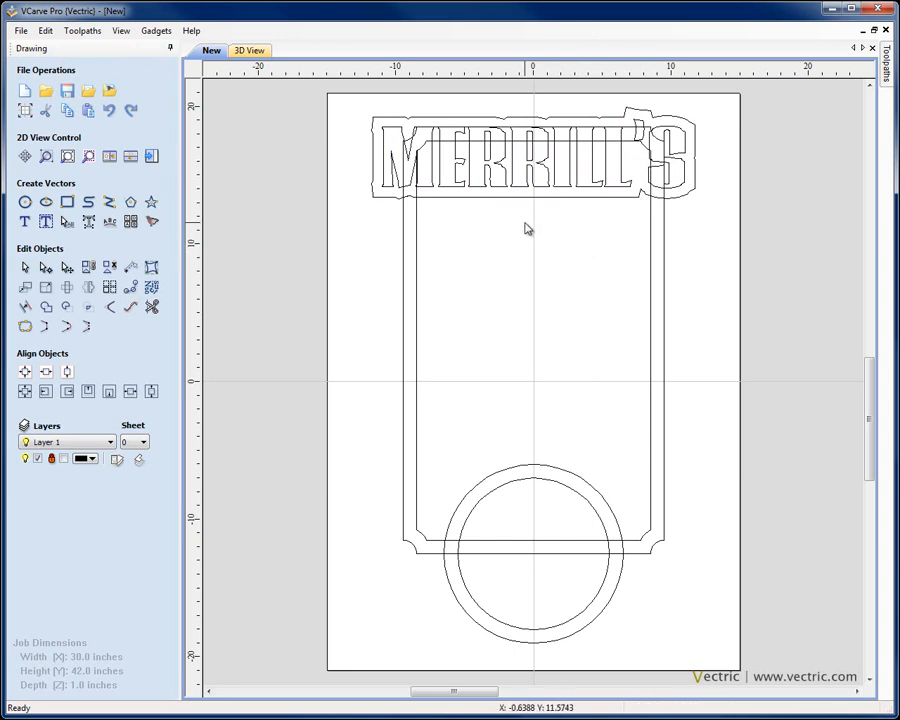
mouse_move(82, 244)
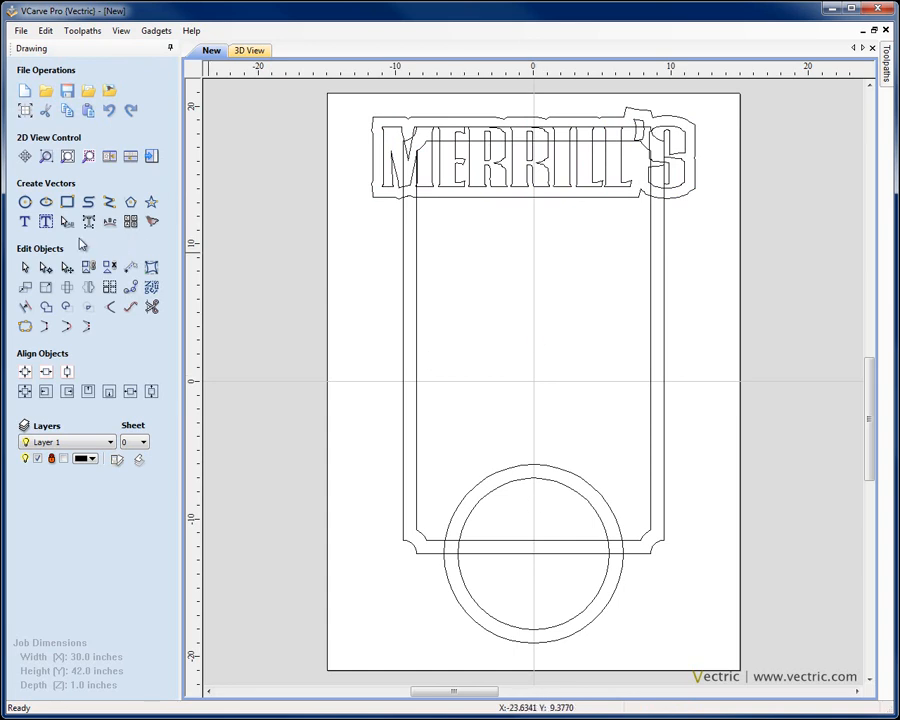
- Add the text BBQ and centre it inside the circle at the bottom of the sign
click(24, 220)
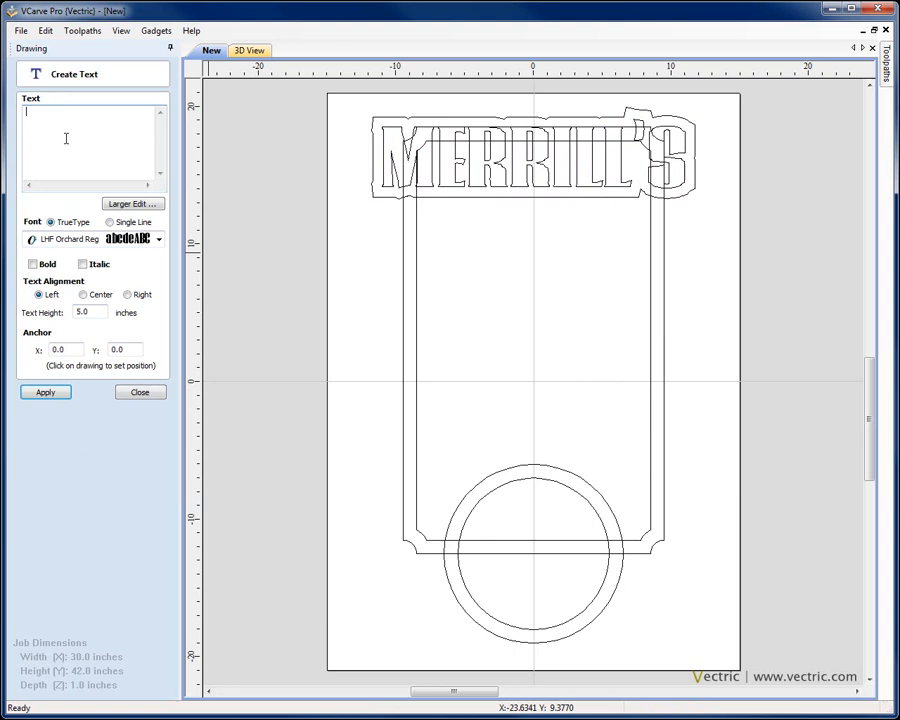
text(BBQ)
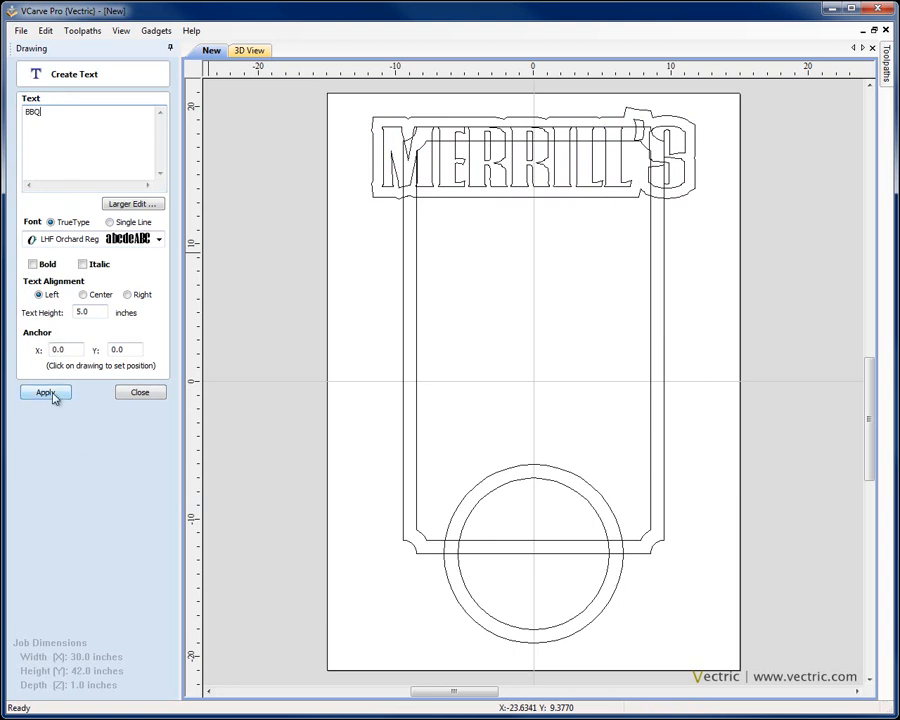
click(44, 392)
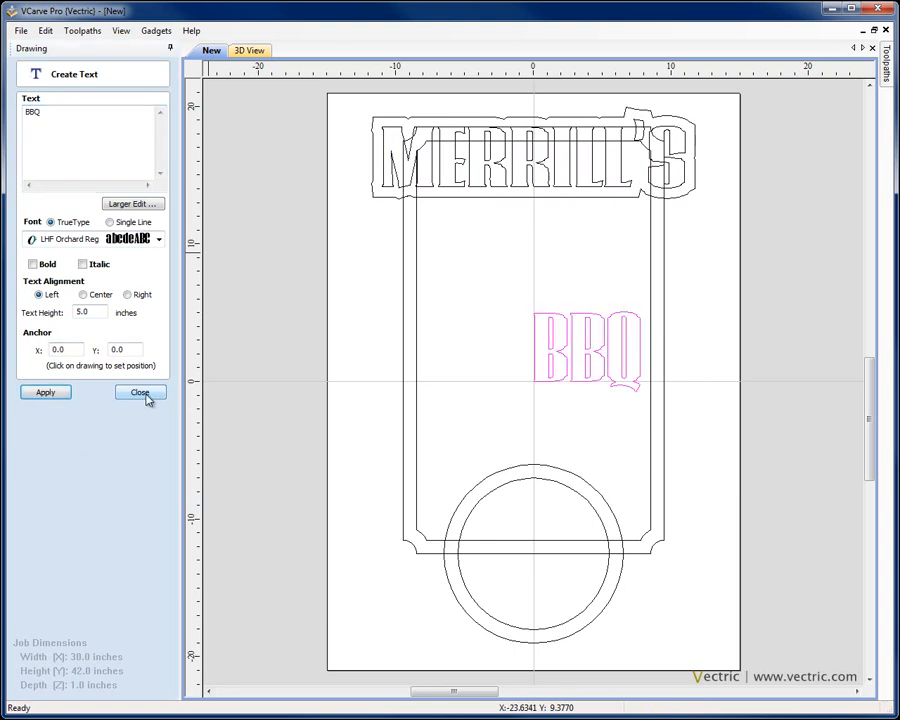
click(140, 392)
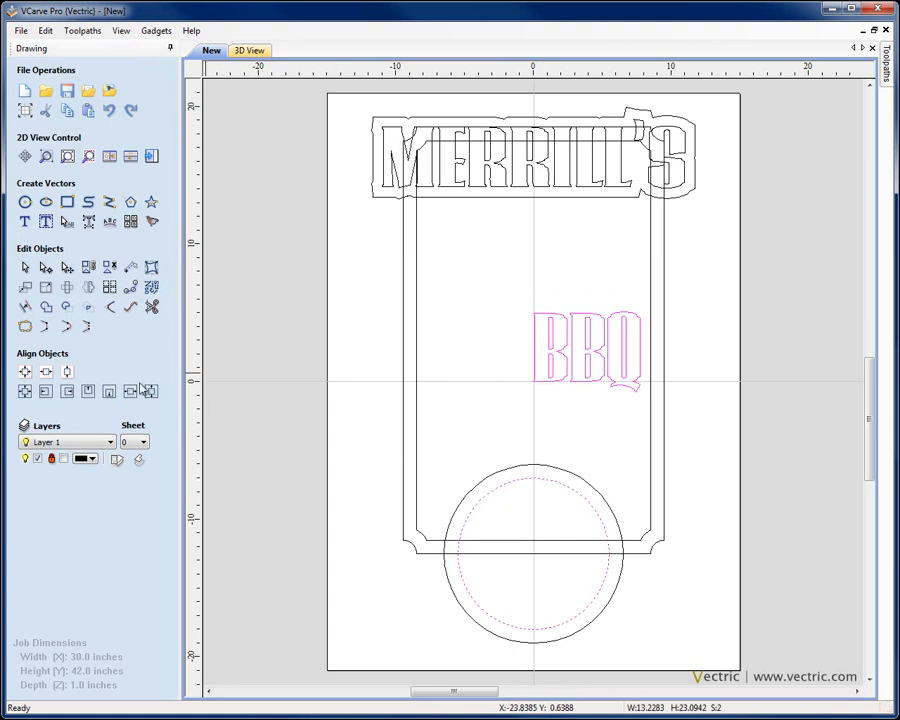
mouse_move(24, 390)
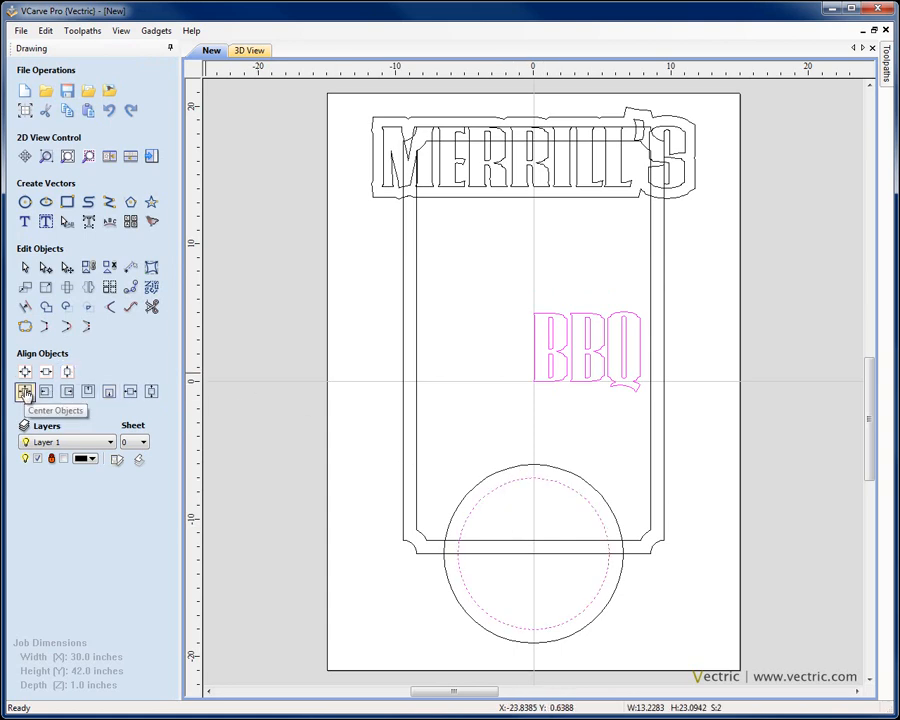
click(24, 390)
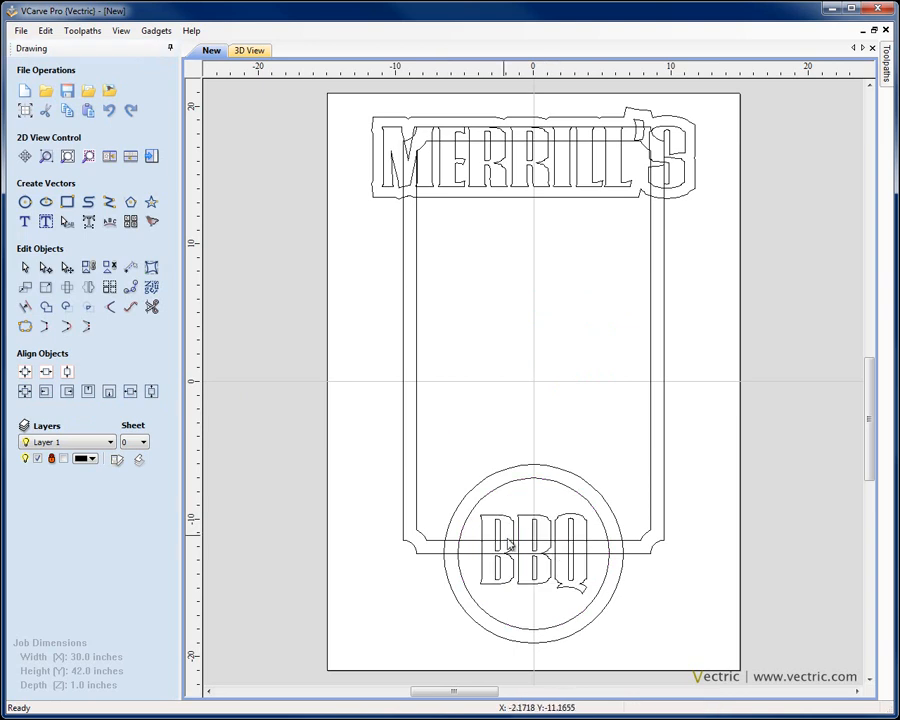
mouse_move(612, 478)
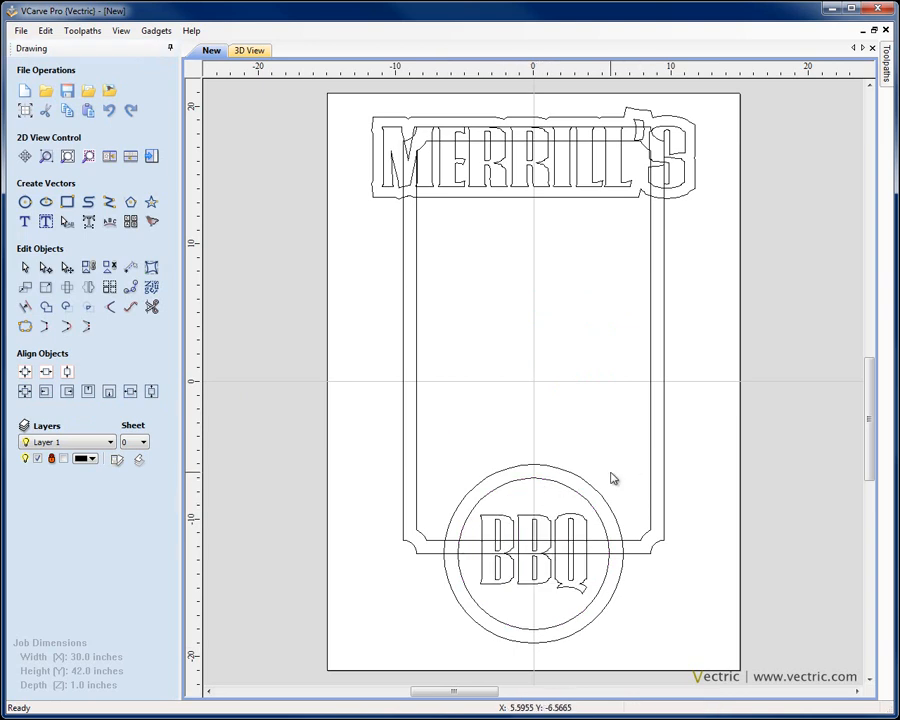
mouse_move(492, 420)
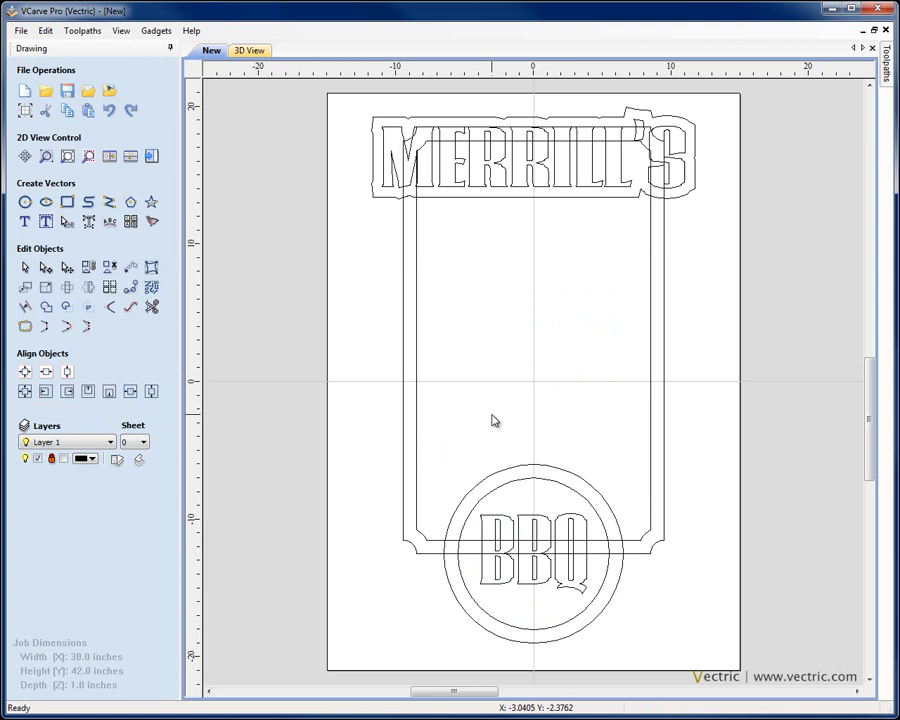
- Add the text MEMPHIS in a different serif font and drag it into the centre of the sign panel
click(24, 220)
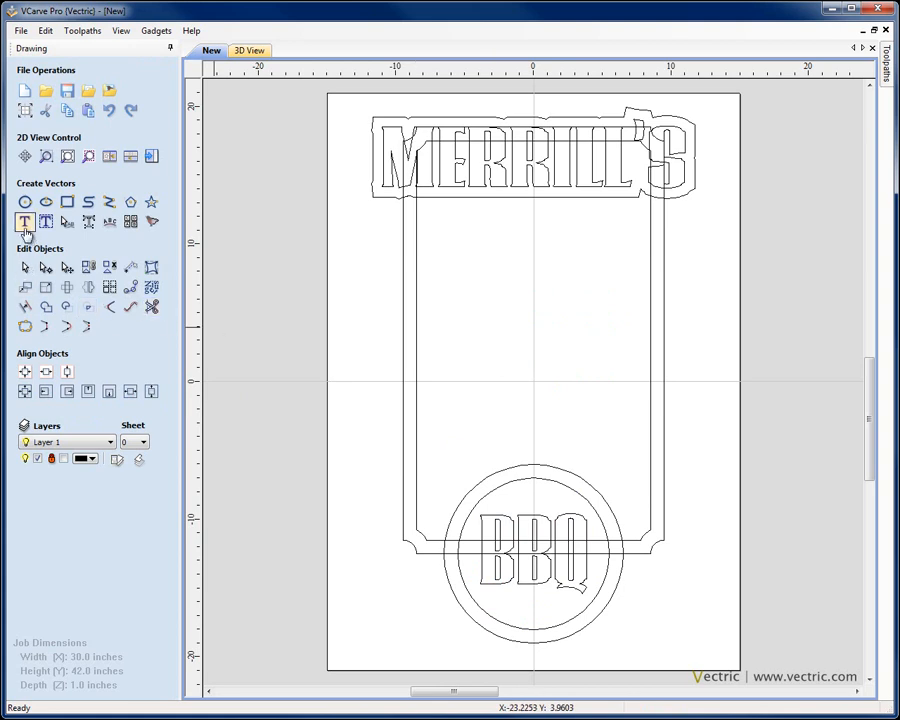
click(24, 222)
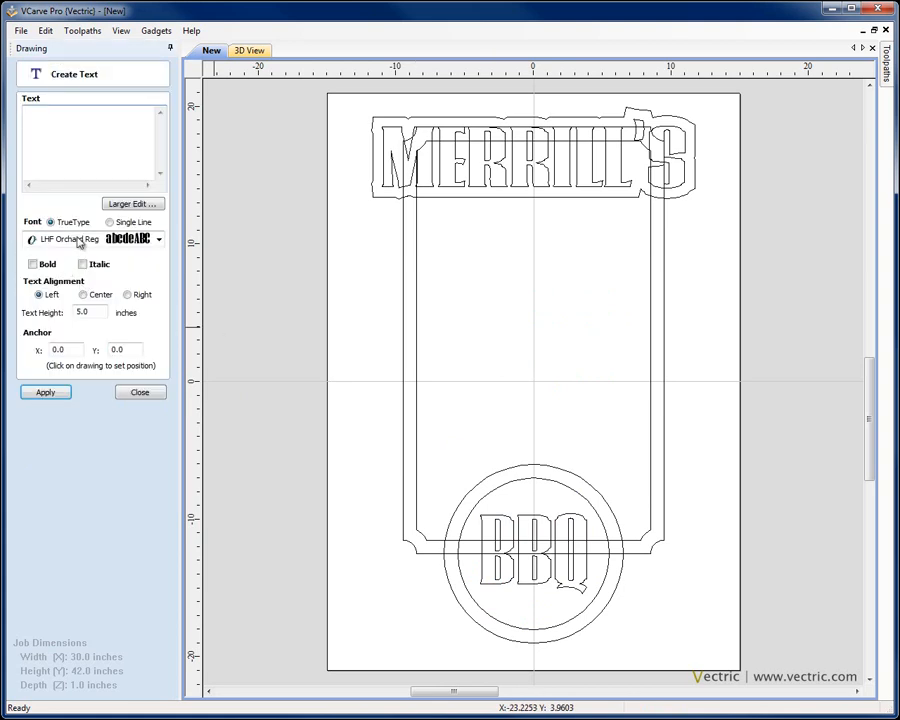
click(158, 240)
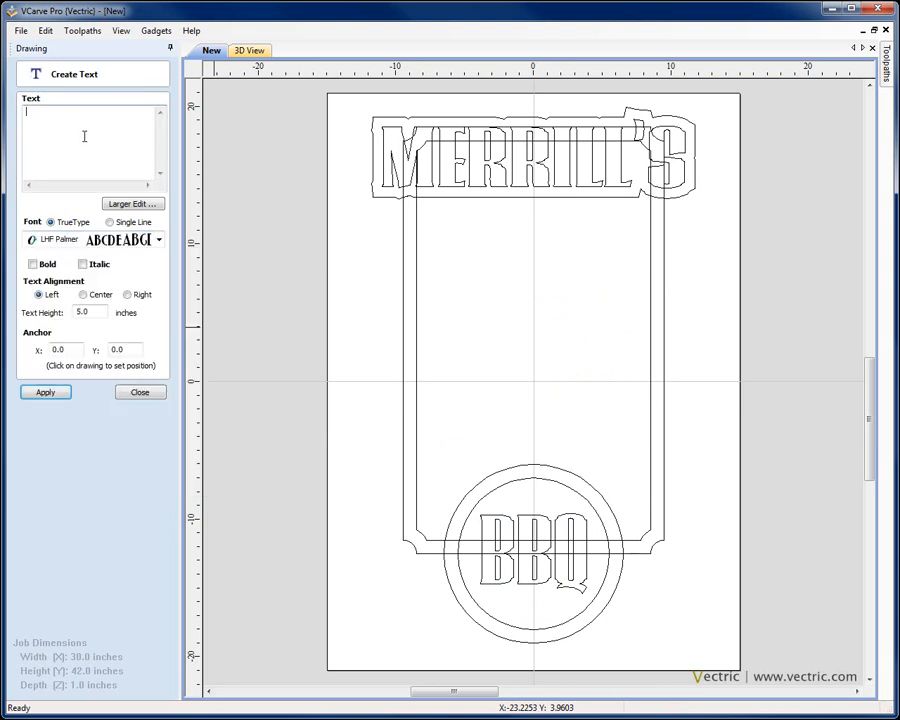
text(MEMPHIS)
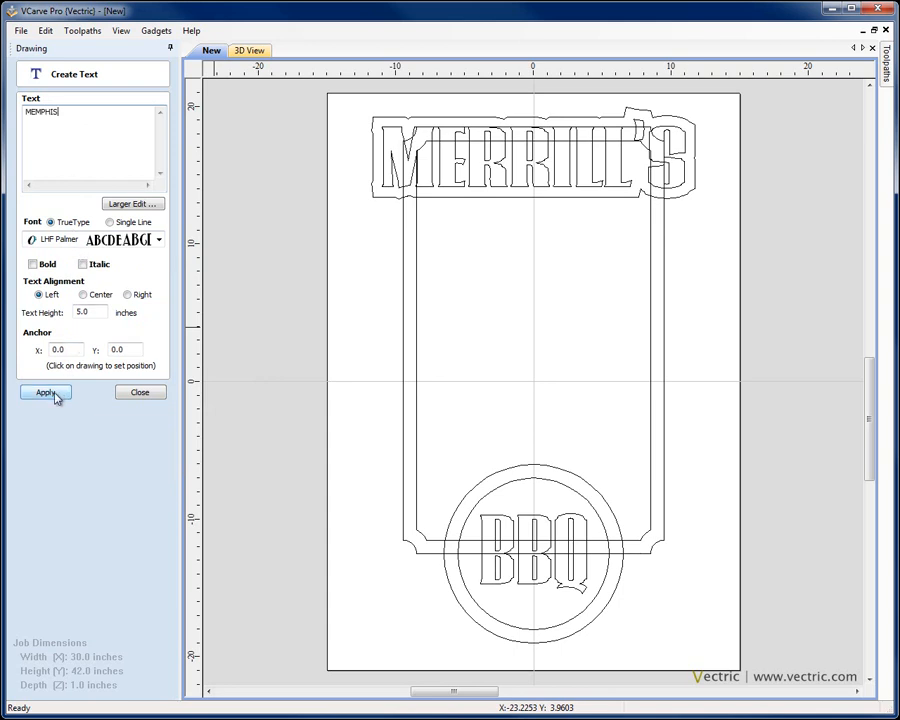
click(44, 392)
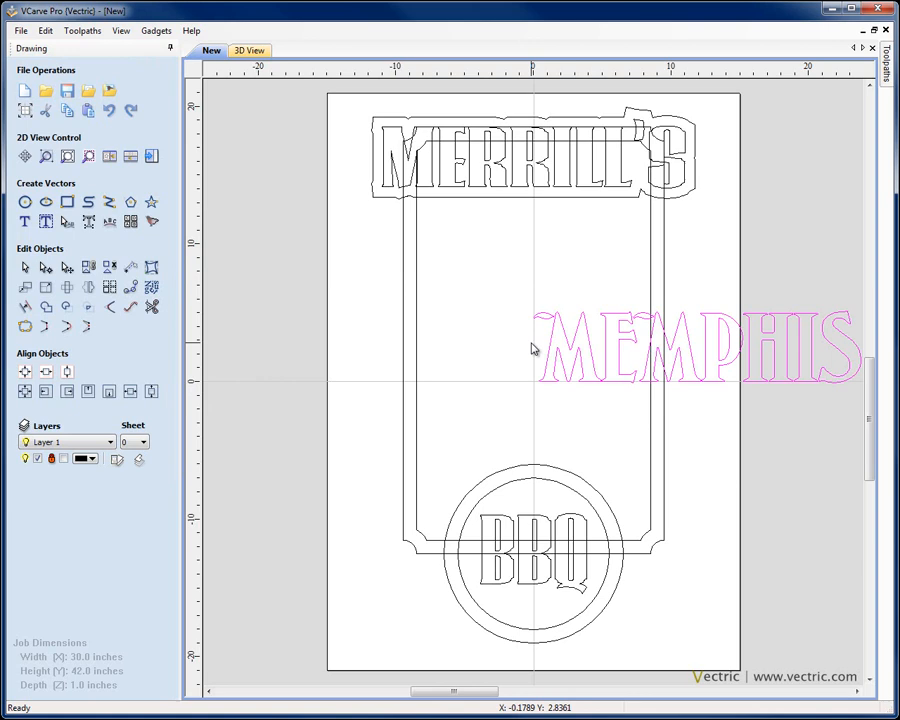
drag(696, 356, 530, 384)
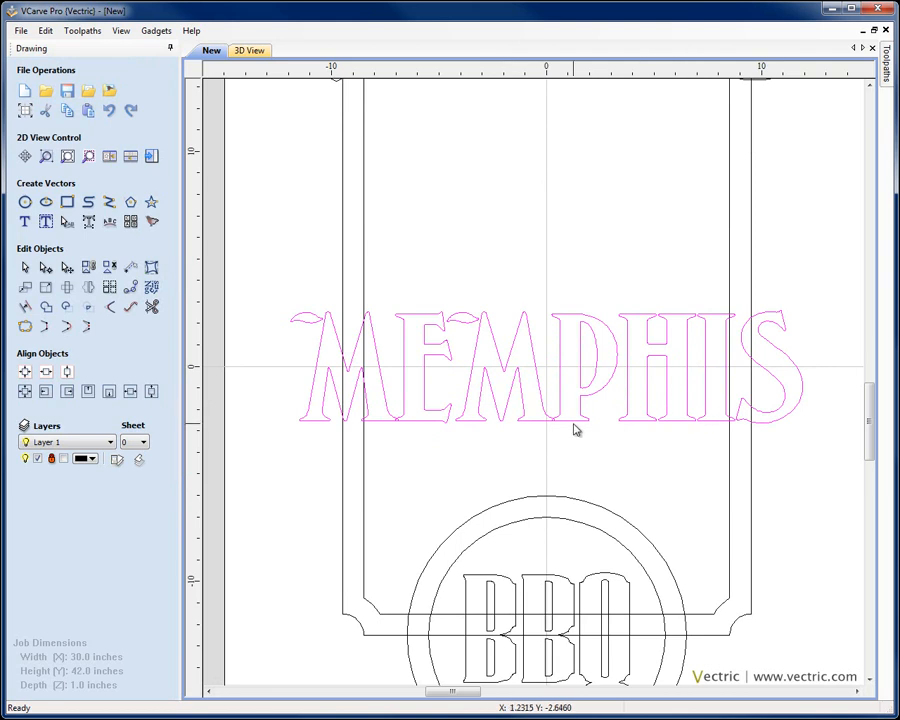
mouse_move(408, 416)
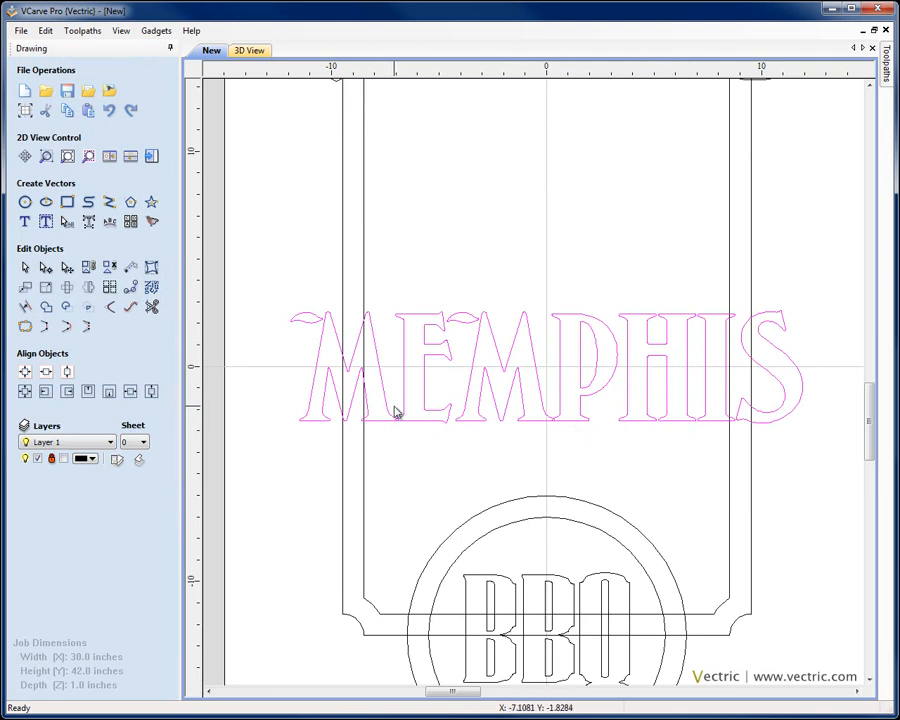
mouse_move(68, 220)
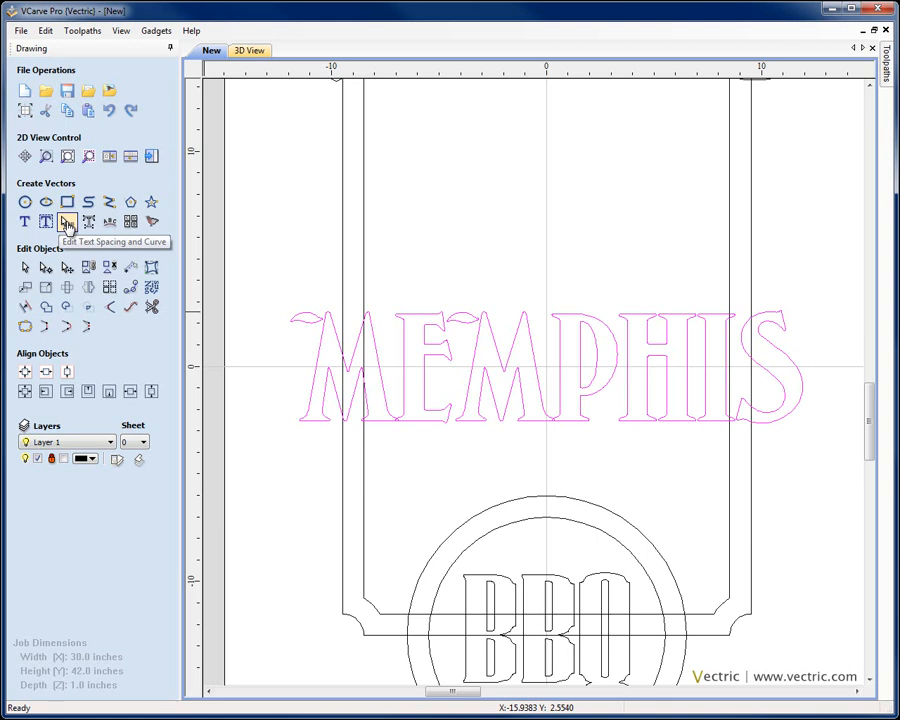
- Try the letter spacing edit on MEMPHIS, then convert the MEMPHIS text into curves
click(68, 220)
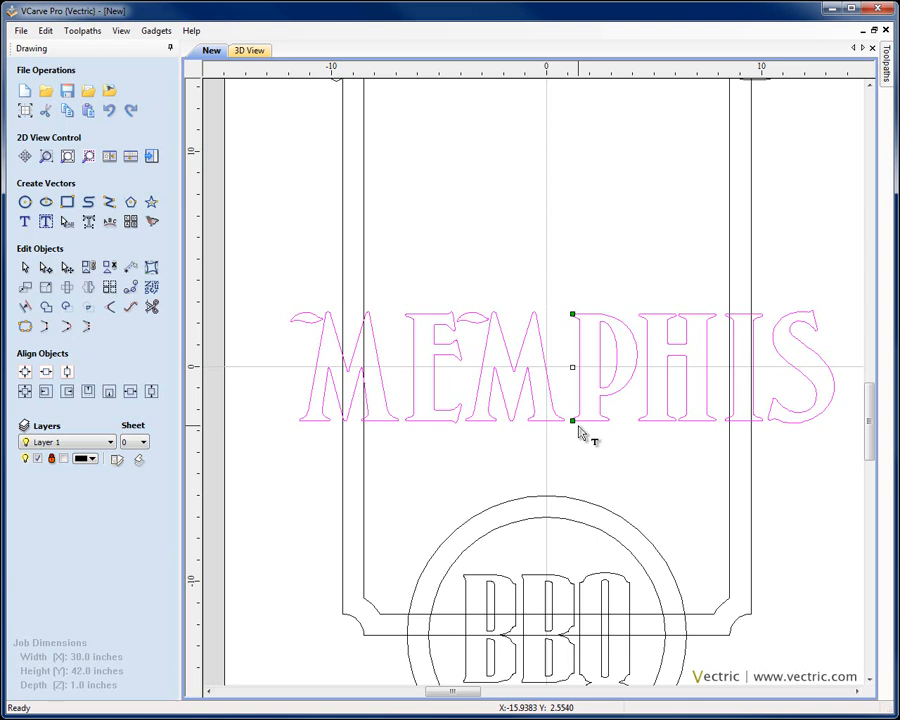
mouse_move(510, 390)
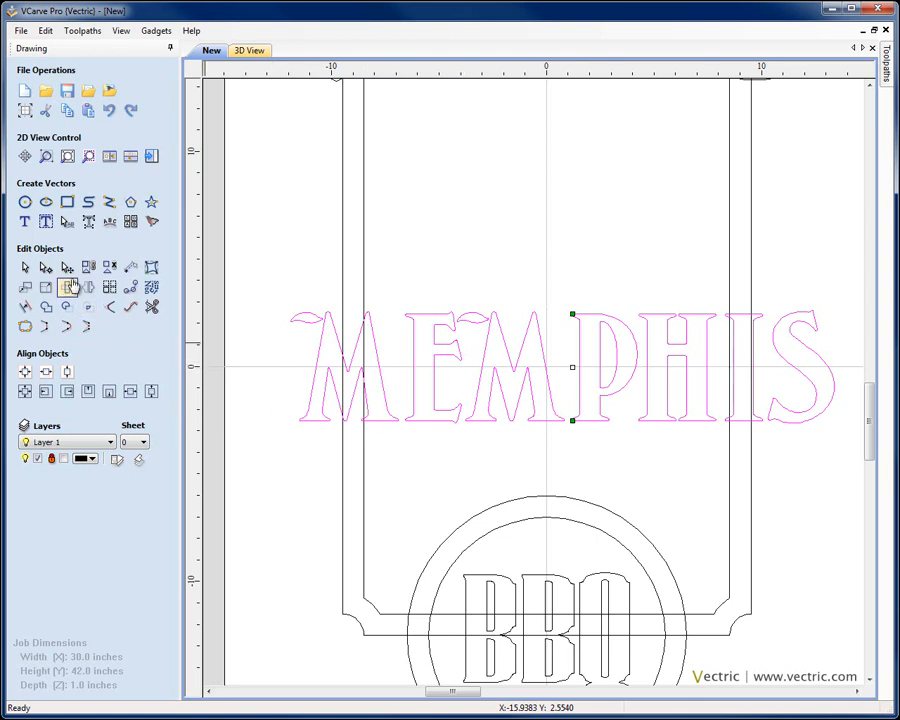
click(24, 268)
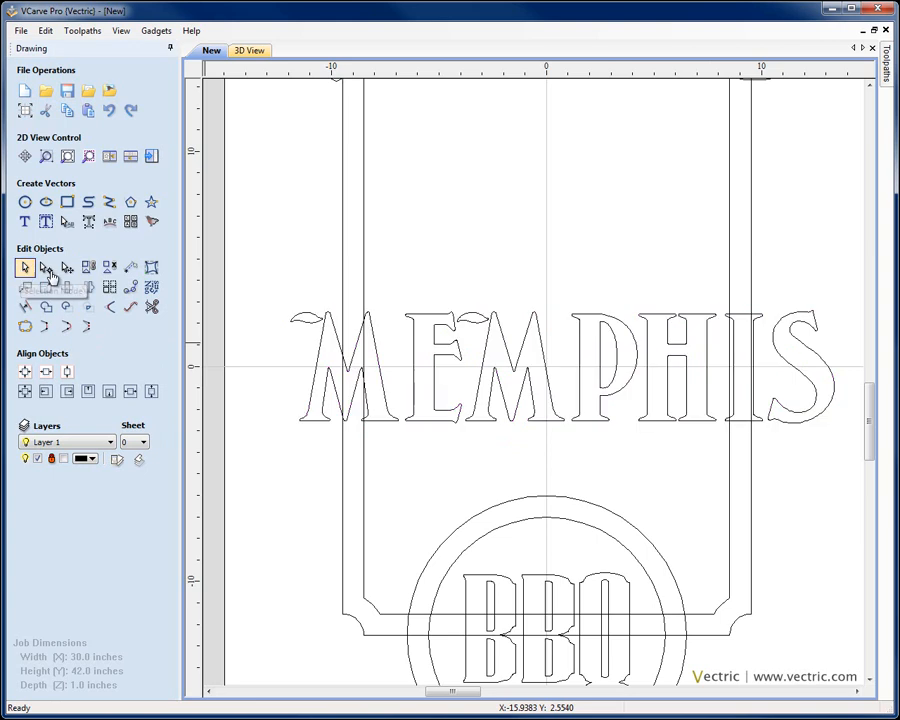
click(410, 356)
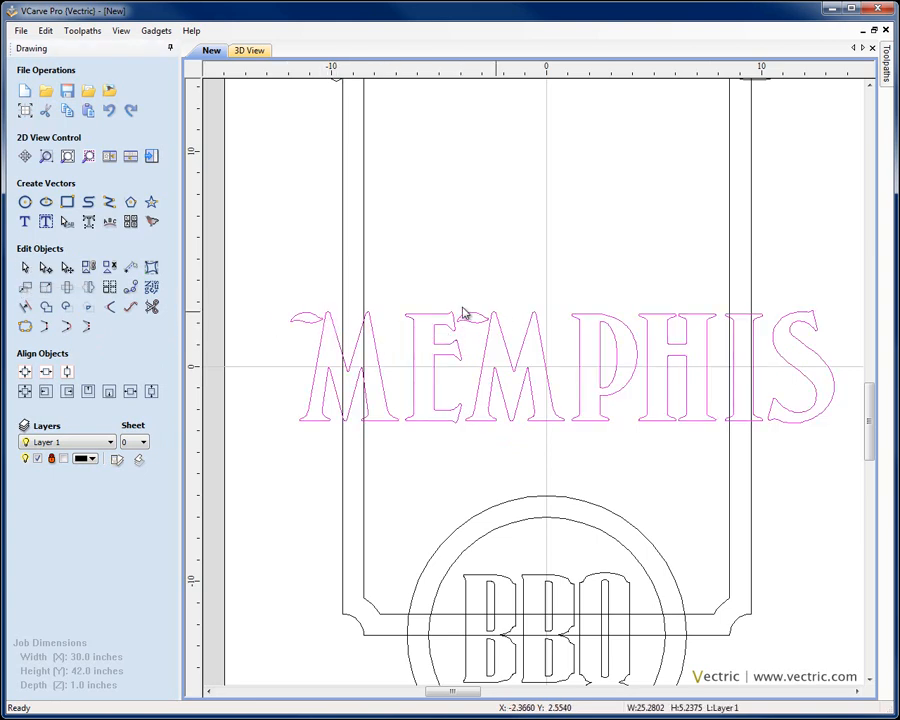
mouse_move(312, 338)
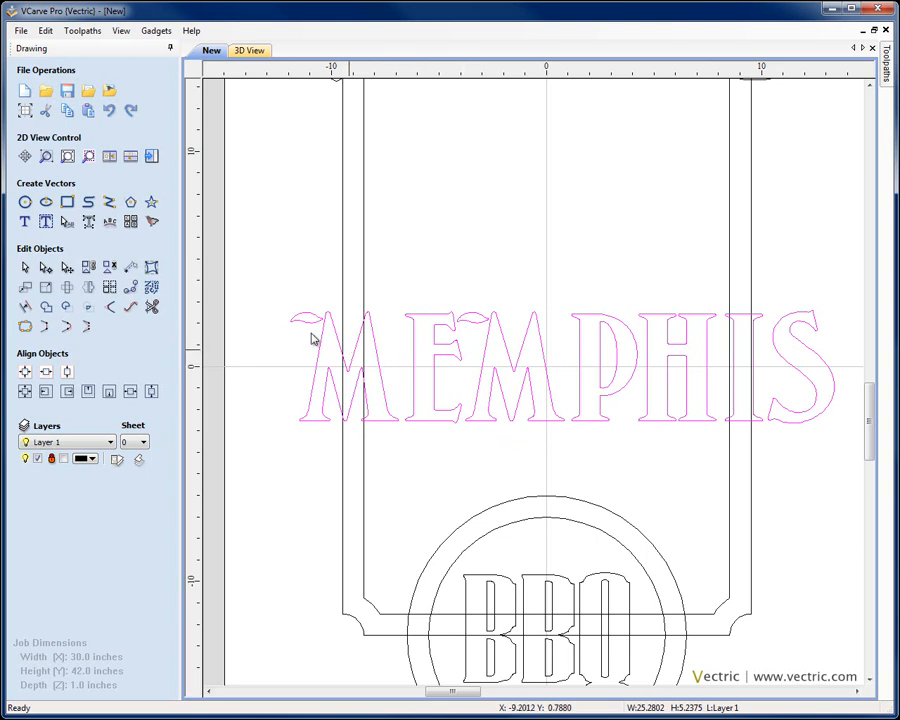
mouse_move(88, 220)
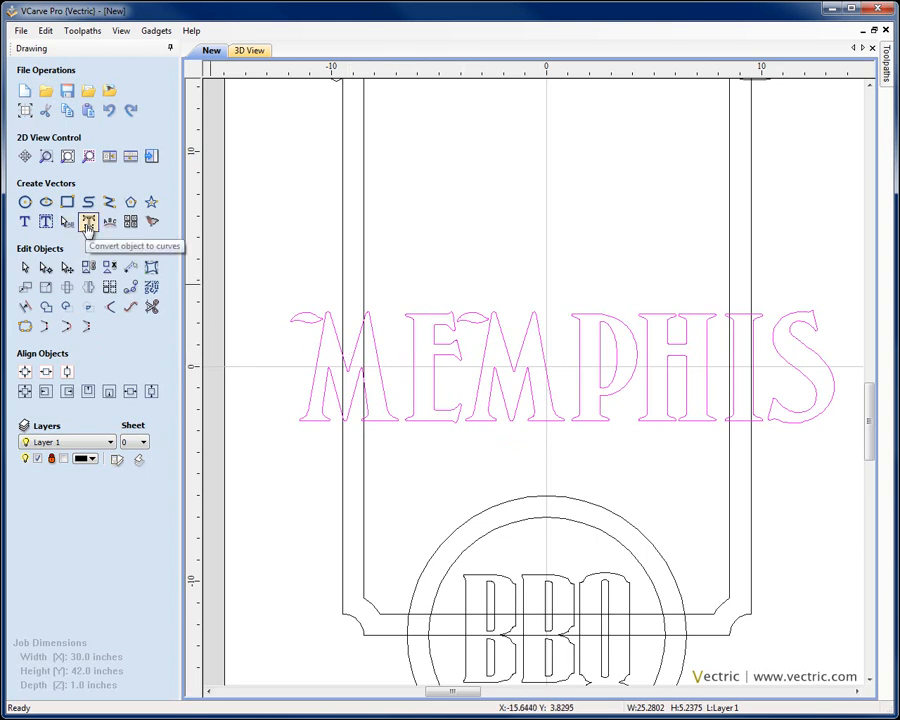
click(88, 220)
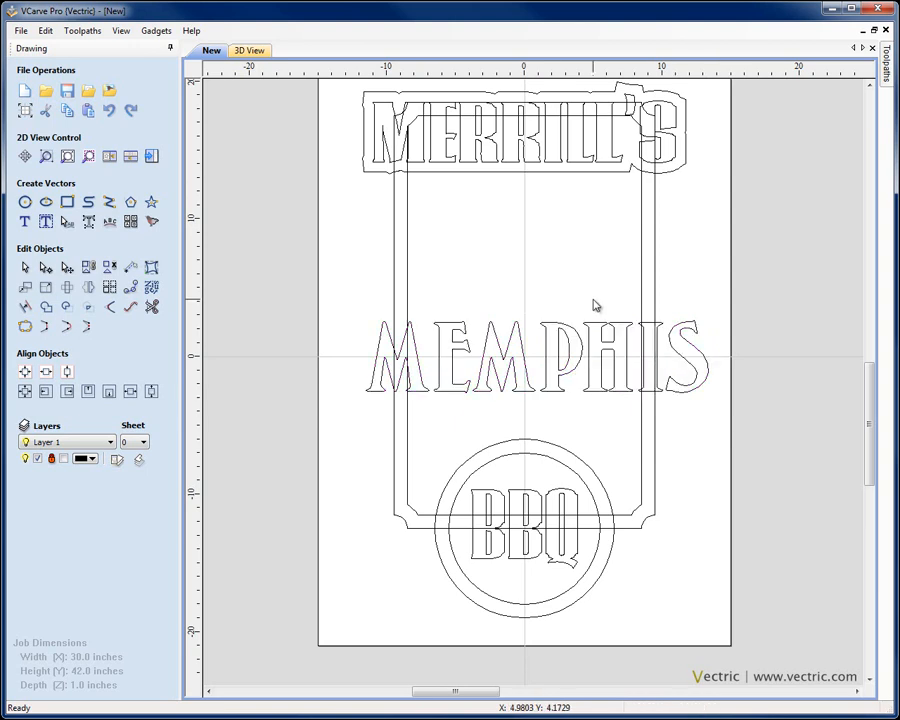
- Draw a 22-inch-wide, 0-height rectangle as guide lines and bend the lower one into an arc
click(66, 202)
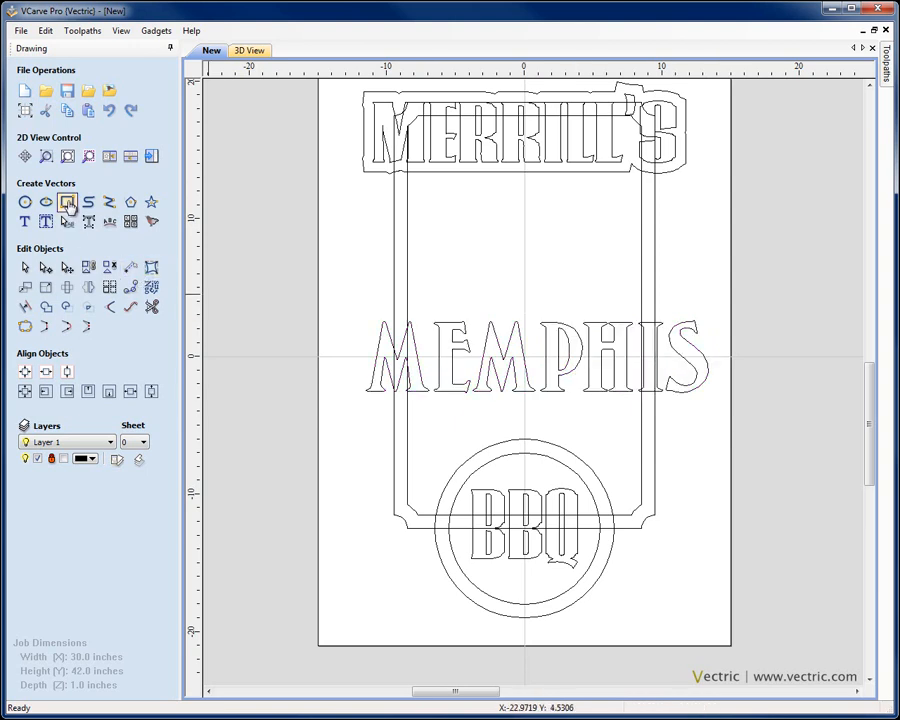
mouse_move(66, 202)
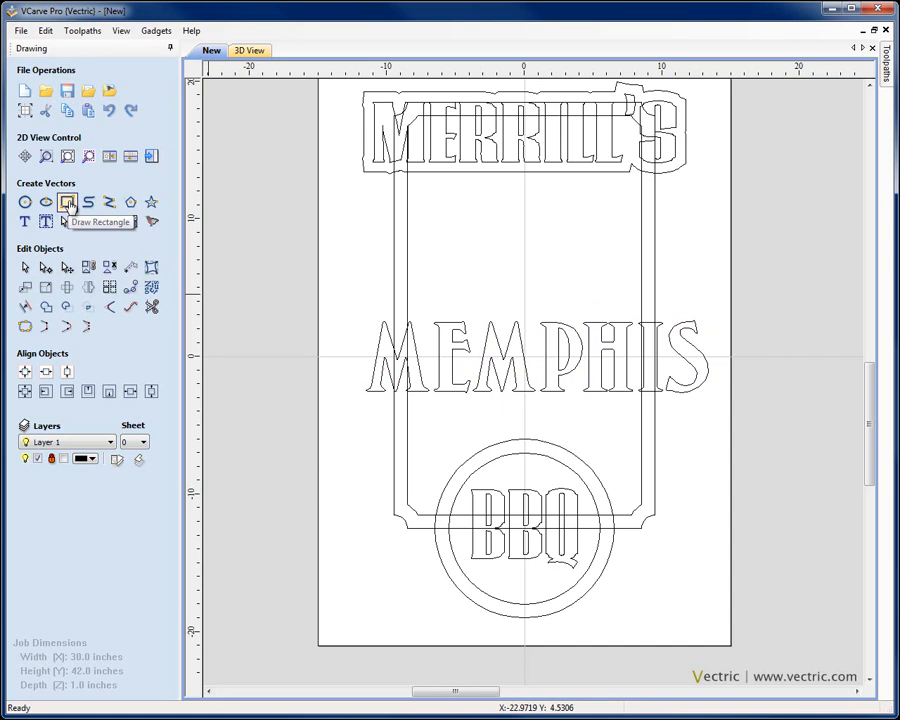
click(66, 202)
text(7)
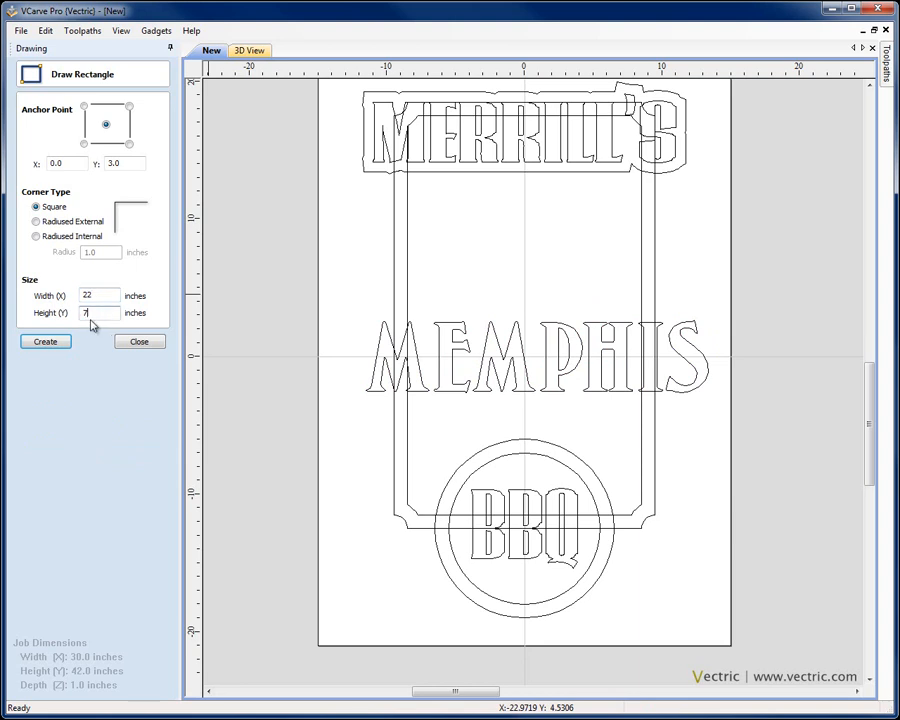
click(124, 164)
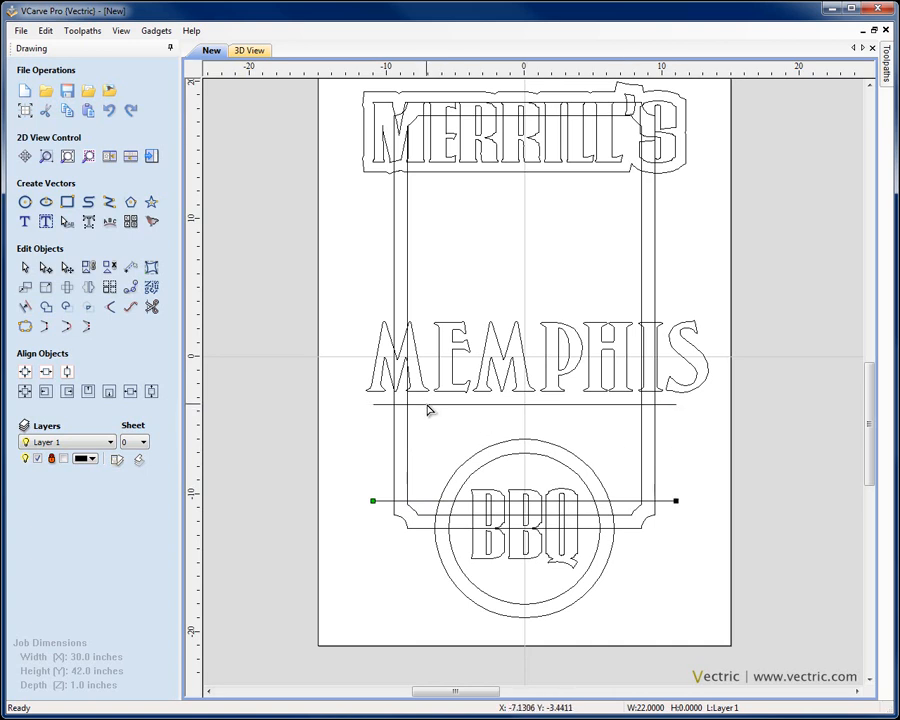
mouse_move(376, 498)
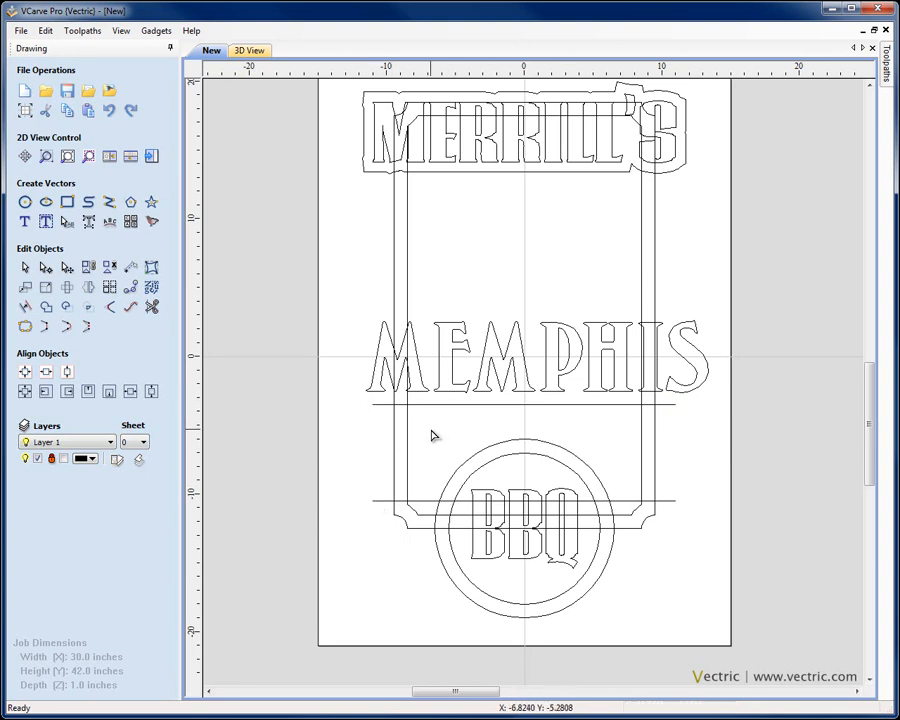
mouse_move(490, 368)
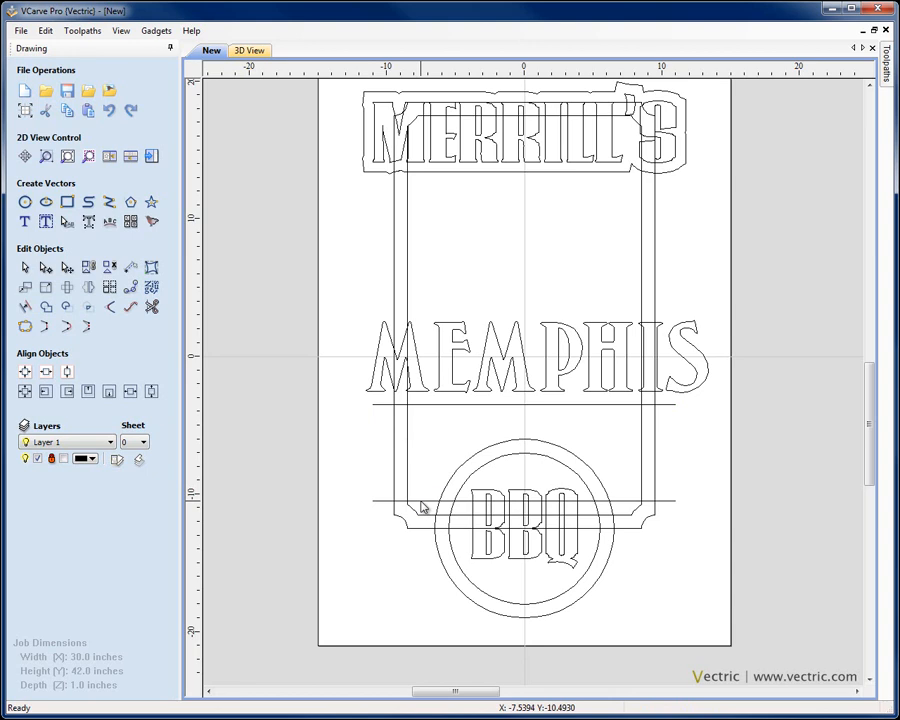
drag(420, 500, 550, 504)
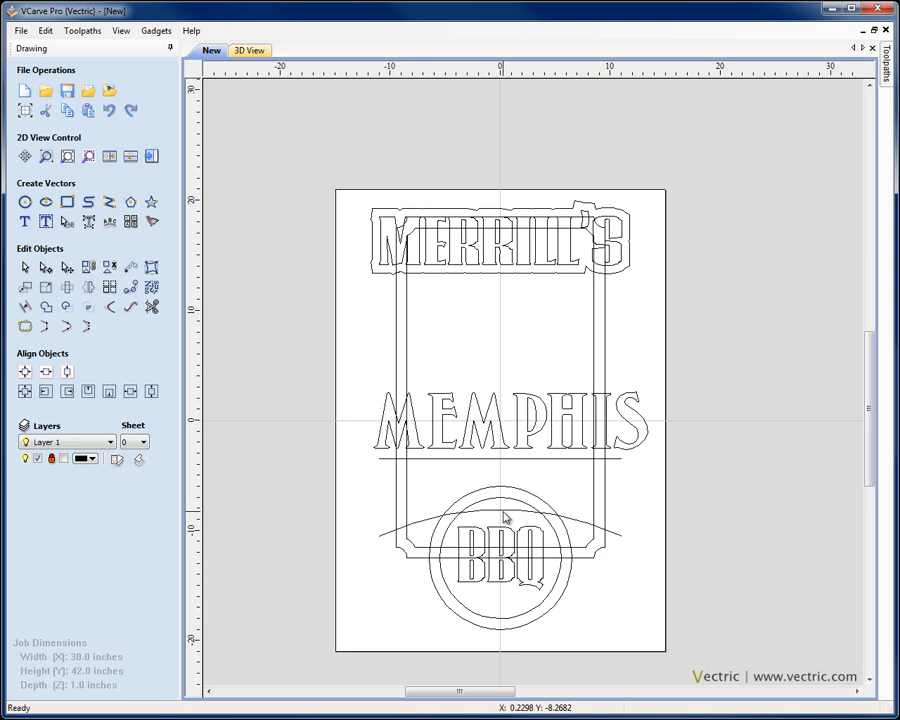
mouse_move(382, 442)
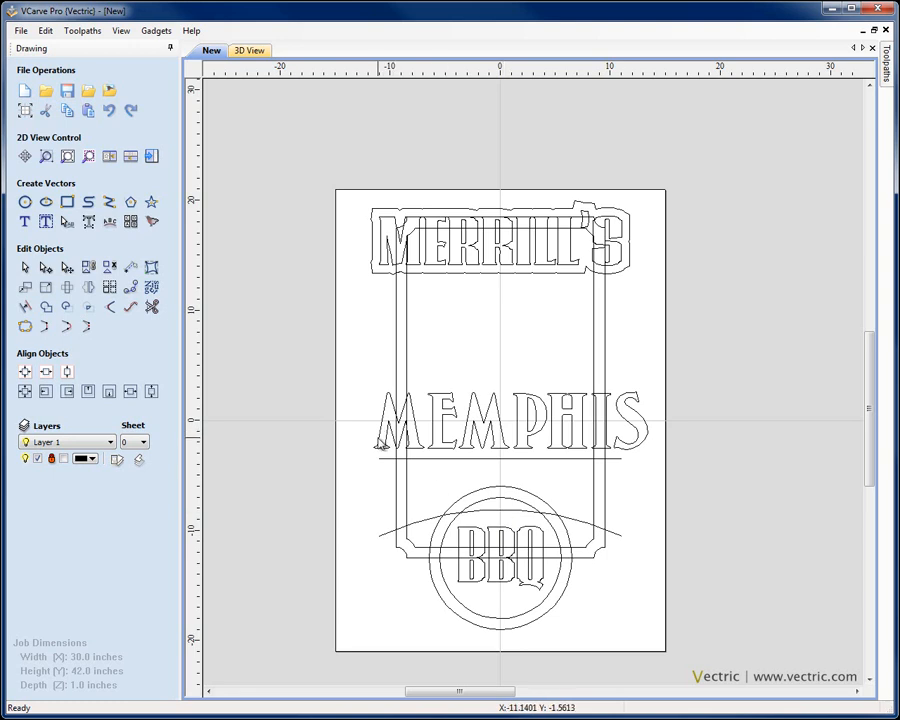
- Distort MEMPHIS between the two guide curves so it arches, editing the envelope before closing
click(510, 420)
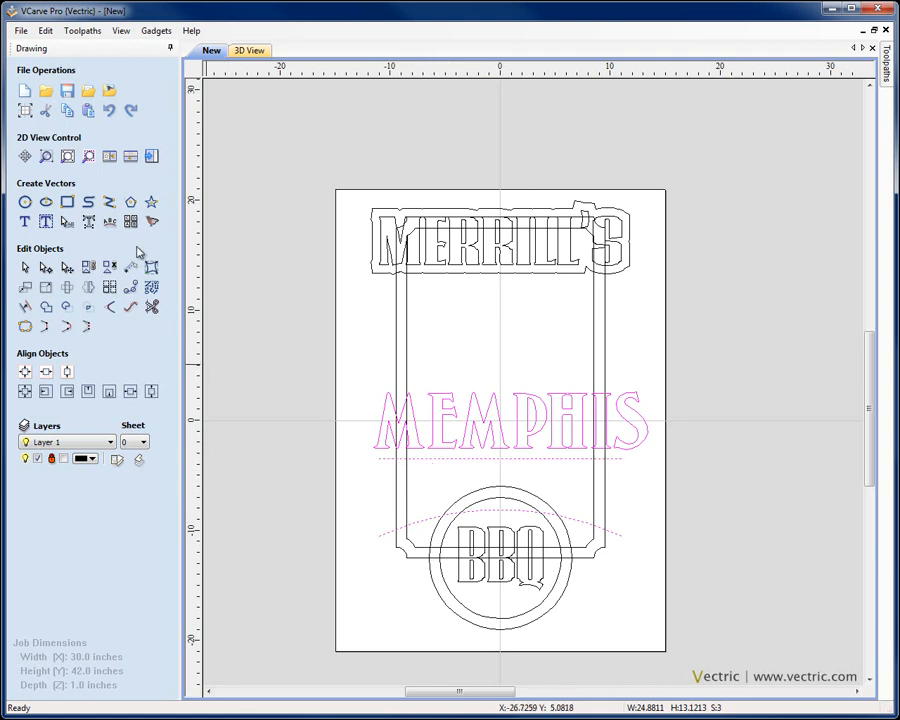
mouse_move(150, 268)
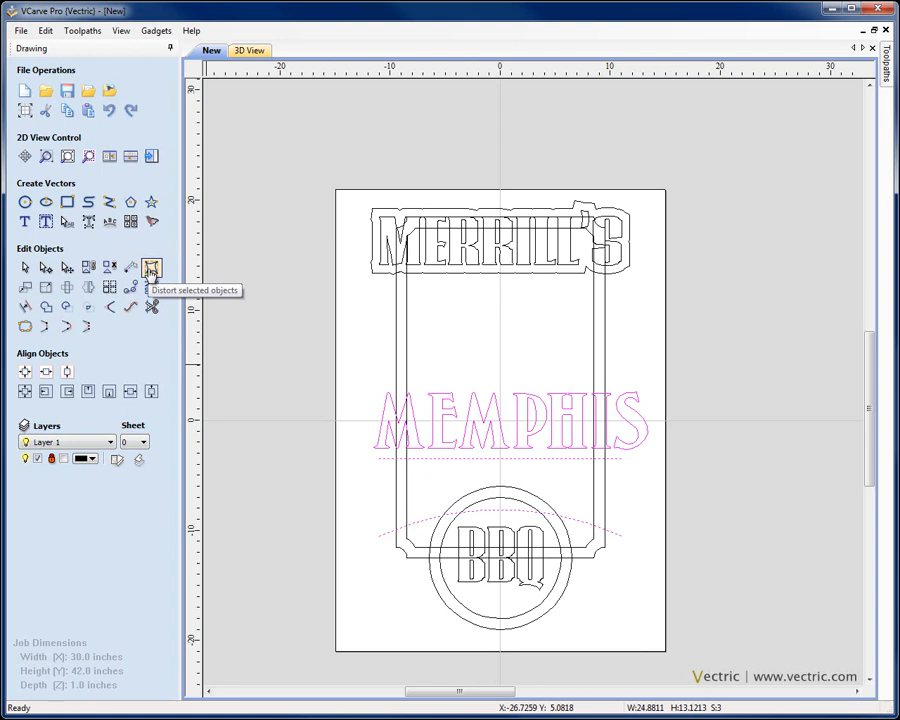
click(152, 268)
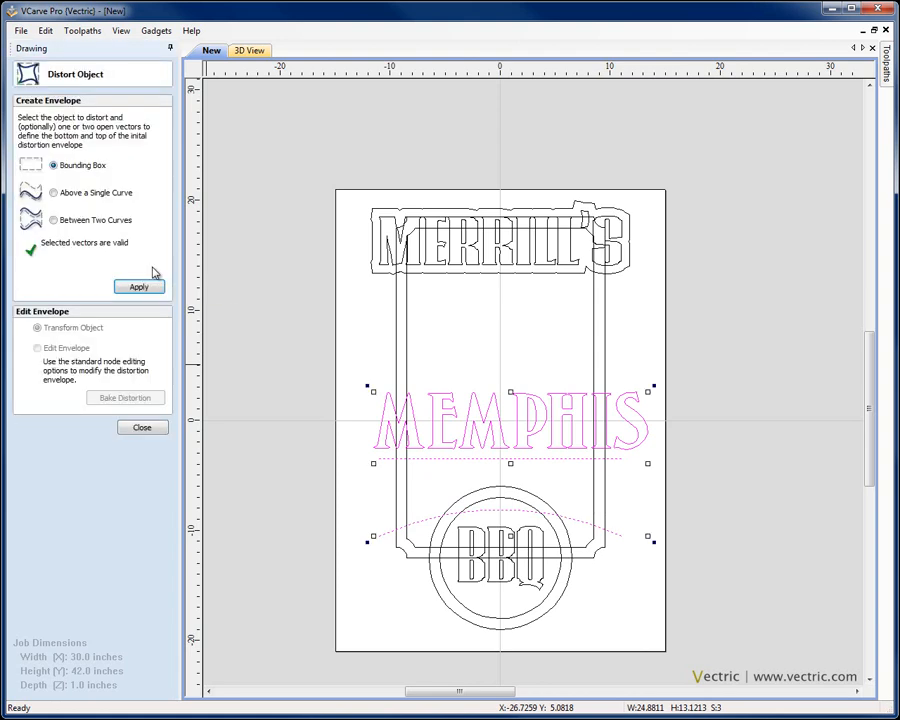
click(52, 220)
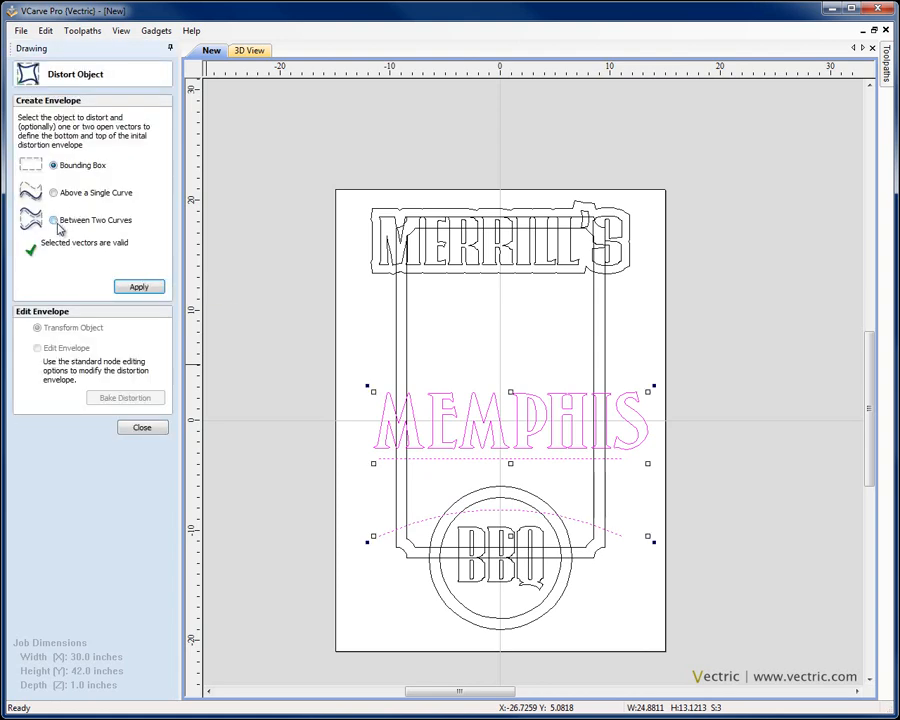
click(138, 288)
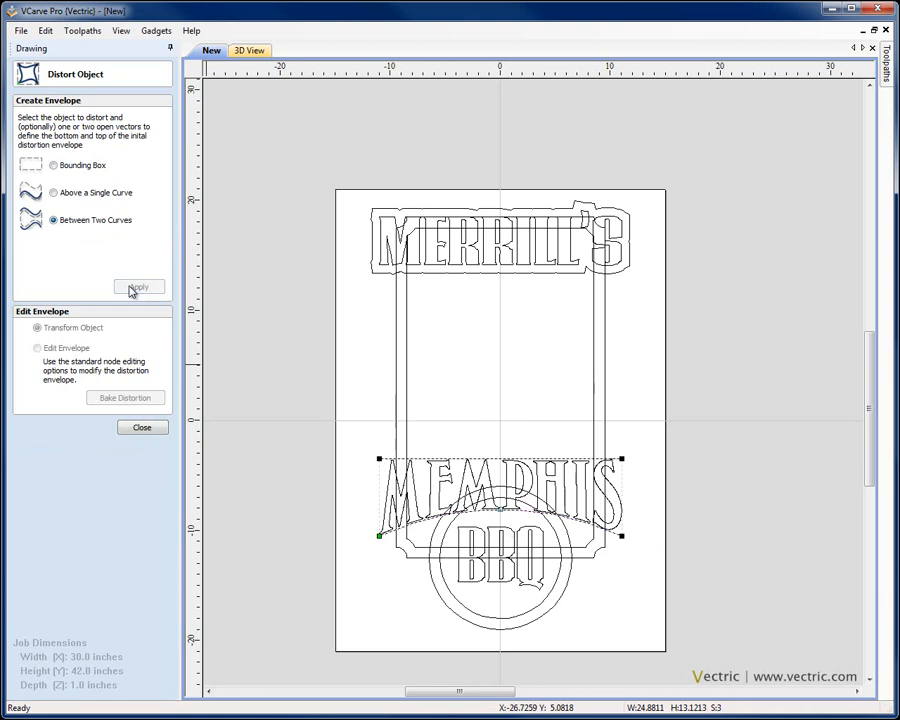
click(138, 288)
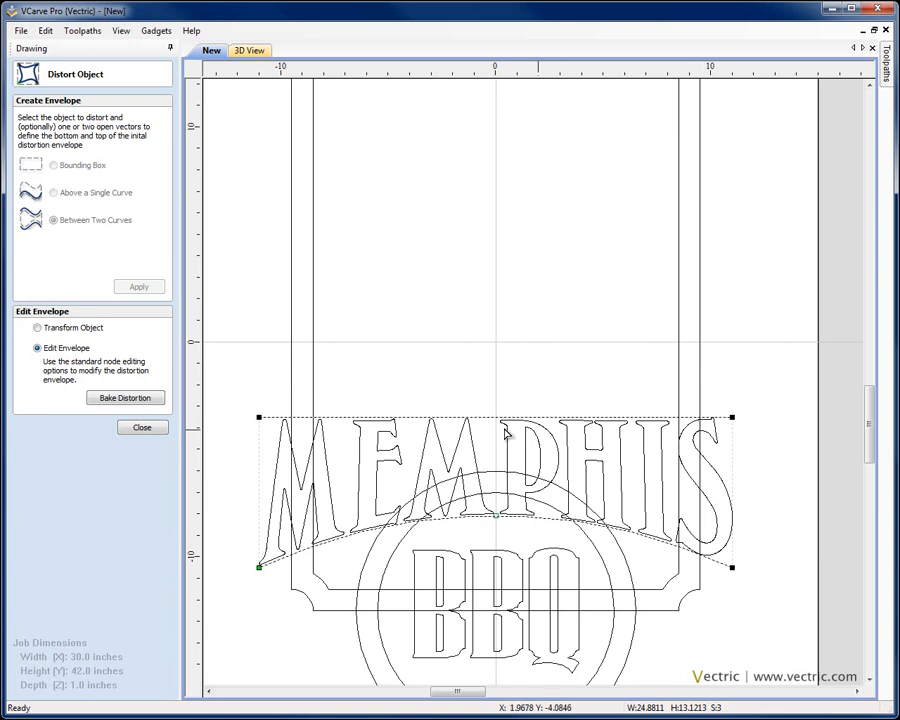
mouse_move(700, 468)
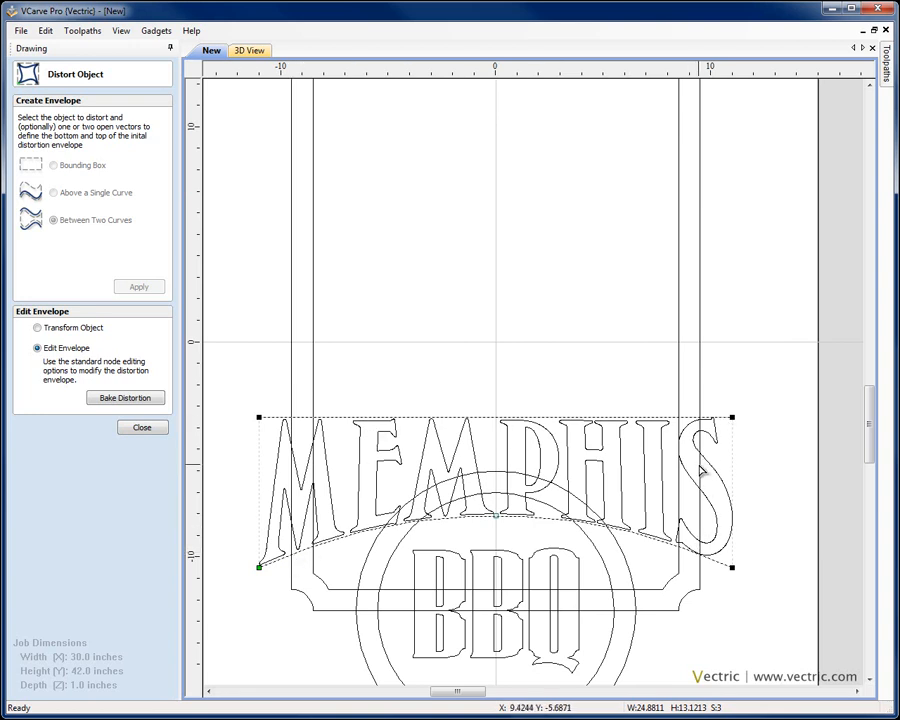
mouse_move(476, 384)
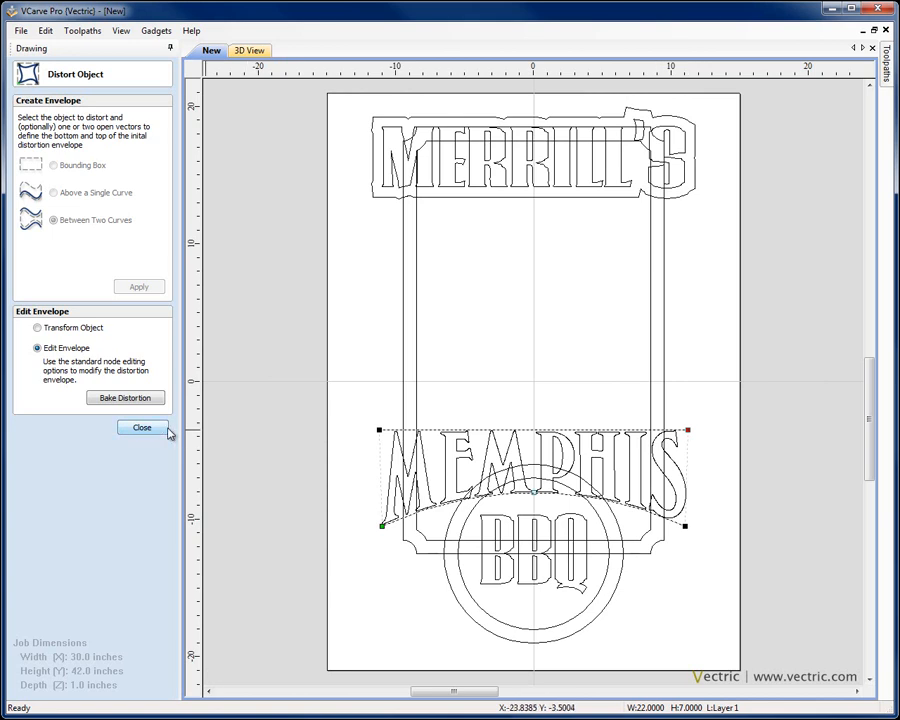
mouse_move(156, 430)
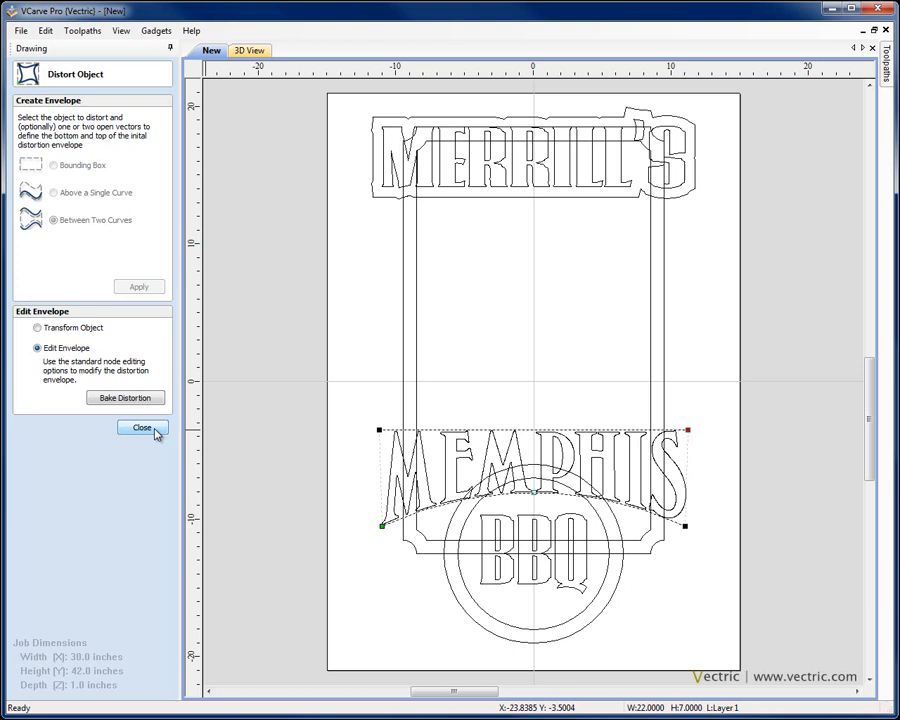
click(140, 428)
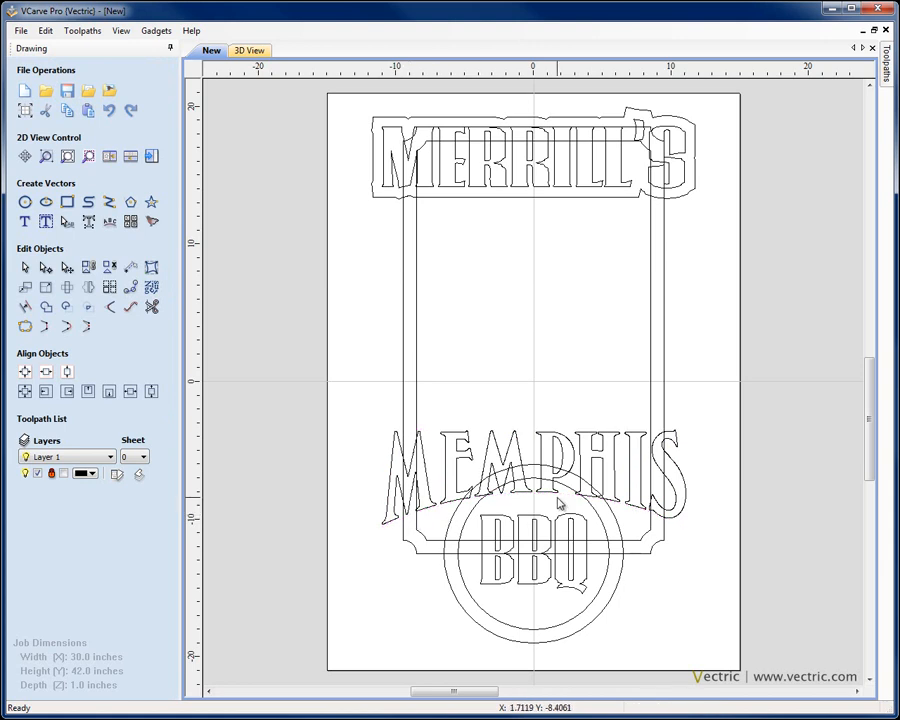
mouse_move(472, 444)
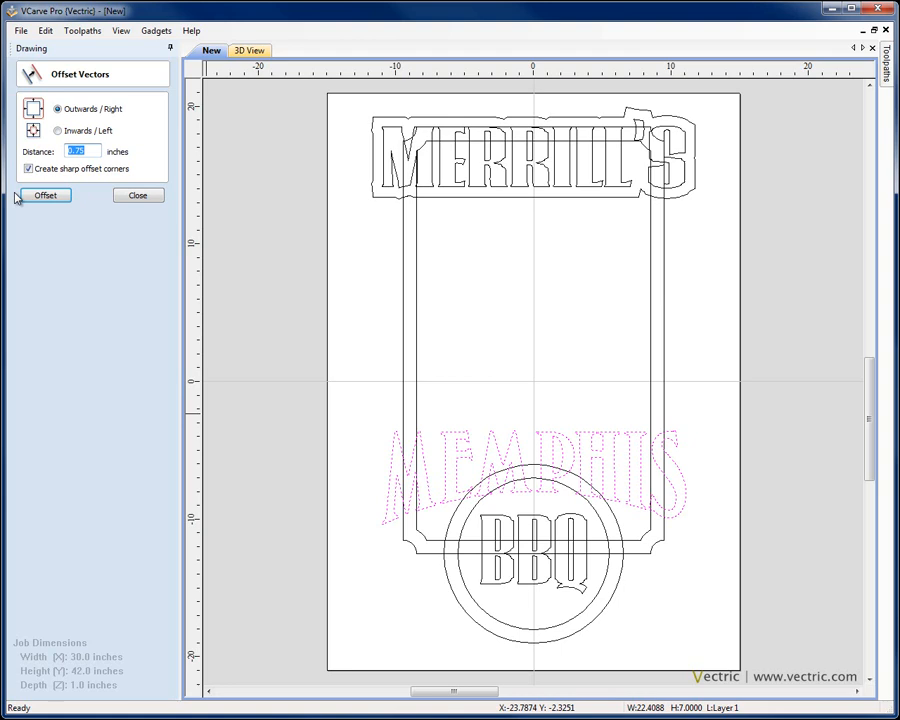
- Offset MEMPHIS outward by 0.75 inches to create a rounded outline around the word
click(78, 152)
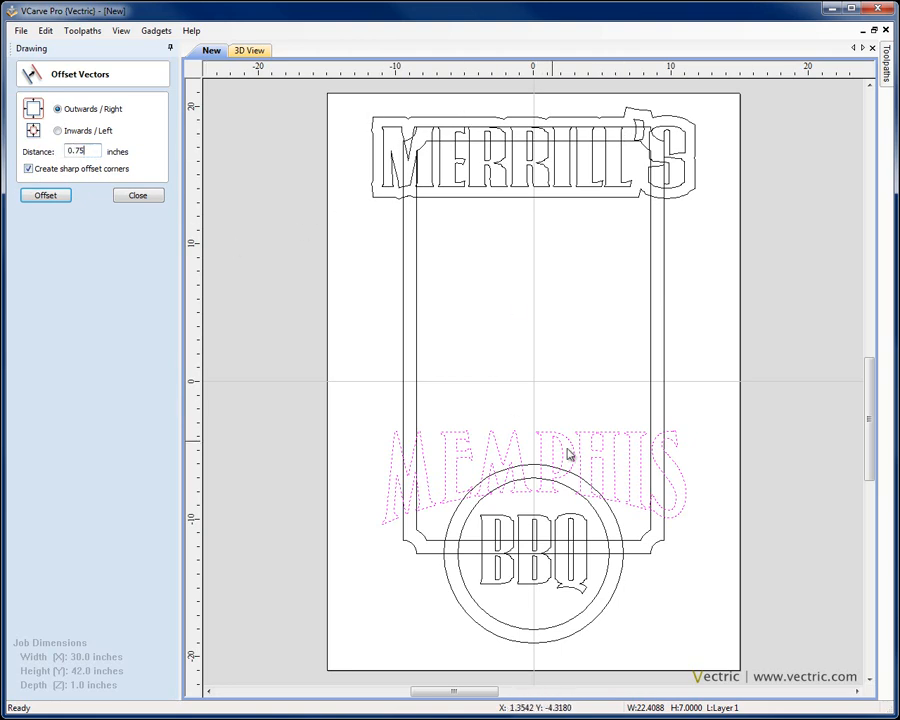
mouse_move(296, 292)
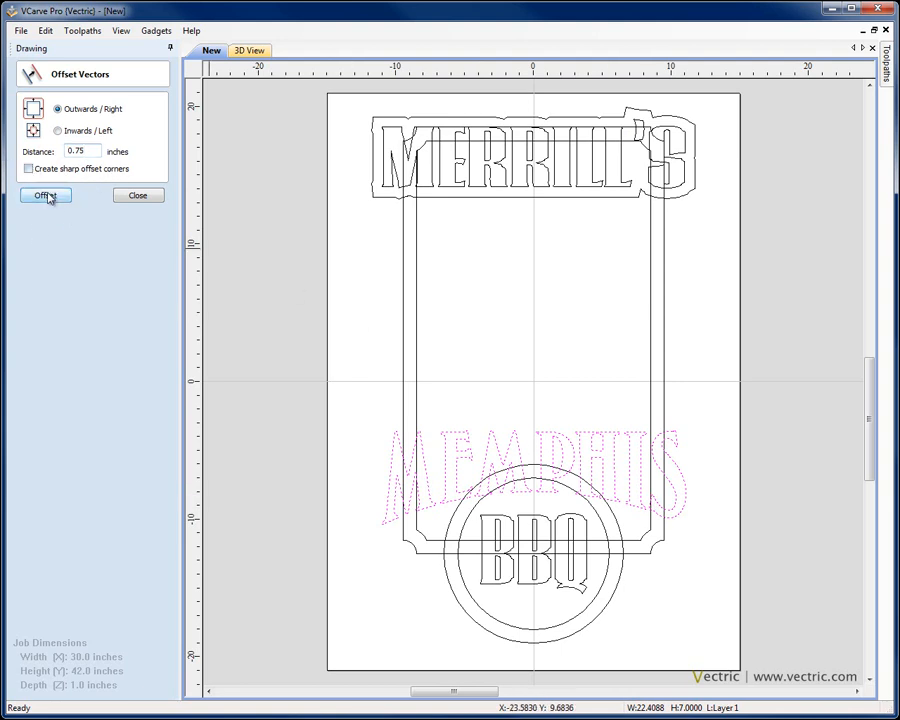
click(44, 196)
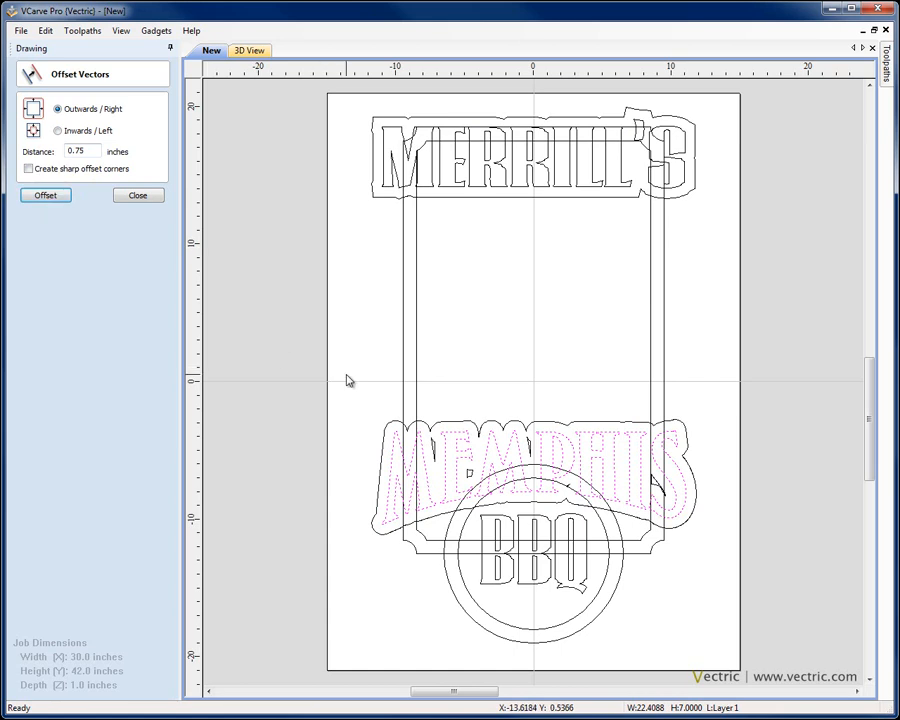
mouse_move(588, 460)
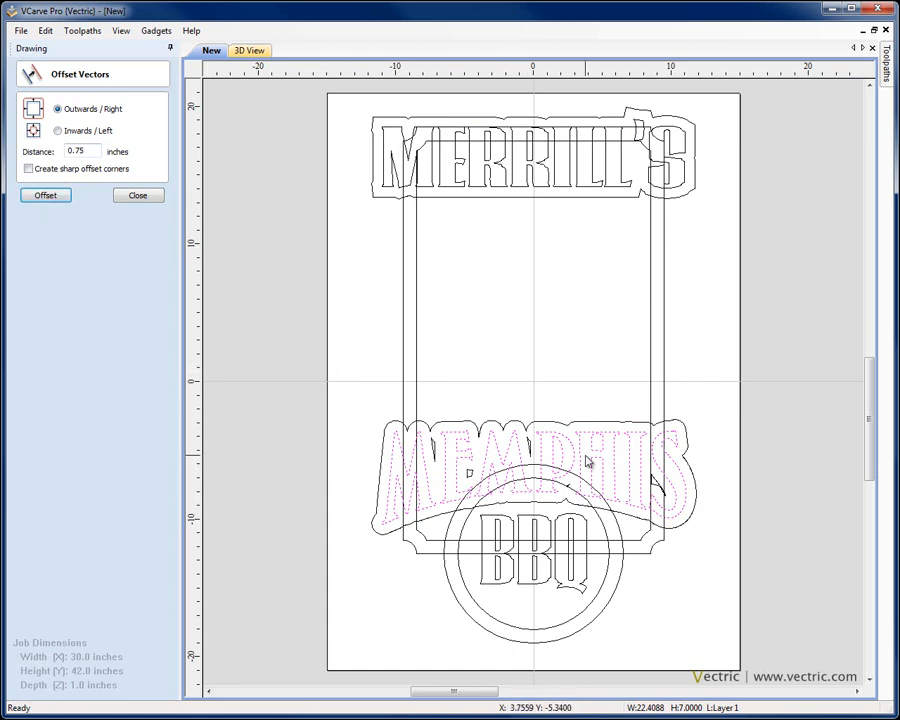
mouse_move(452, 472)
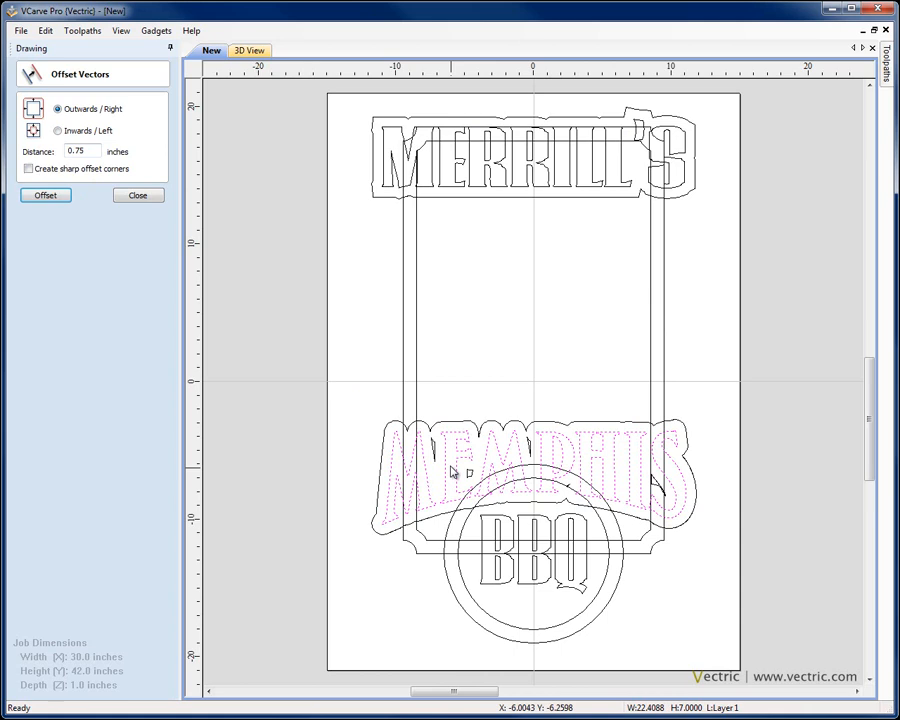
mouse_move(450, 460)
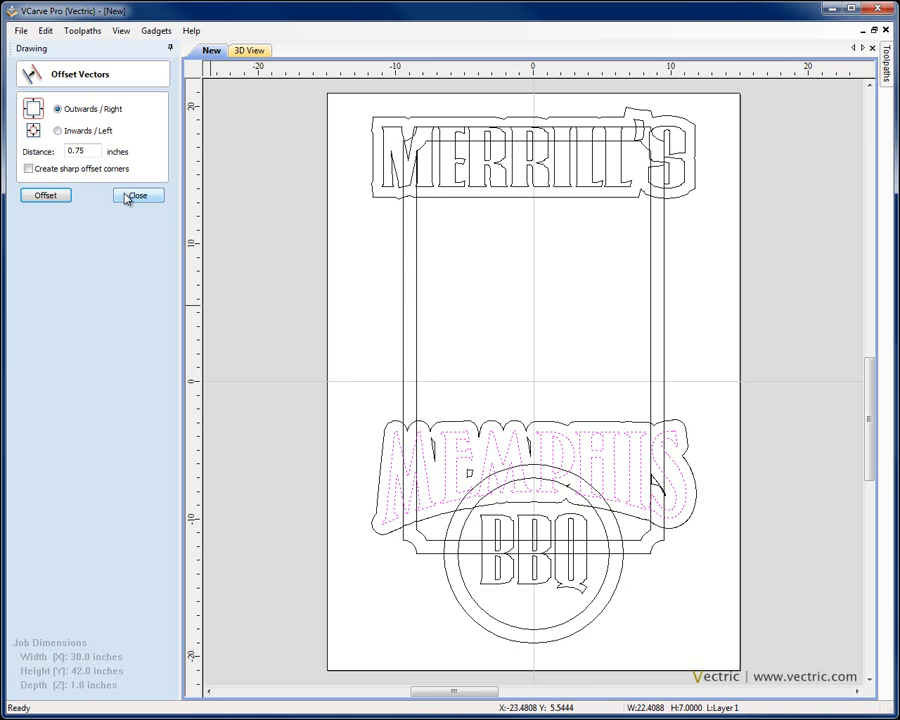
click(136, 196)
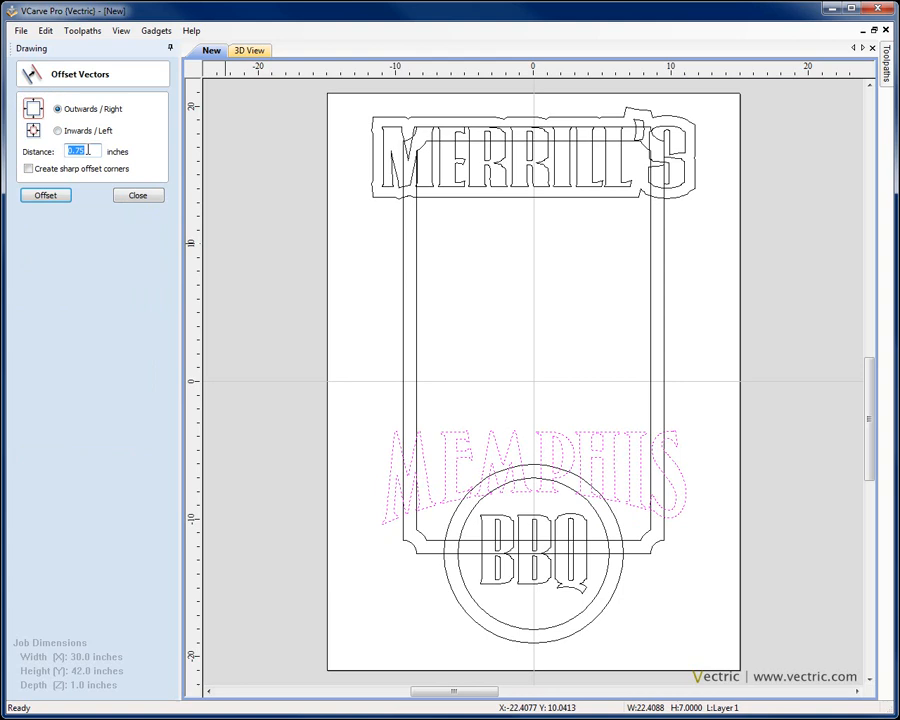
- Offset the MEMPHIS outline inward by 0.25 inches for a tighter border
click(44, 196)
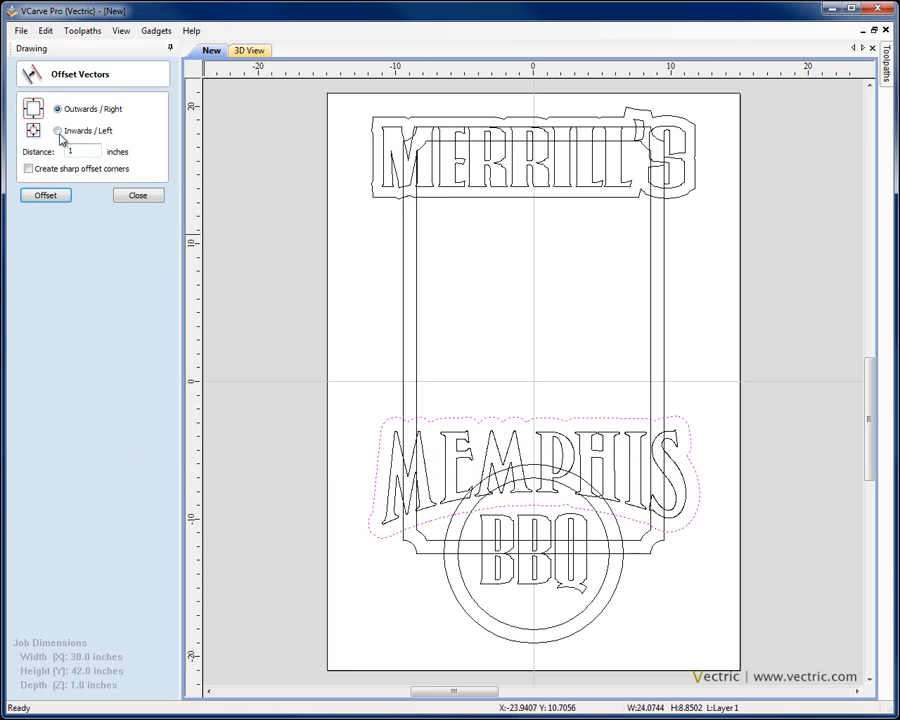
click(58, 130)
text(0.25)
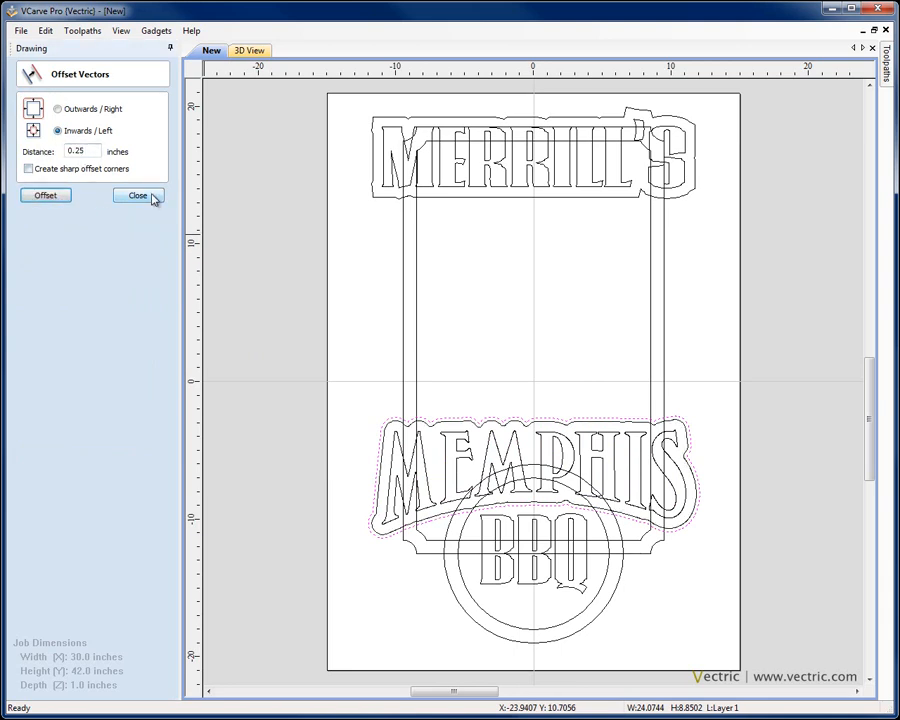
click(136, 196)
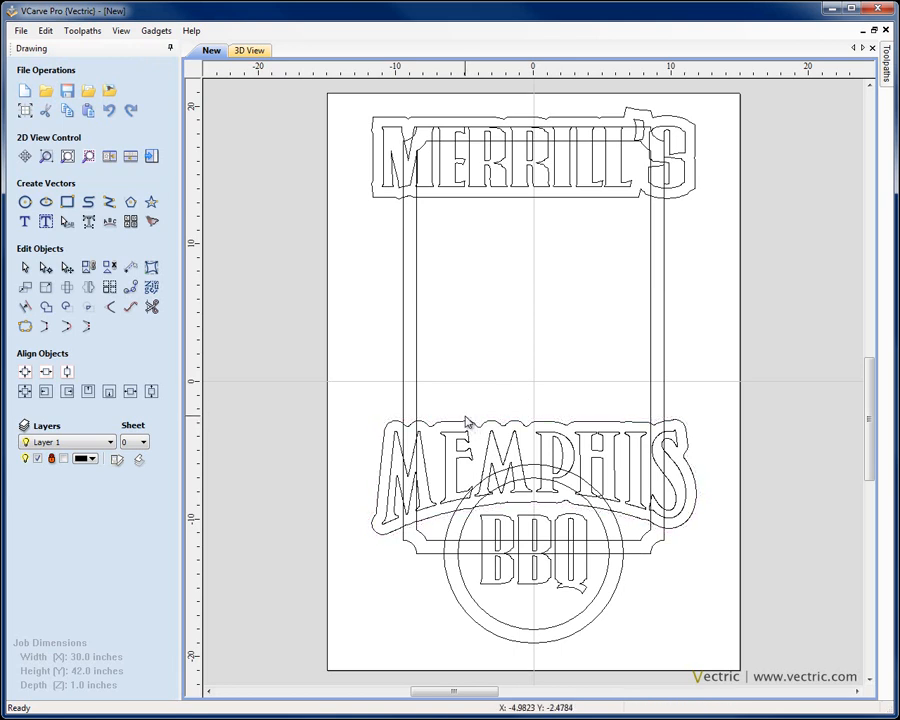
mouse_move(562, 378)
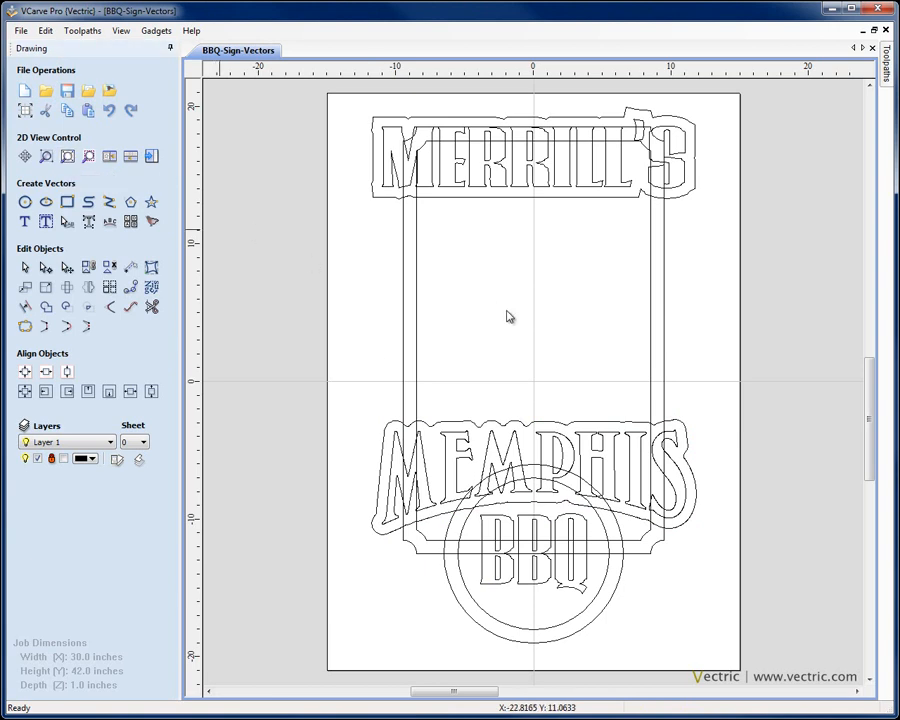
mouse_move(606, 320)
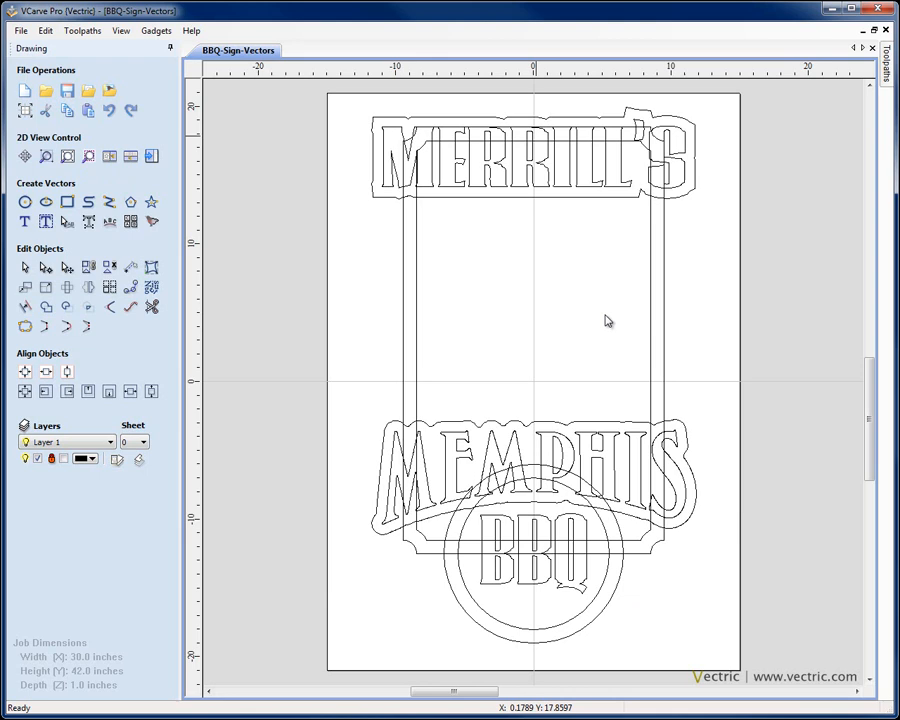
mouse_move(536, 530)
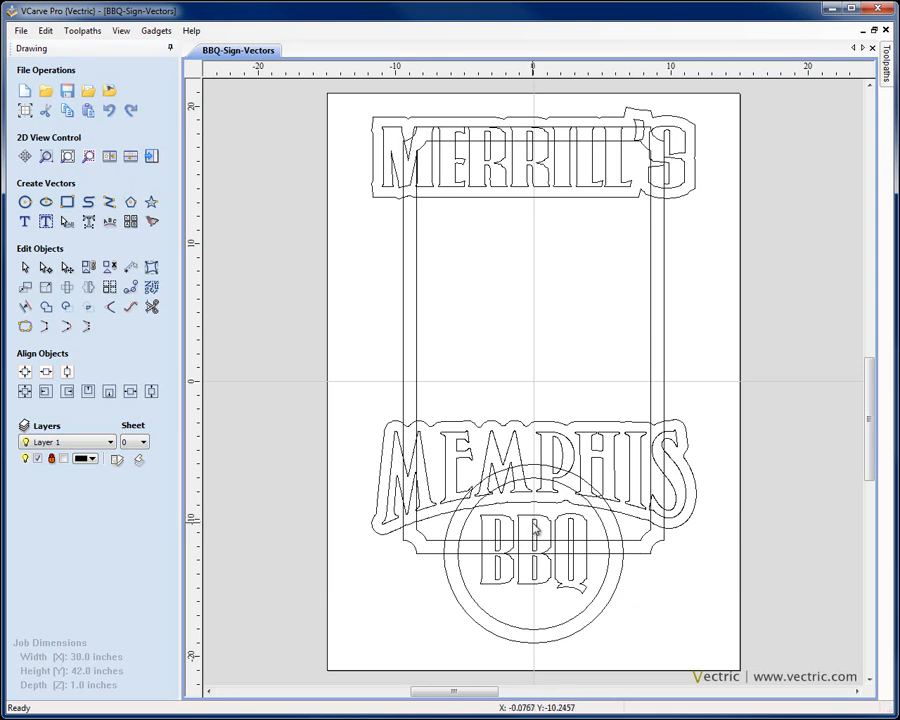
- Distort the BBQ lettering with a bounding-box envelope so the letters bend along a curve
click(532, 556)
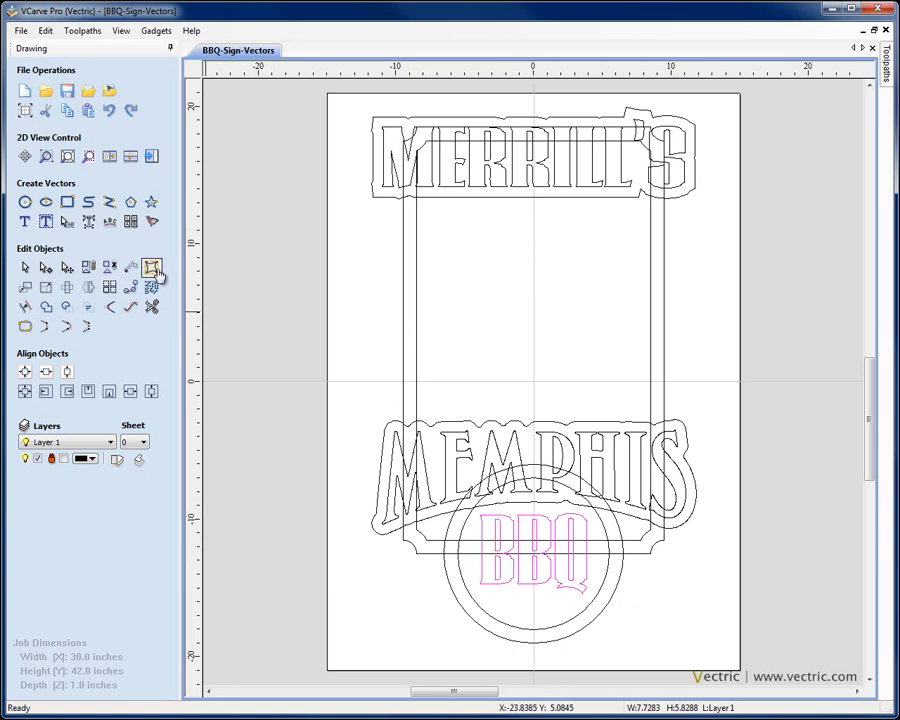
mouse_move(152, 268)
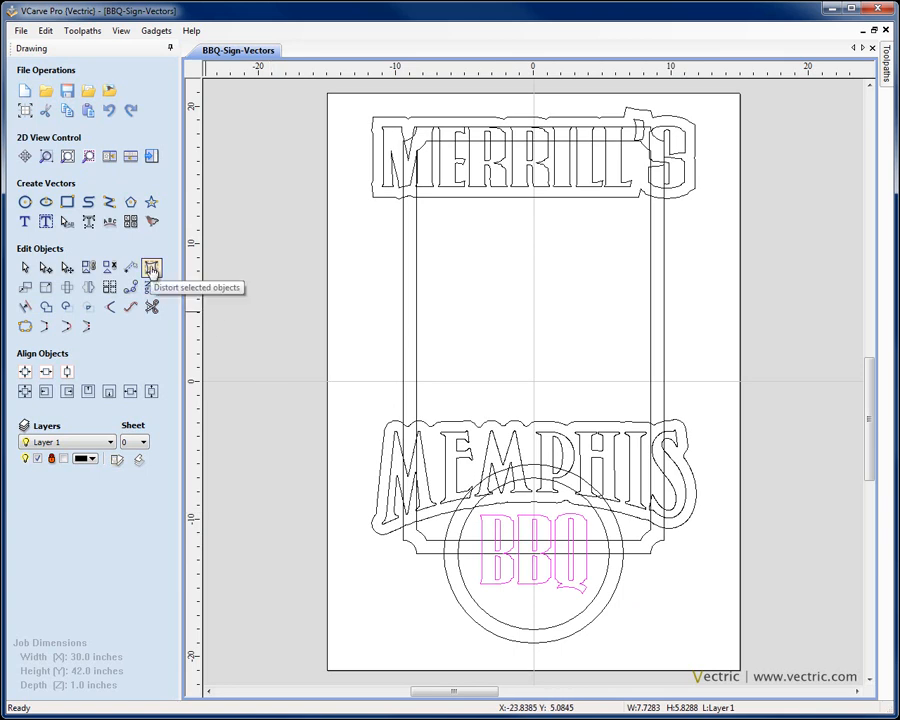
click(152, 268)
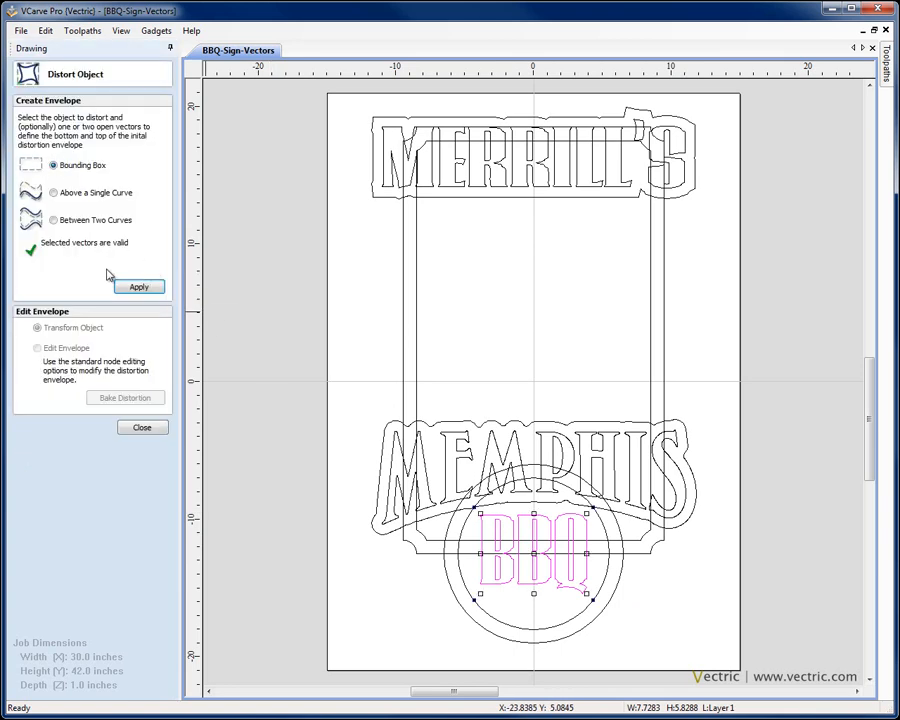
click(138, 288)
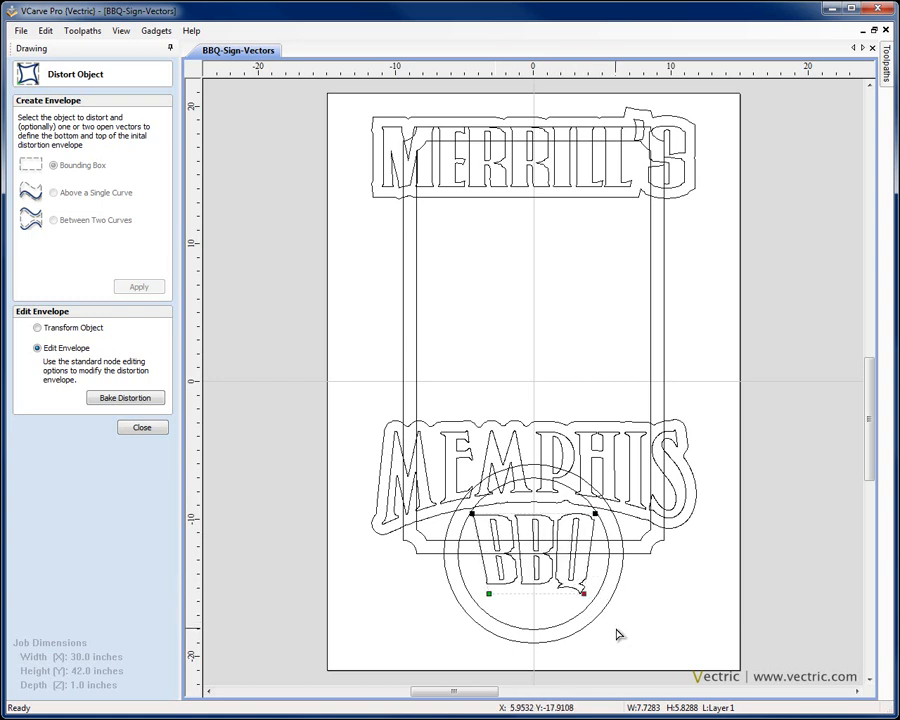
click(142, 428)
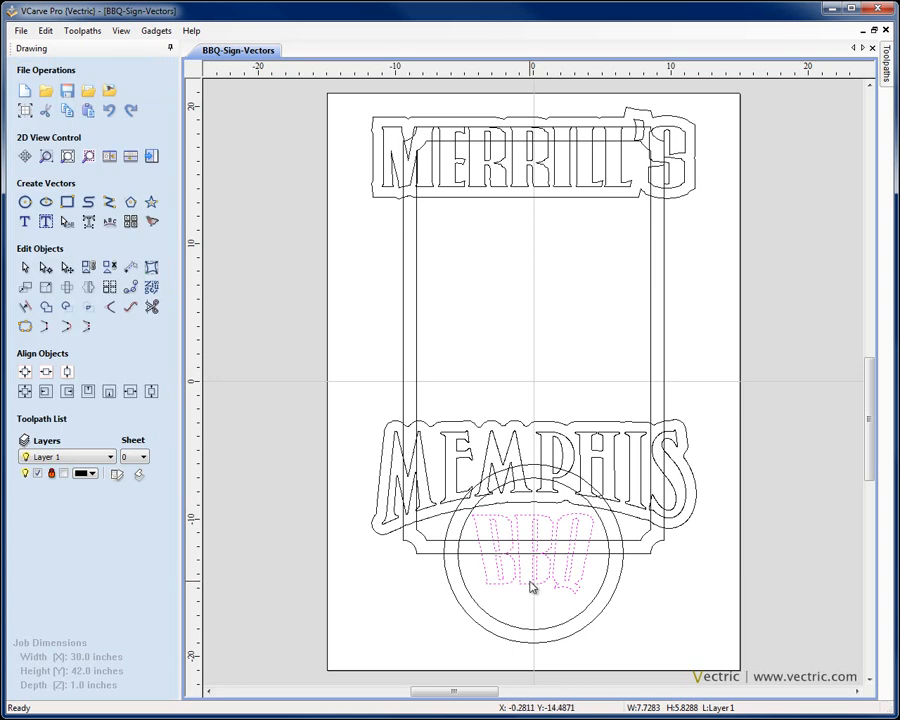
right_click(532, 588)
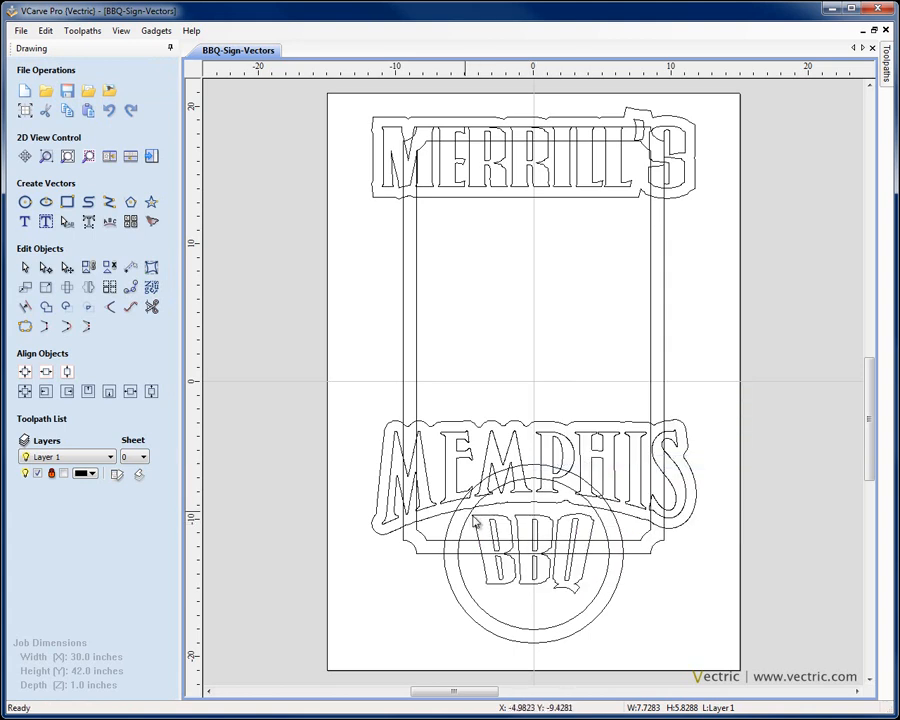
- Resize the BBQ letters and rotate them to a tilt inside the circle
click(484, 524)
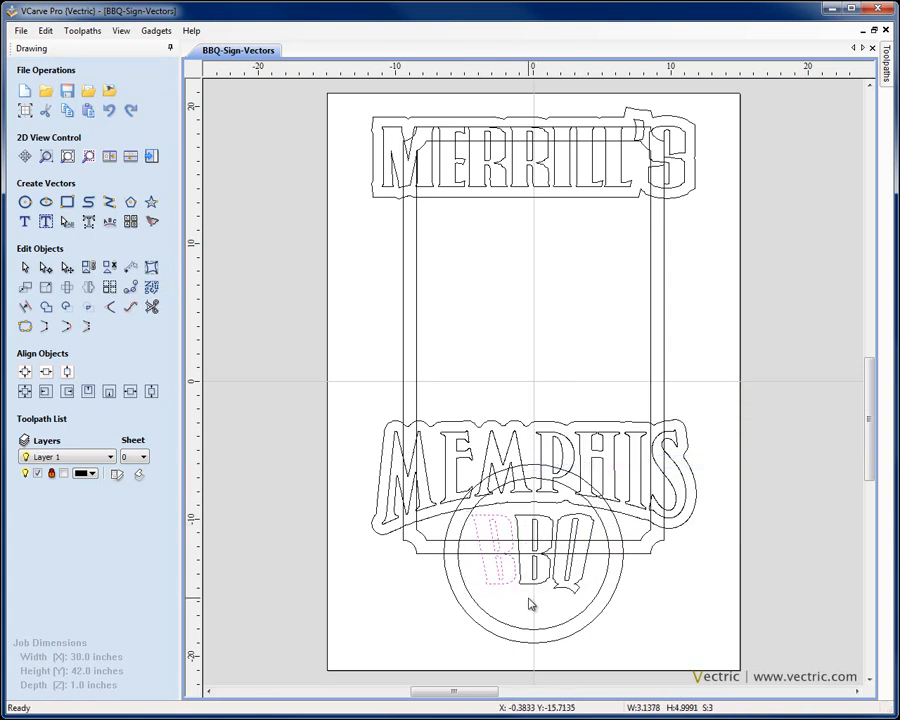
click(490, 556)
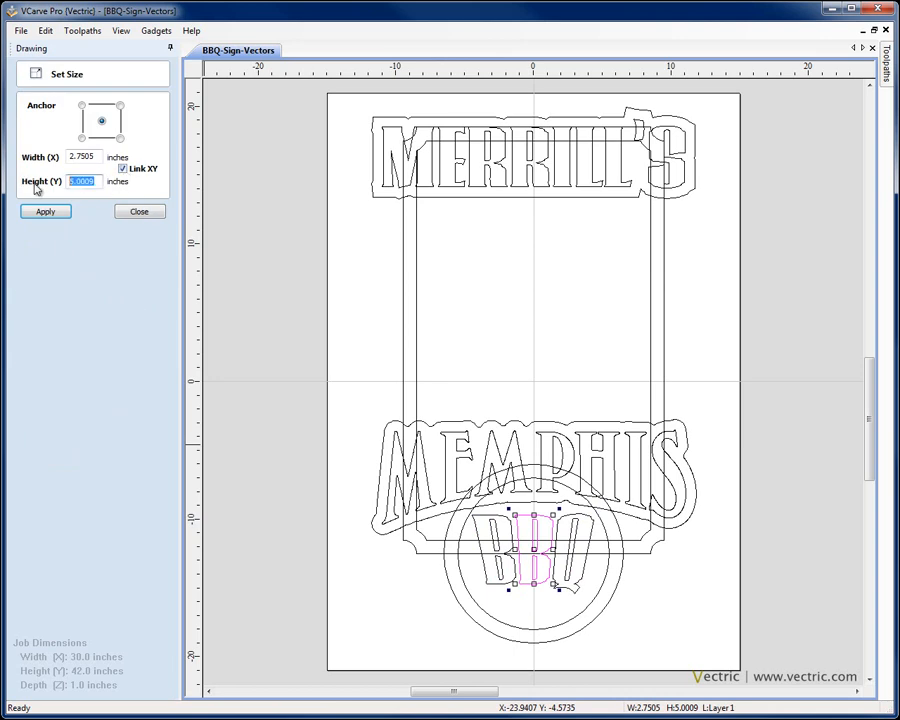
click(44, 212)
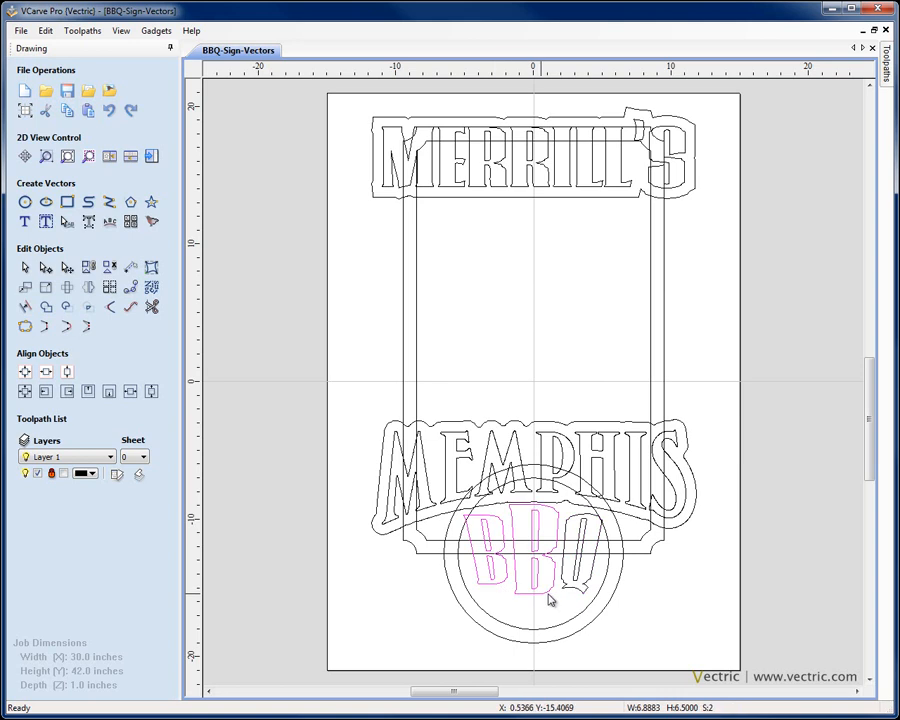
click(550, 560)
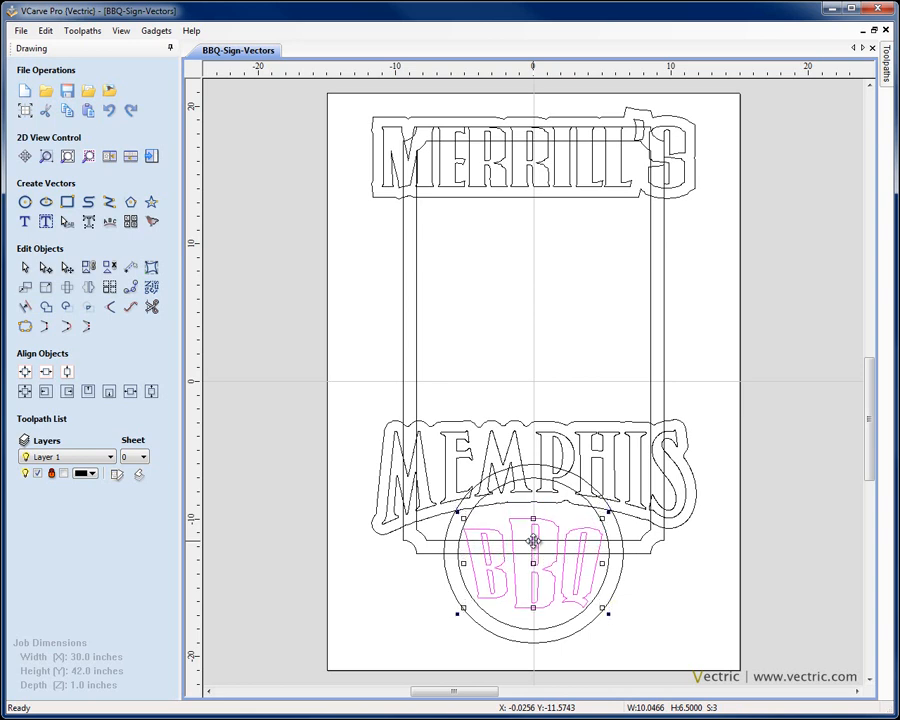
drag(532, 540, 540, 548)
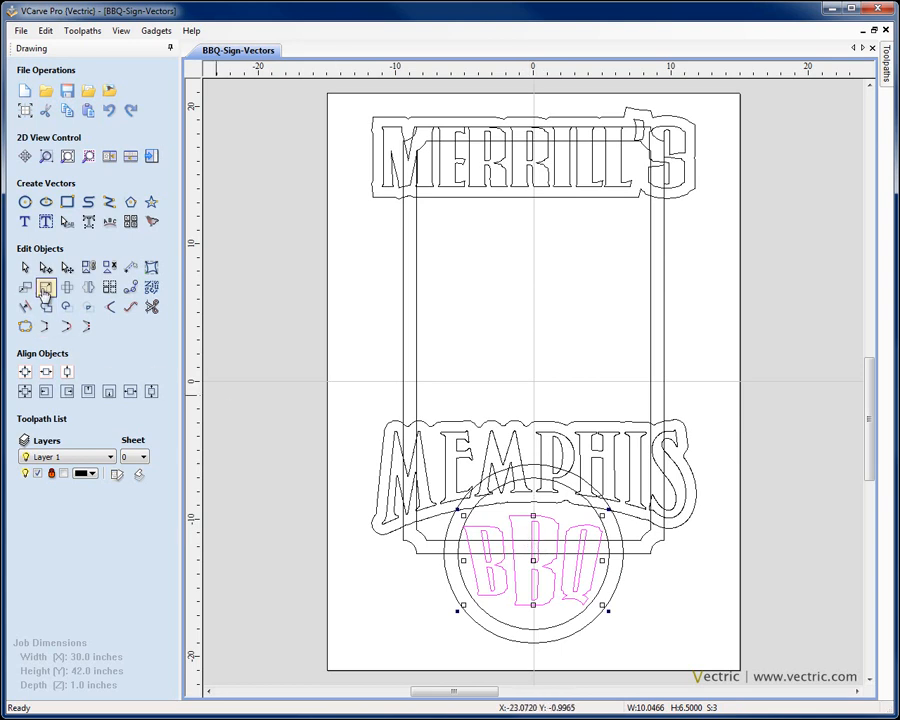
- Set the circle group to 9 inches wide with Link XY unticked, keeping height 6.5 inches
click(46, 288)
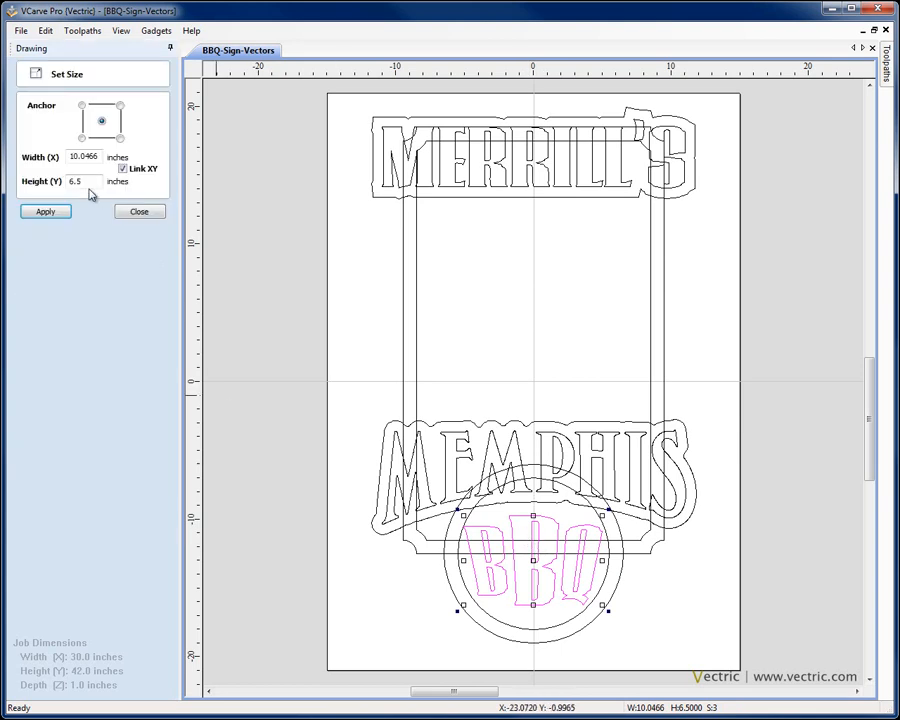
click(122, 168)
text(9)
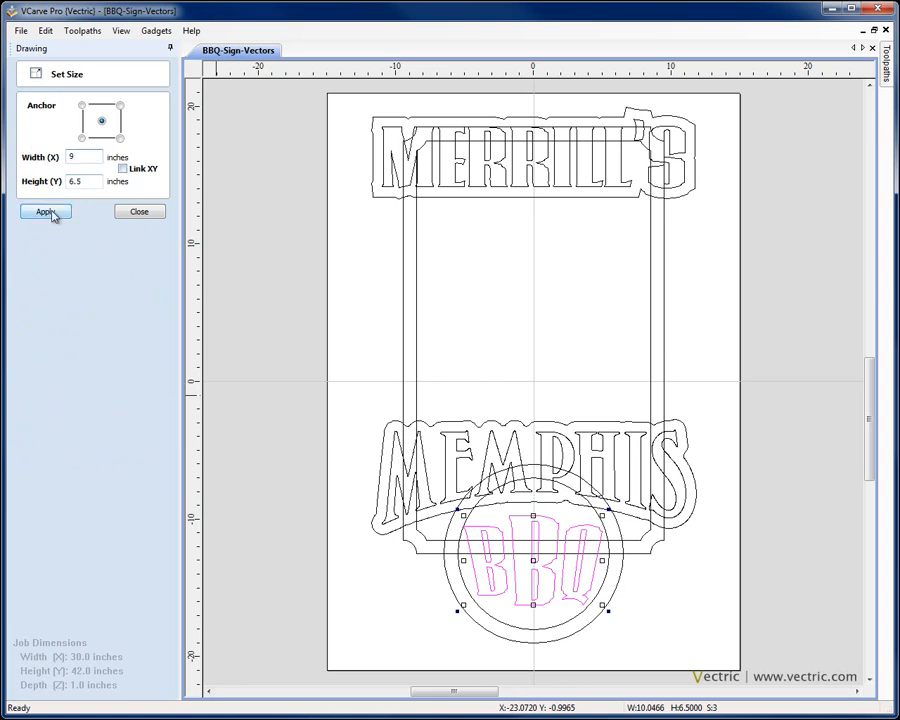
click(44, 212)
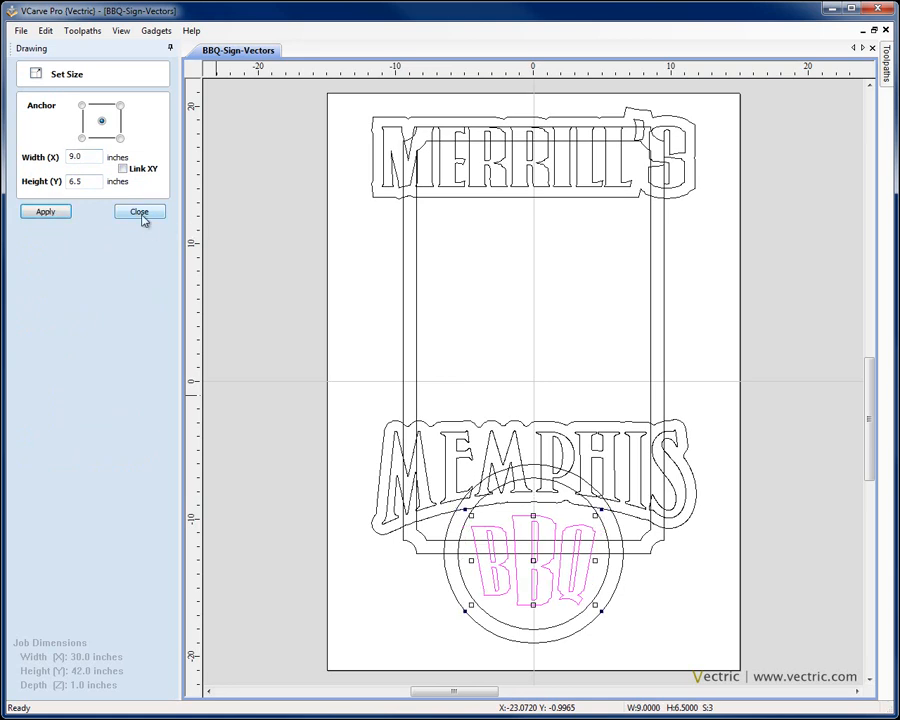
click(138, 212)
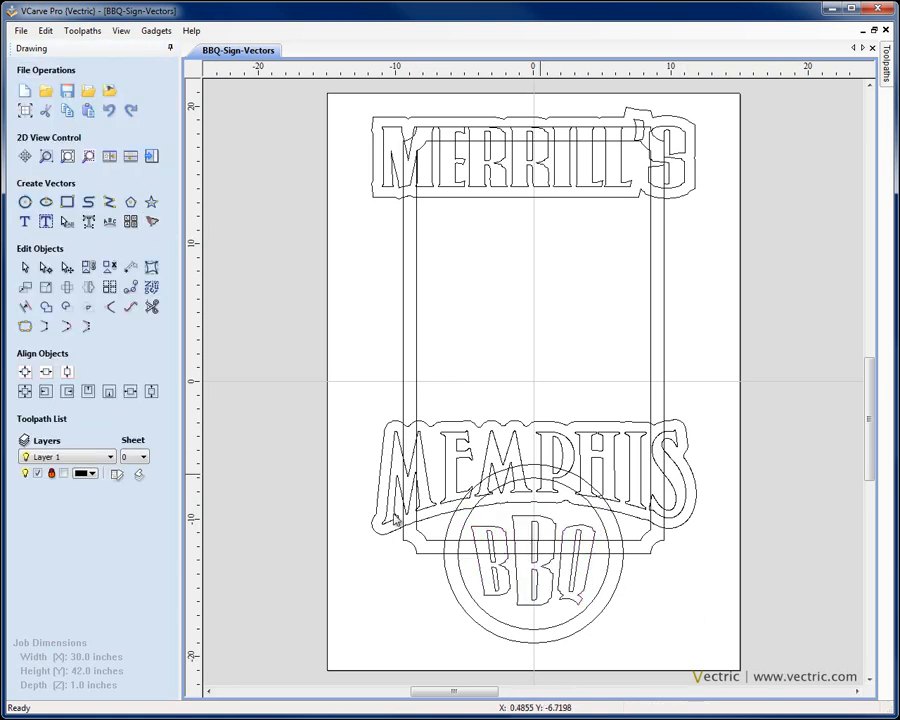
mouse_move(604, 278)
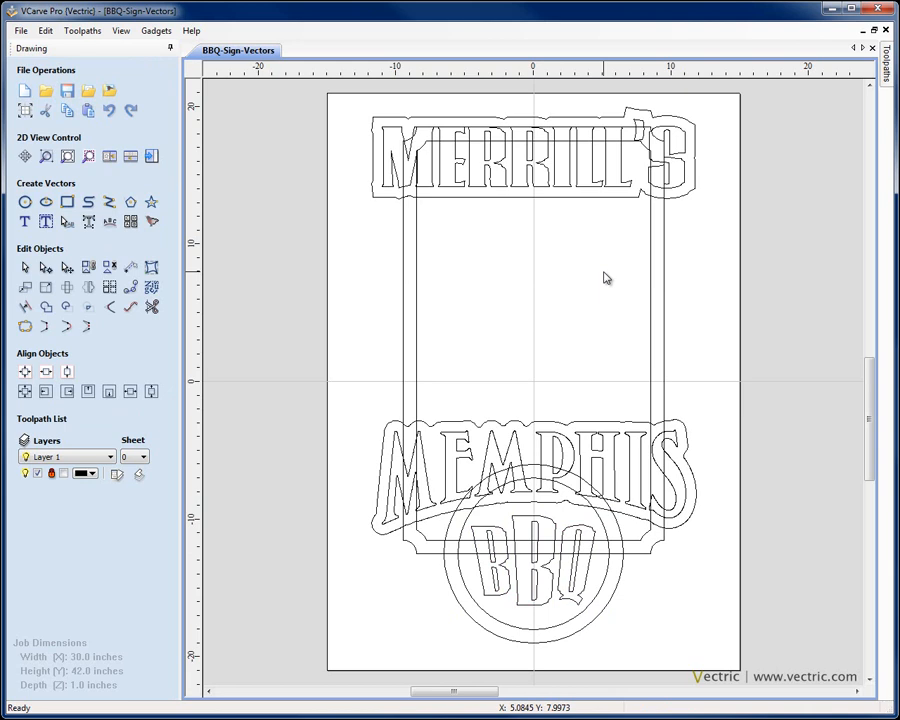
mouse_move(778, 274)
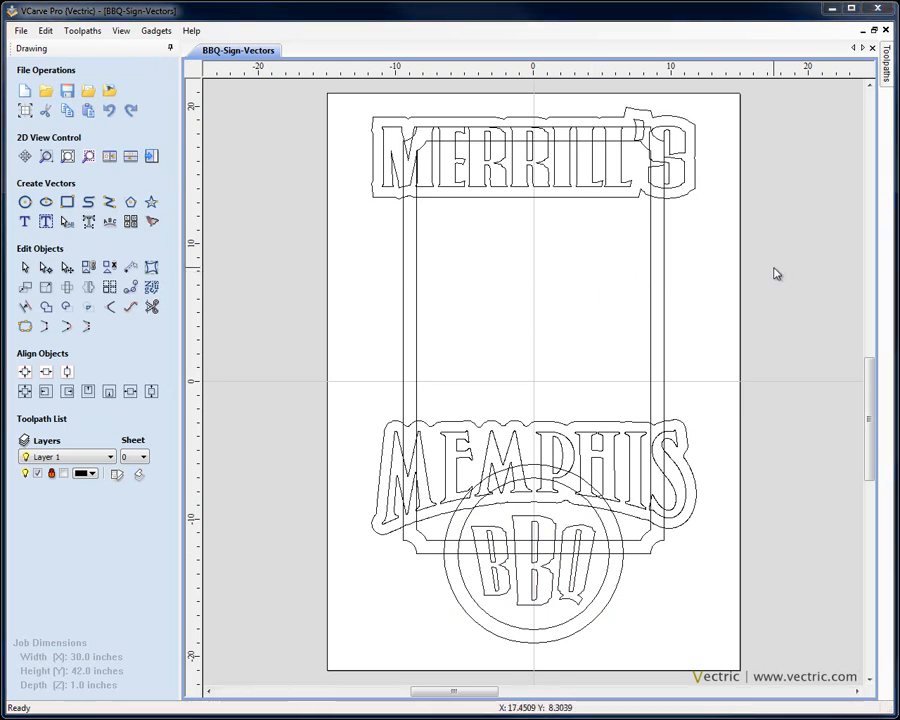
mouse_move(644, 344)
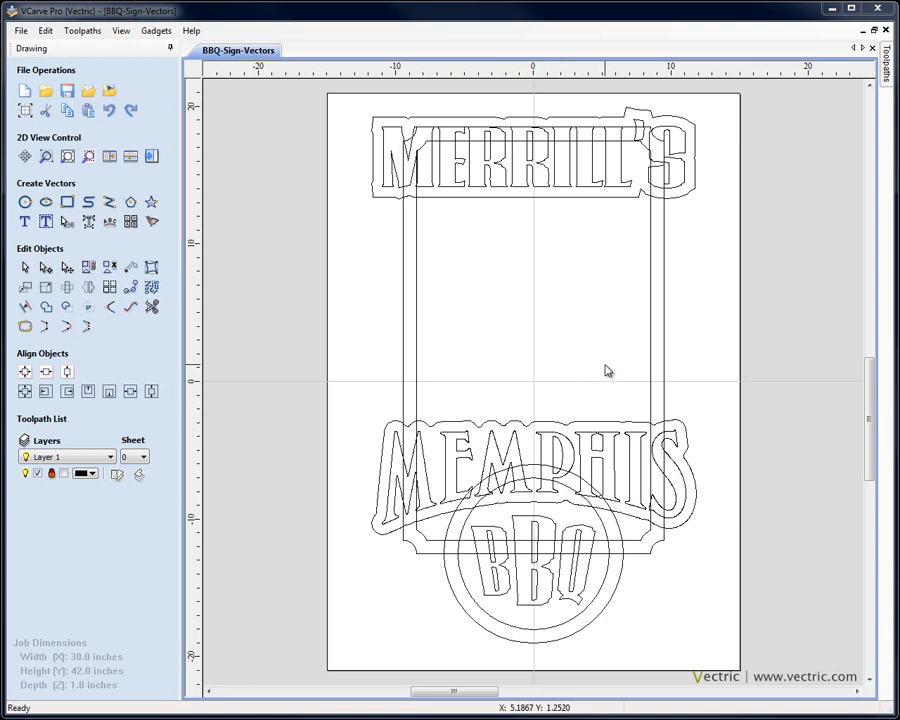
mouse_move(704, 316)
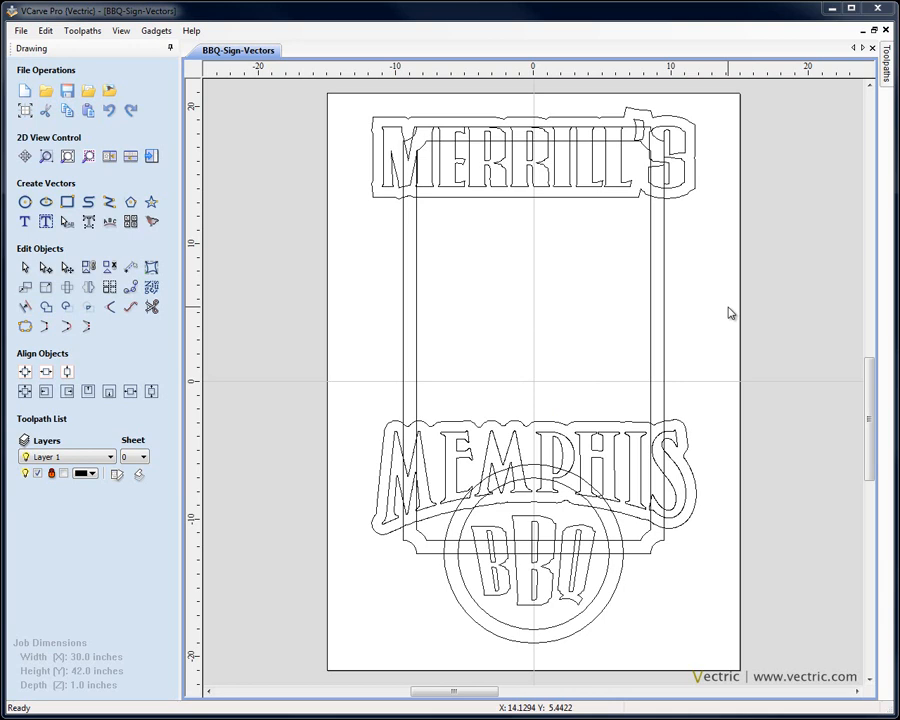
mouse_move(388, 398)
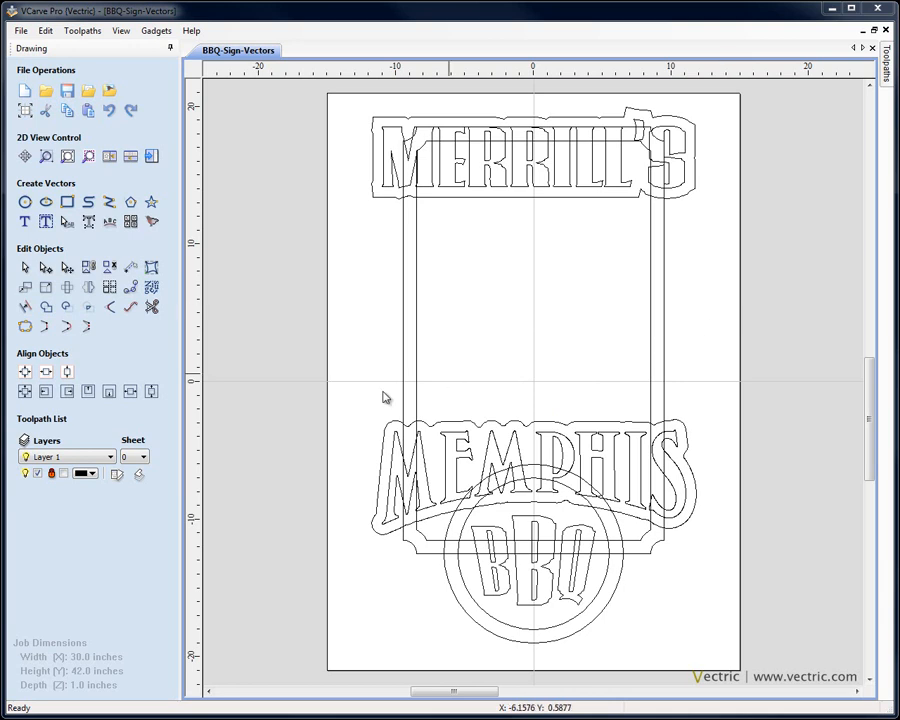
- Import the pig EPS vector art, hide Layer 1 with the lettering, and scale and position the pig
click(88, 92)
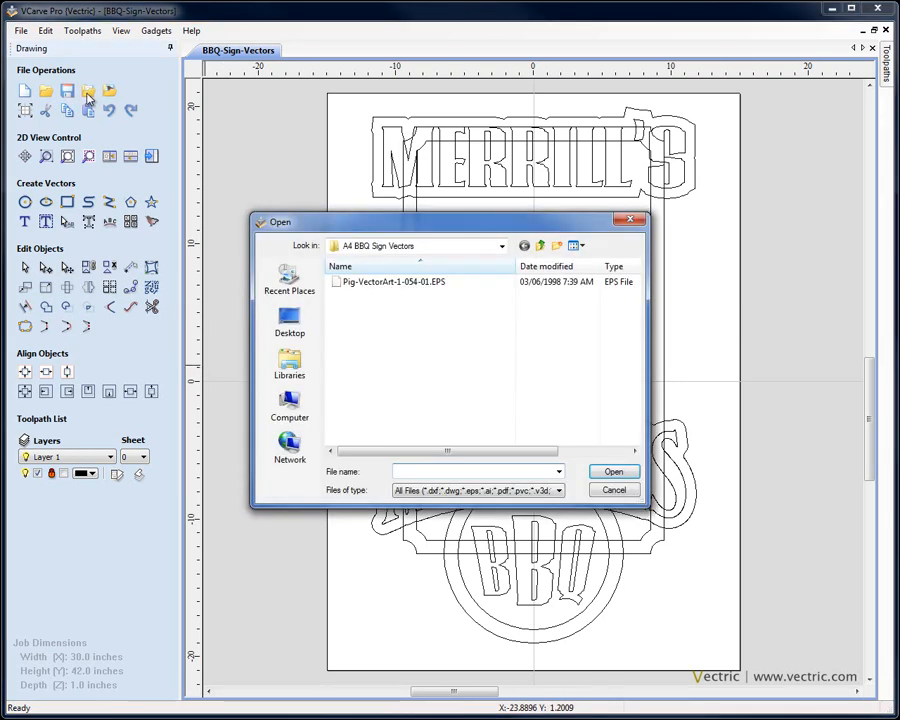
click(392, 280)
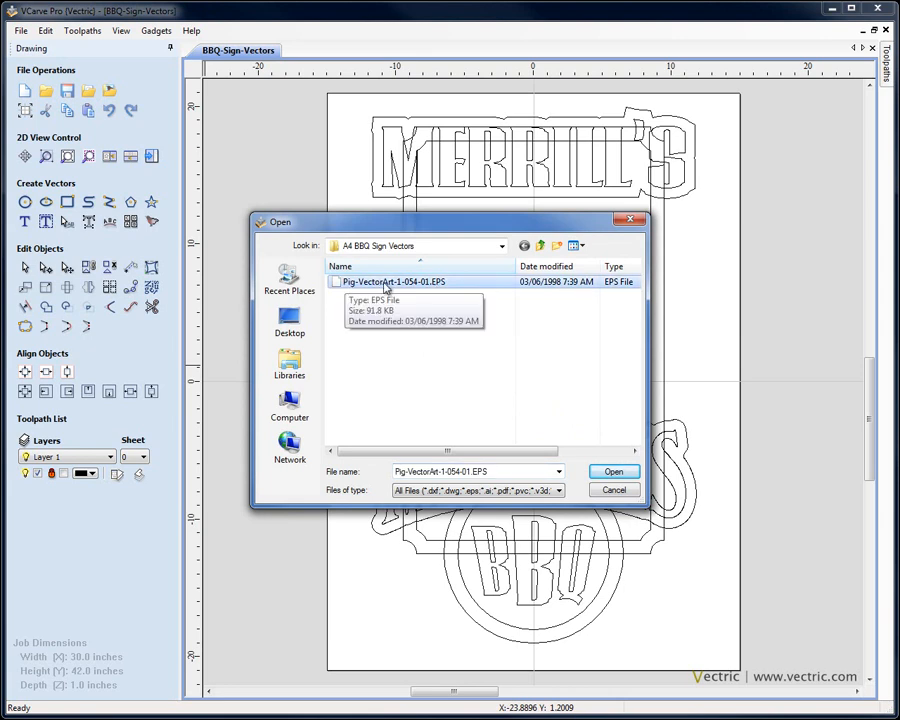
mouse_move(430, 300)
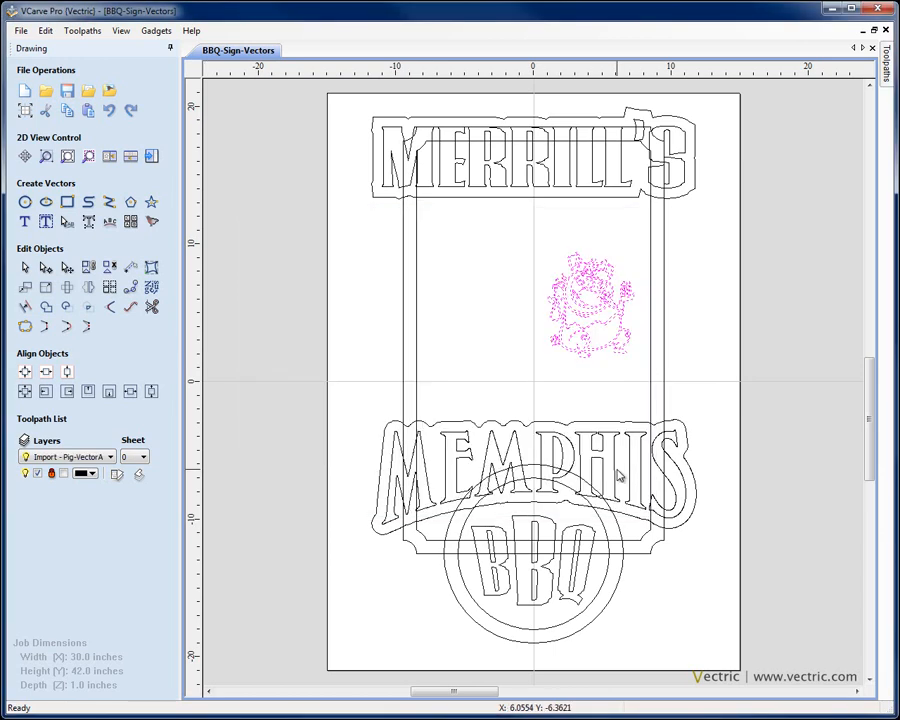
mouse_move(372, 414)
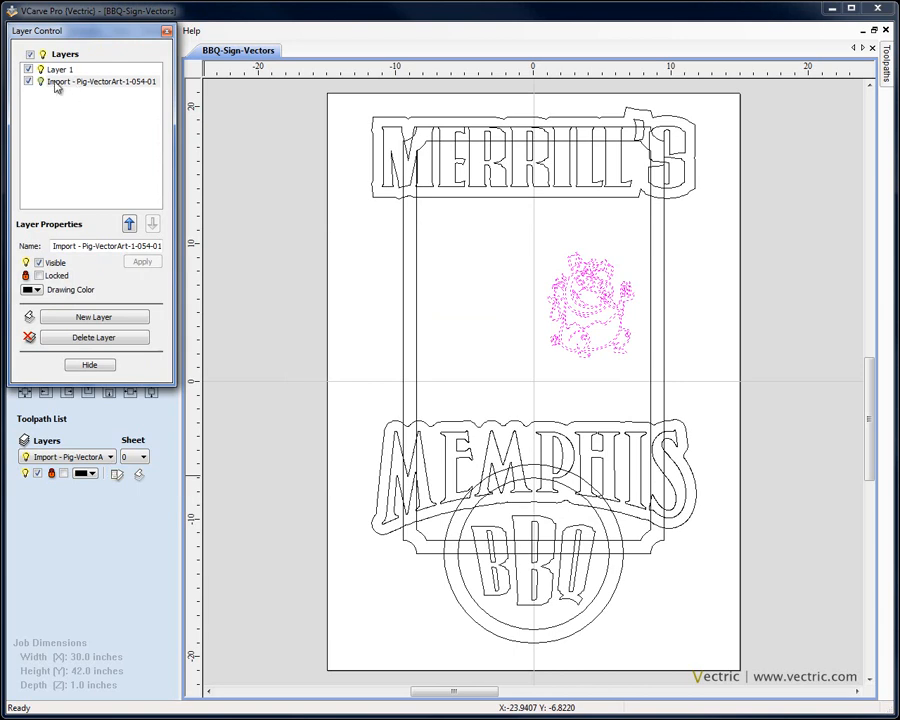
click(28, 68)
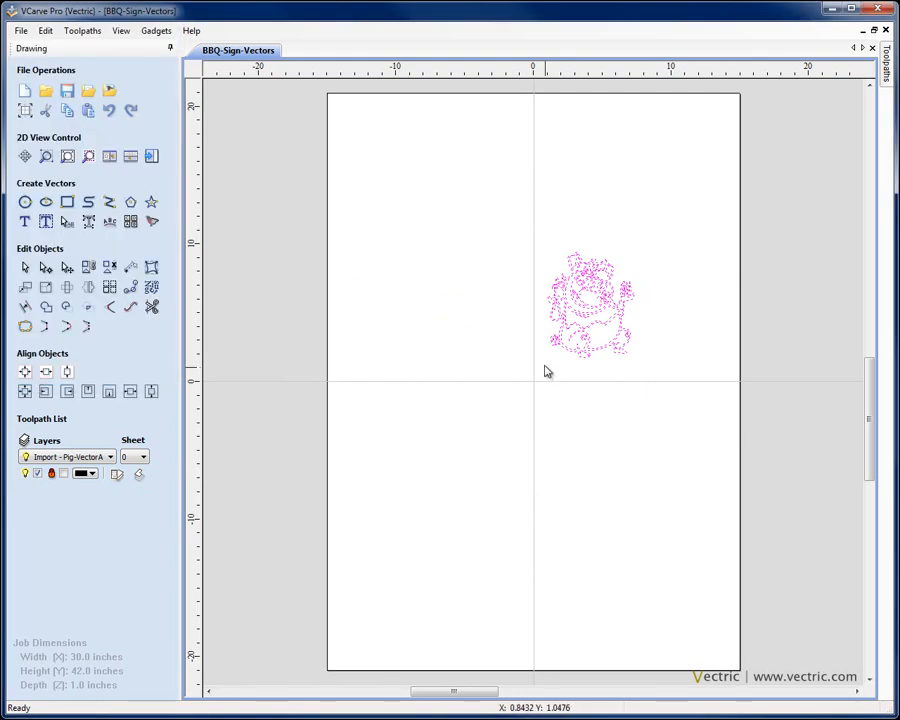
click(590, 304)
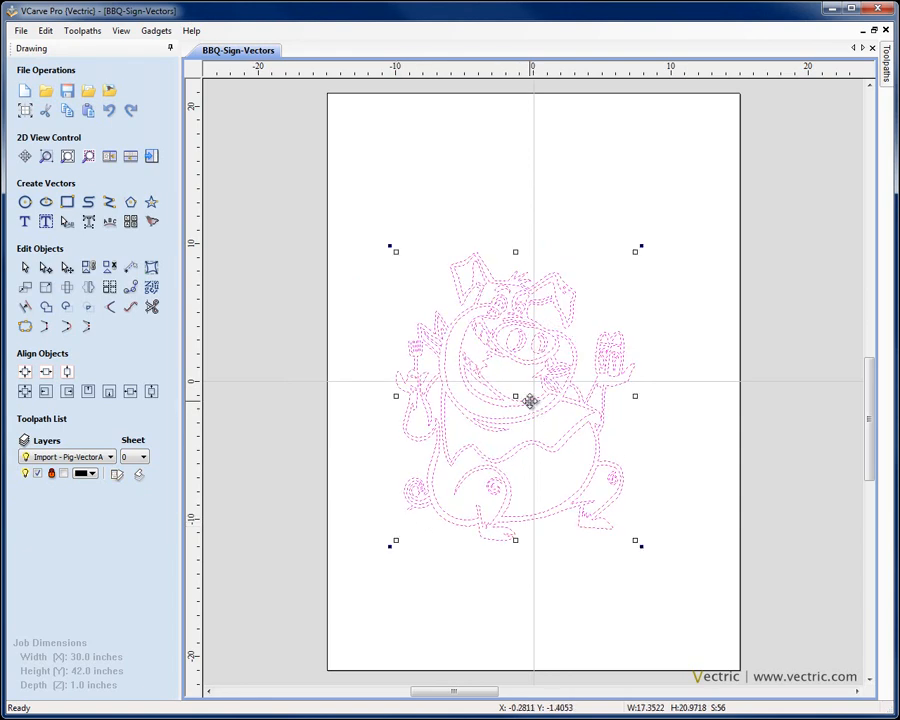
drag(530, 400, 532, 384)
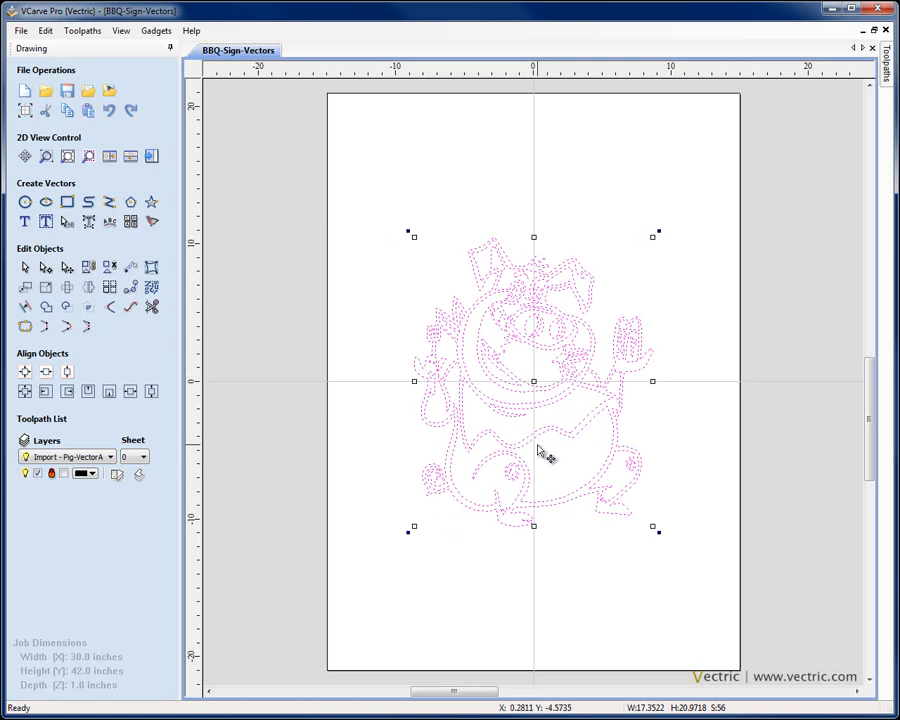
mouse_move(700, 428)
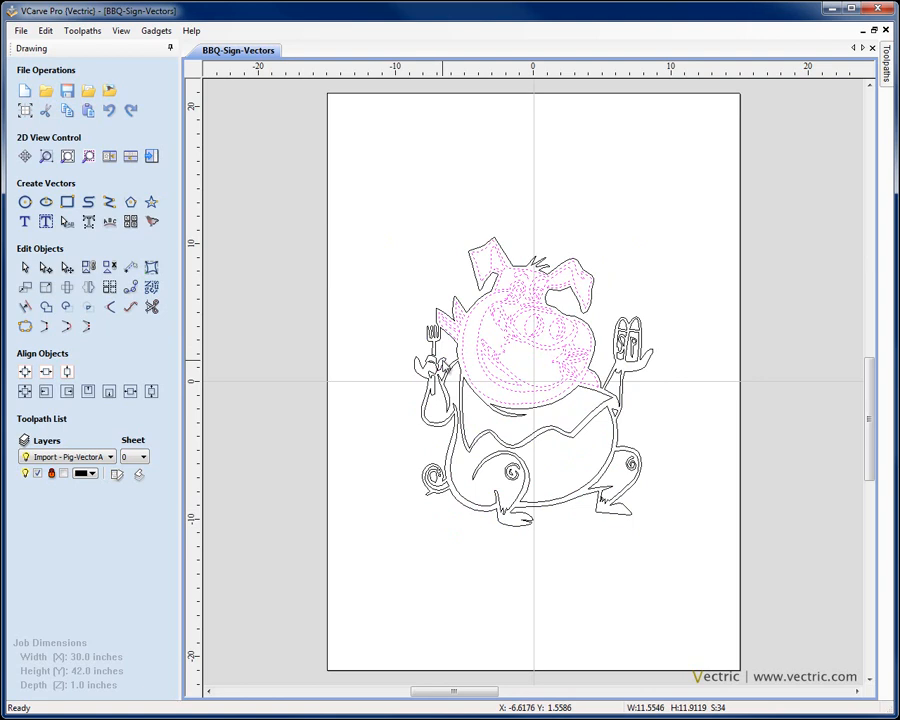
mouse_move(600, 412)
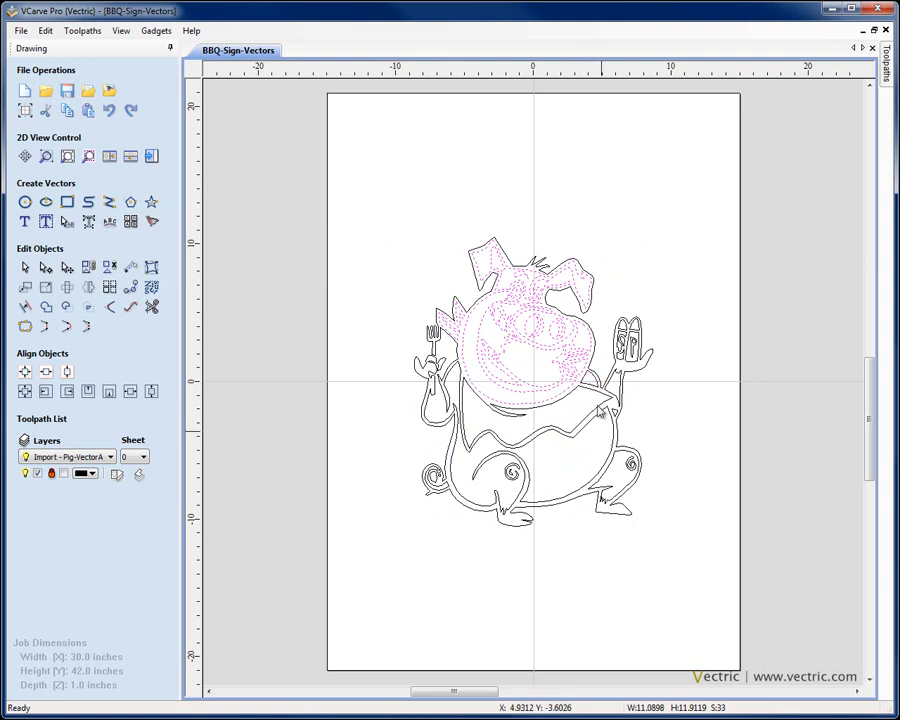
mouse_move(588, 392)
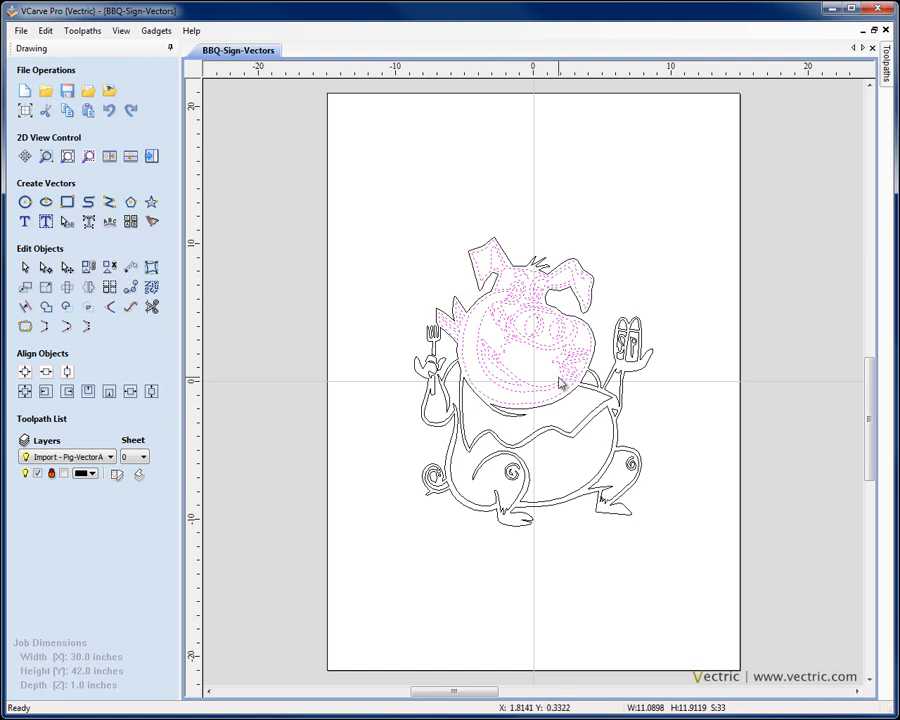
mouse_move(548, 360)
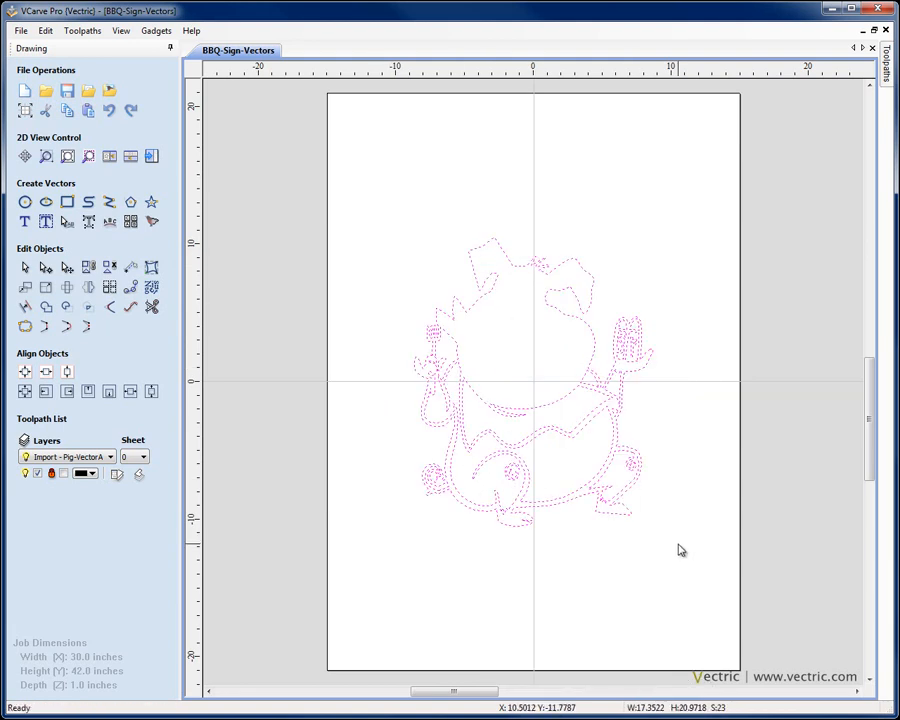
- Delete the pig body and paste the copied pig head back onto the page
right_click(680, 548)
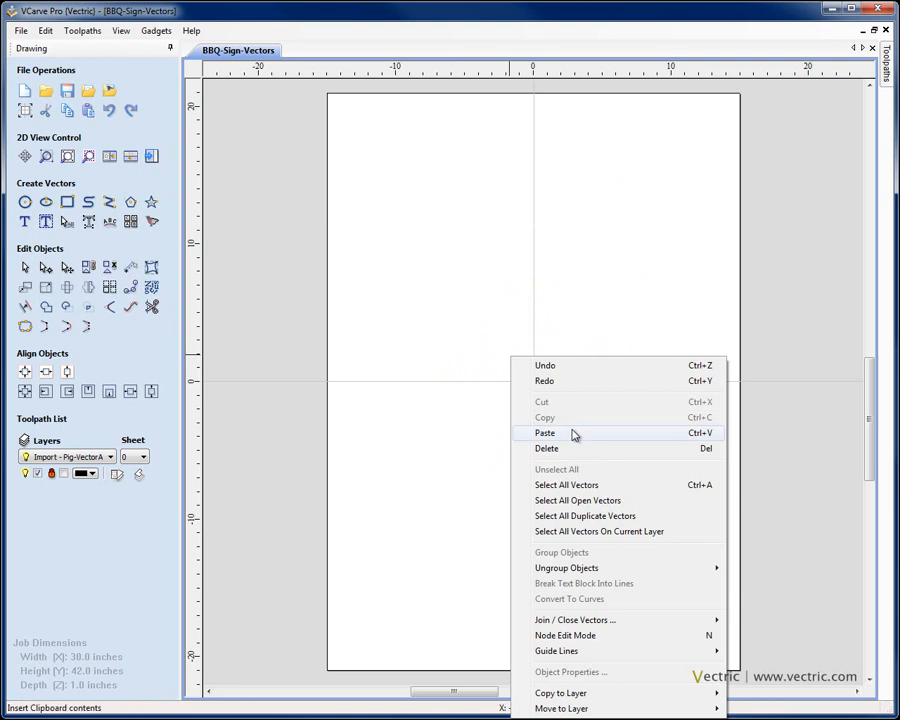
click(544, 432)
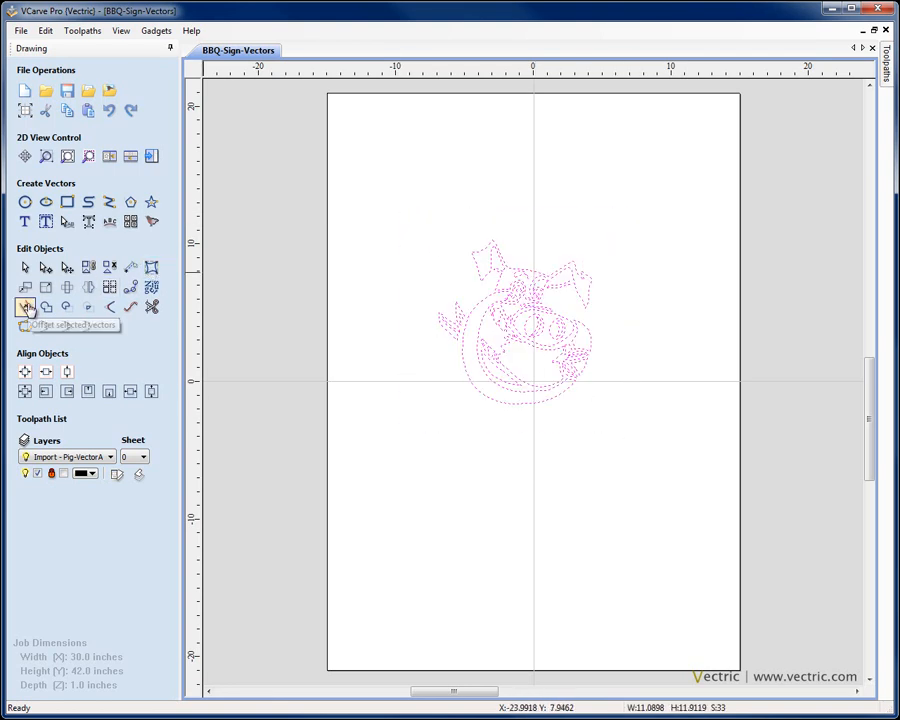
- Offset the pig head outward by 0.20 inches to give it a double-line border
click(24, 308)
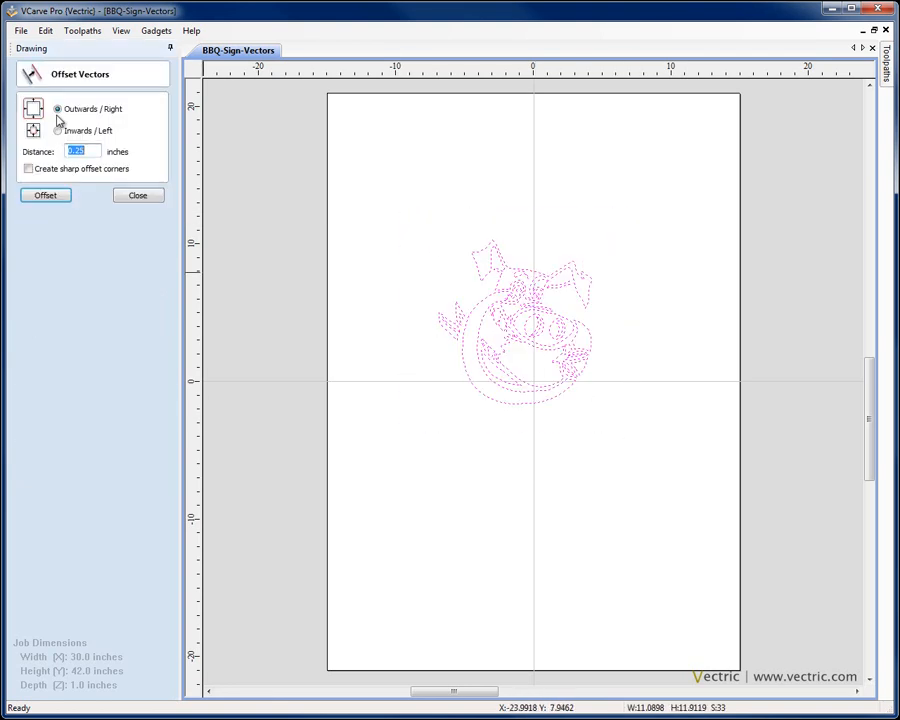
click(44, 196)
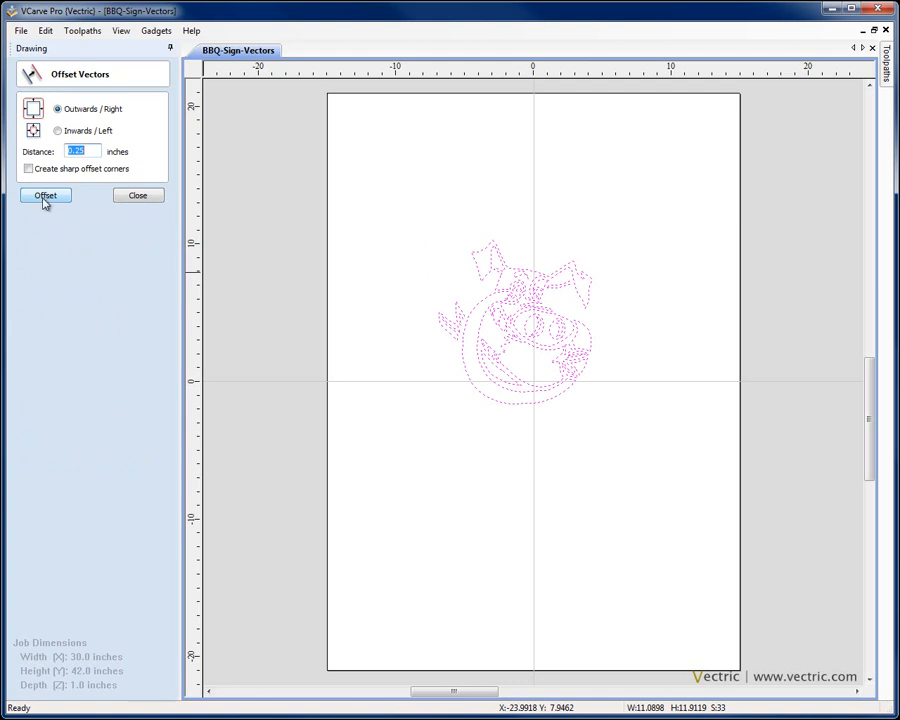
click(44, 196)
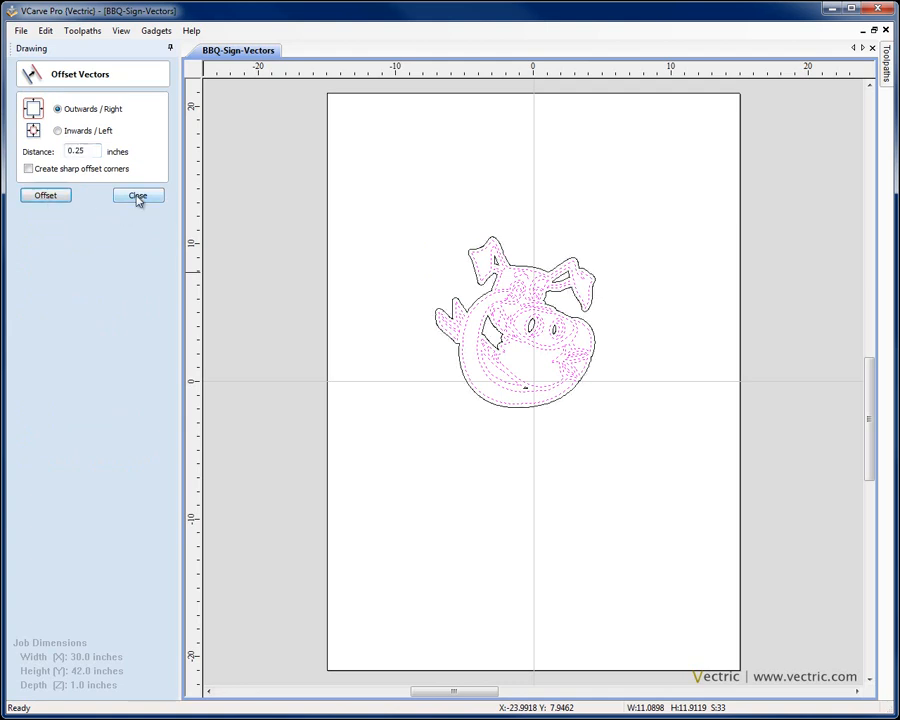
click(136, 196)
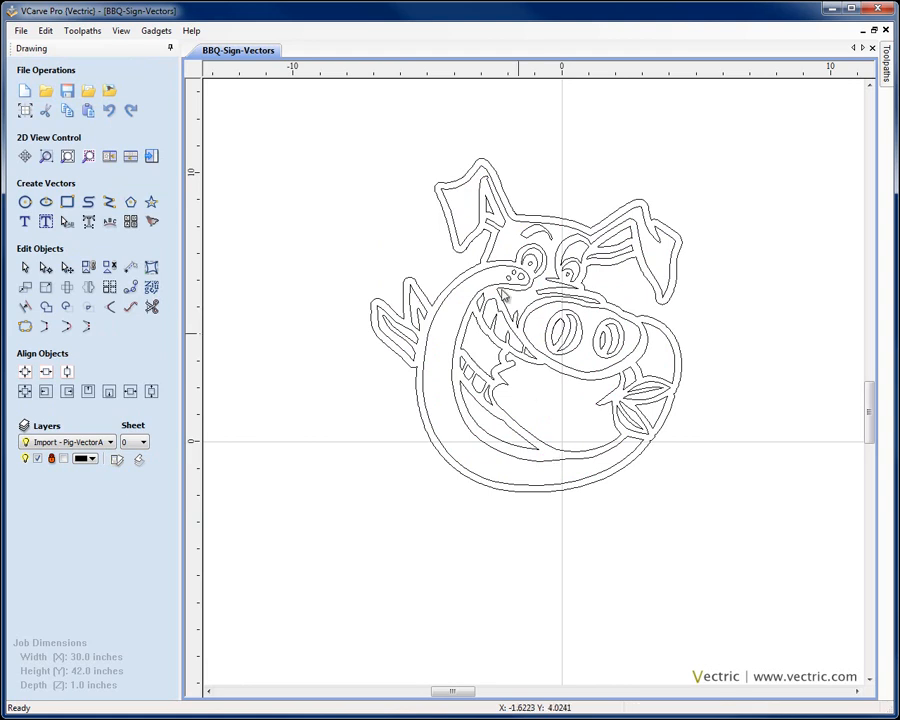
mouse_move(492, 220)
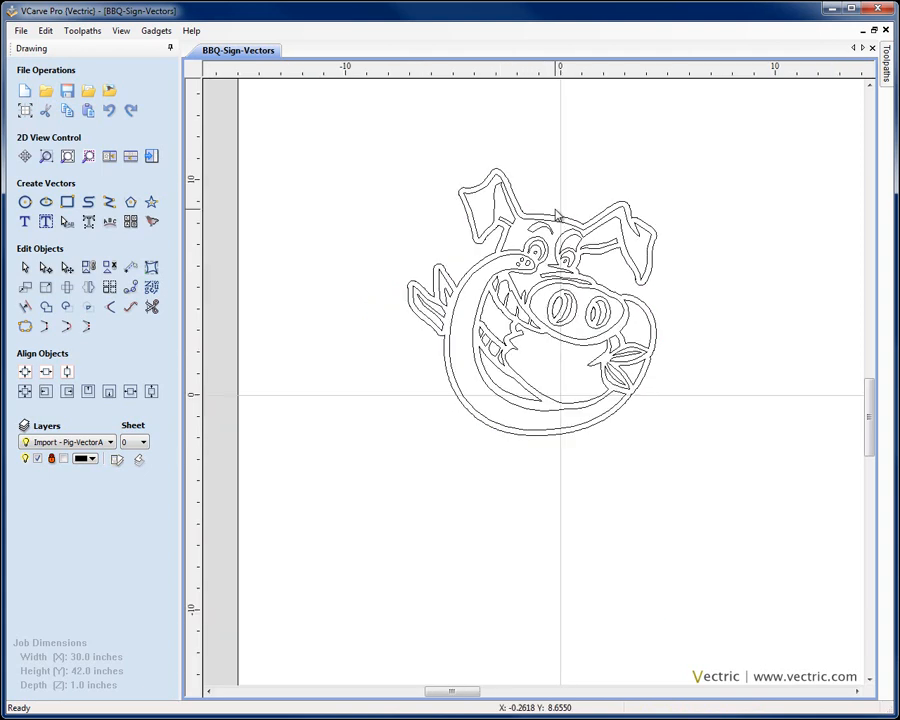
scroll(down, 3)
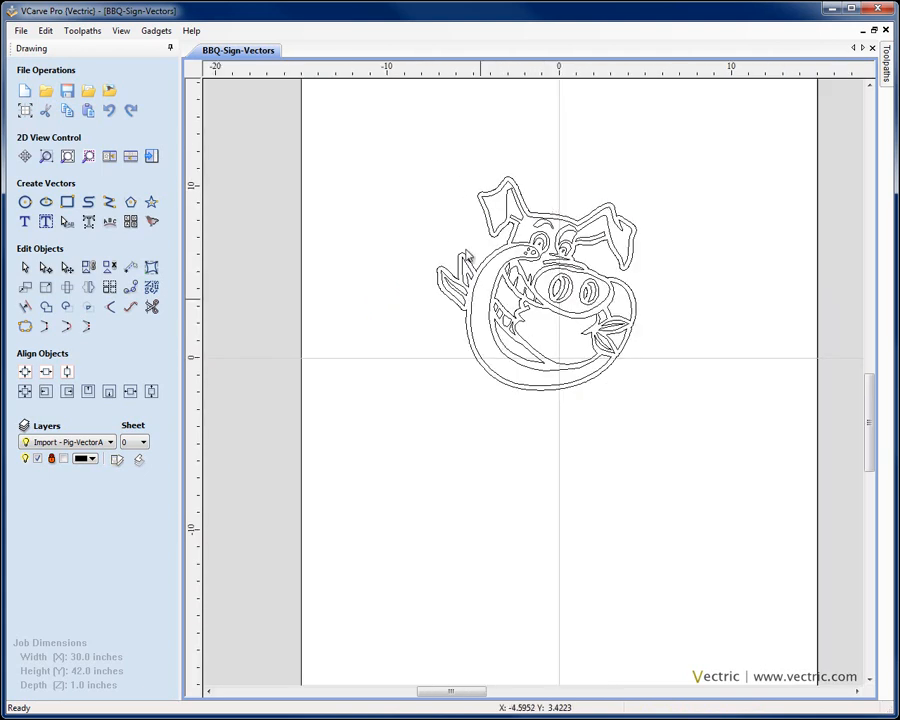
- After a failed weld, offset the pig head outward 0.4 inches and move it to Layer 1
click(540, 290)
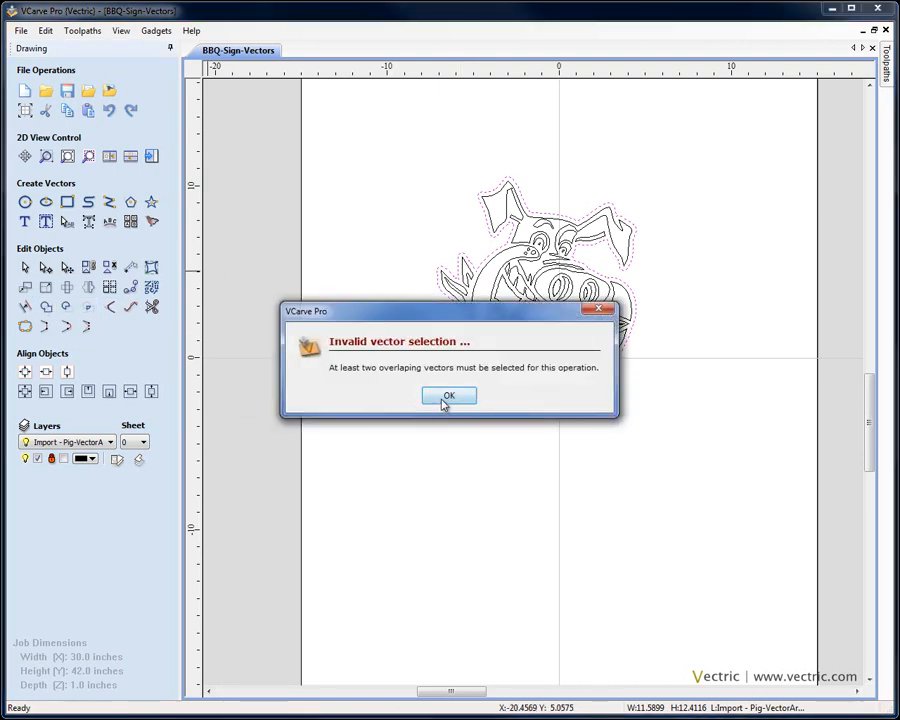
click(448, 396)
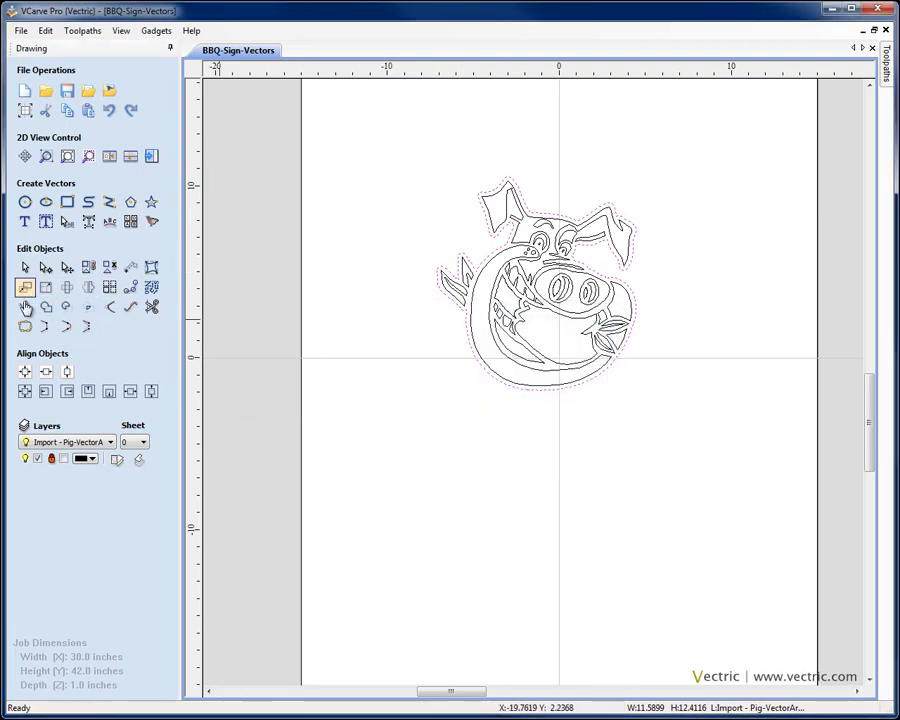
click(24, 288)
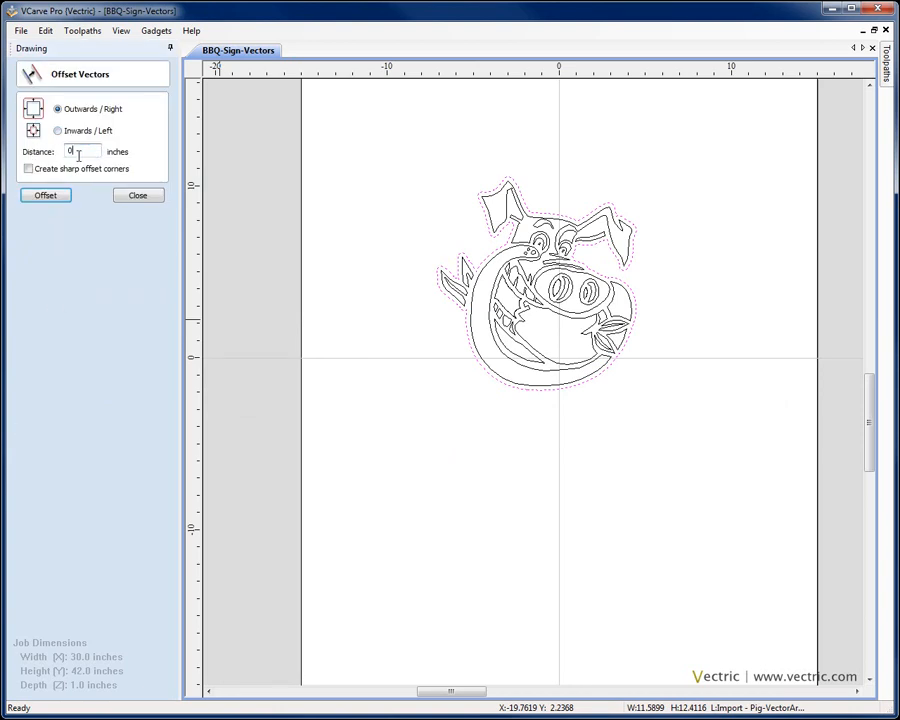
click(44, 196)
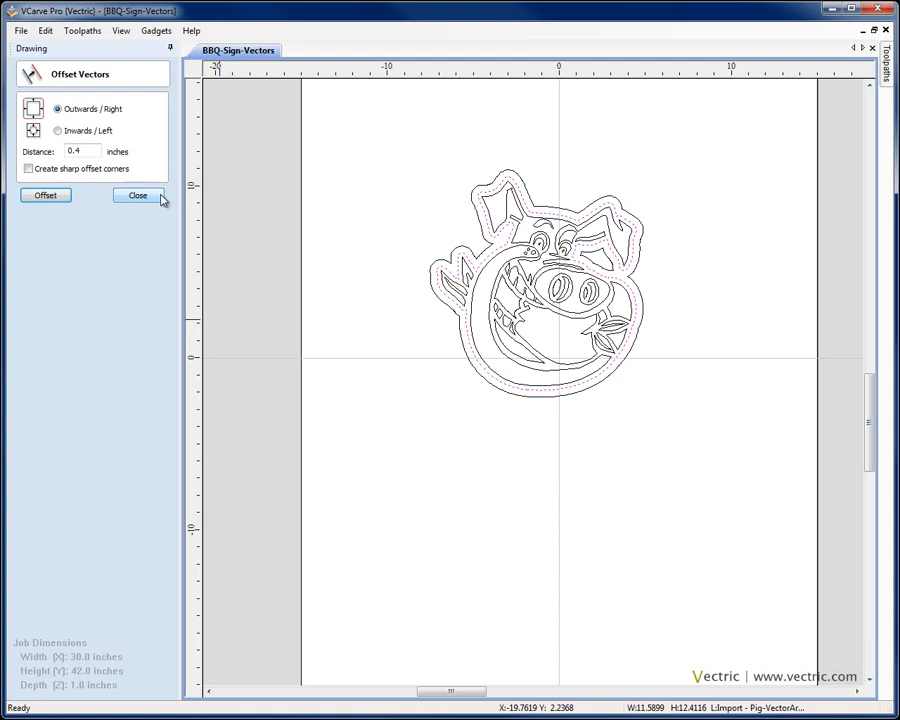
click(136, 196)
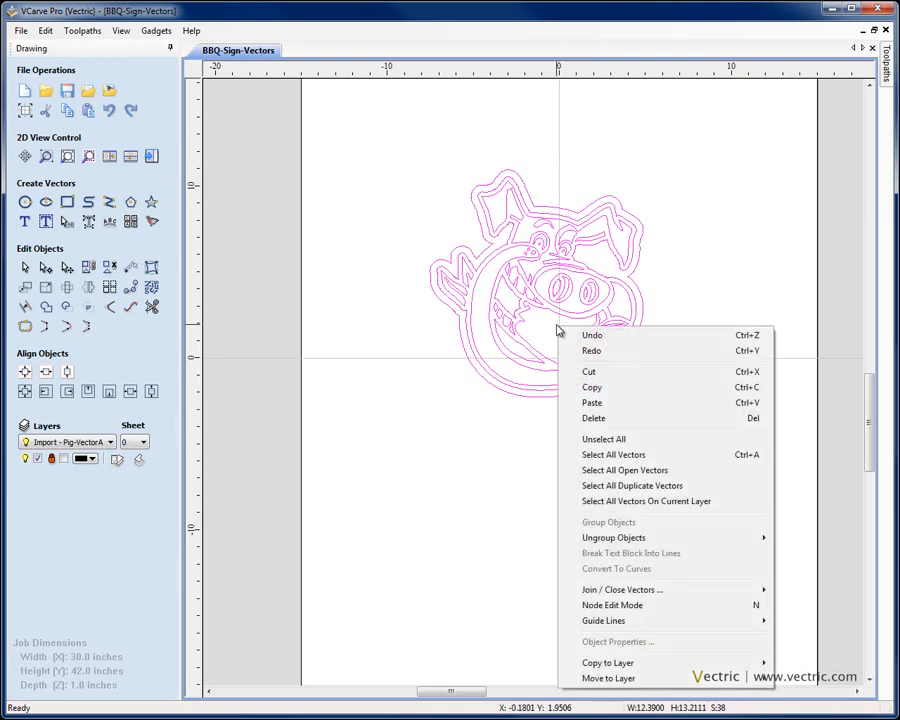
click(608, 678)
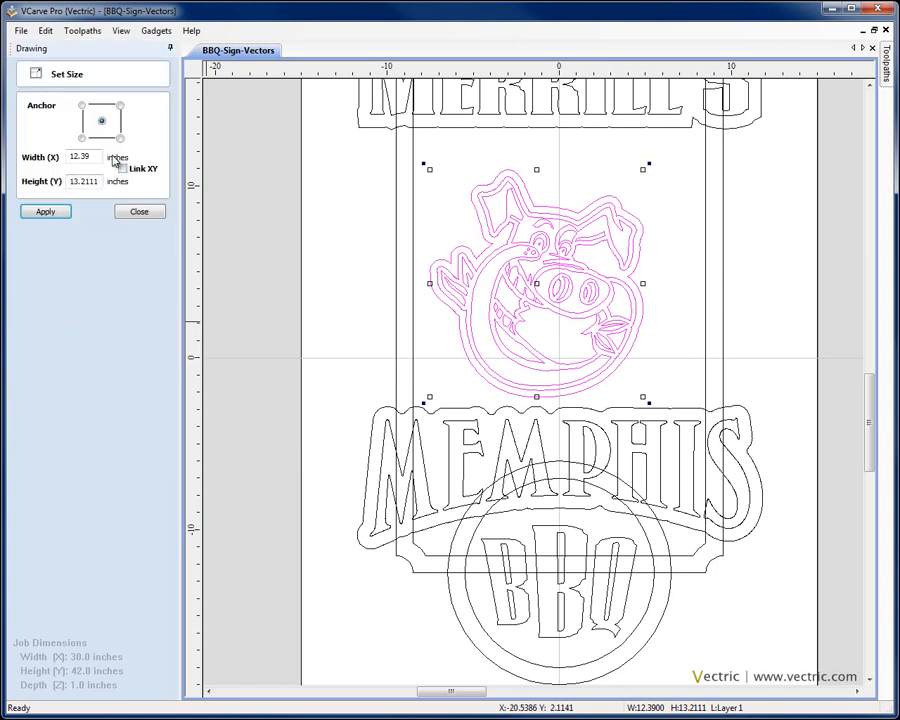
- Resize the pig head to 15 inches with linked XY and place it between MERRILL'S and MEMPHIS
text(15)
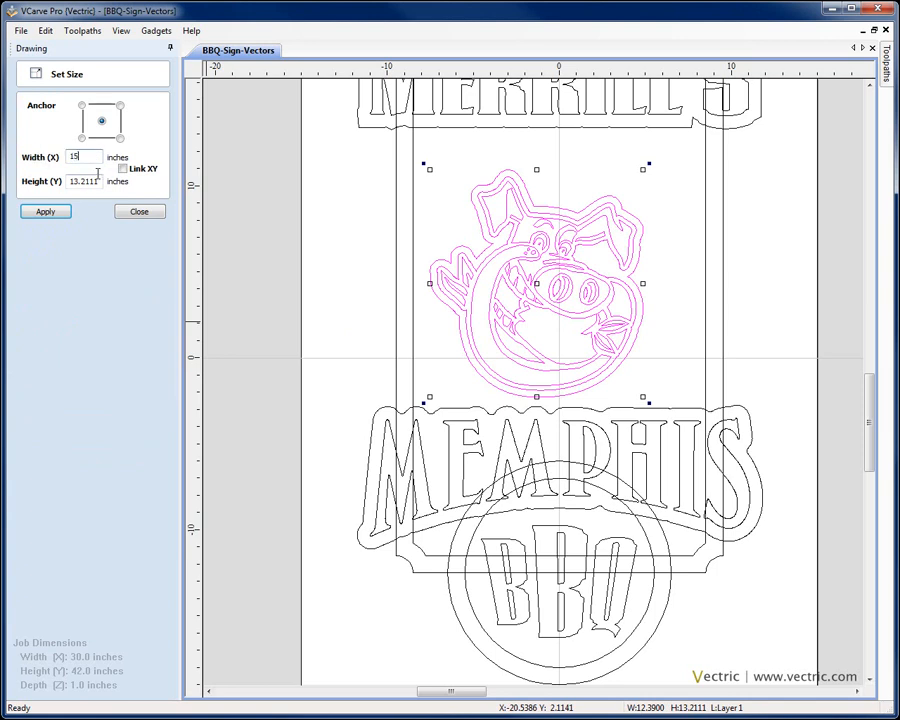
click(44, 212)
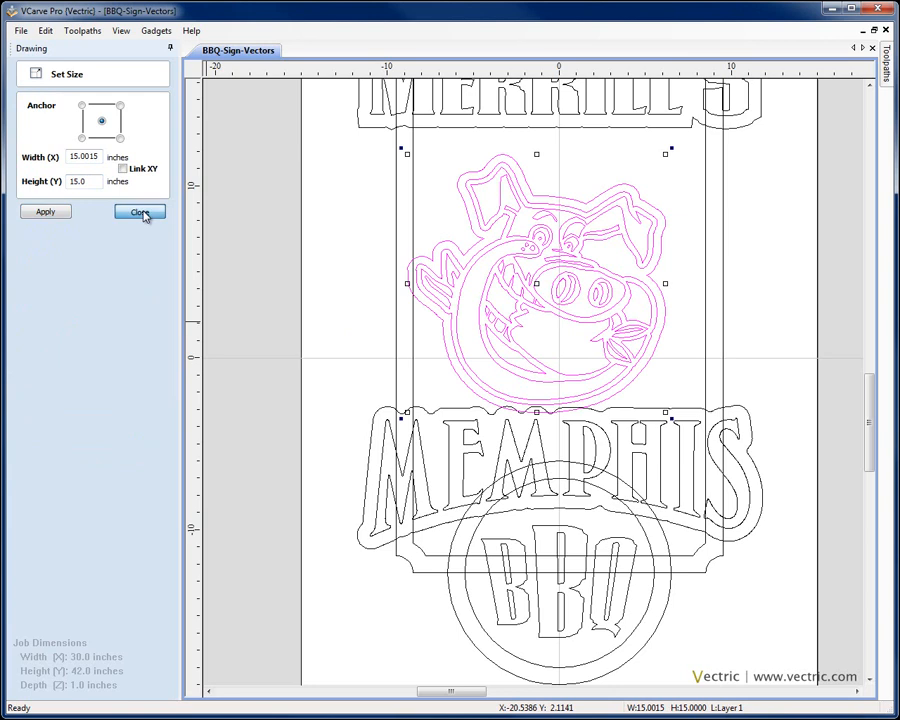
click(138, 212)
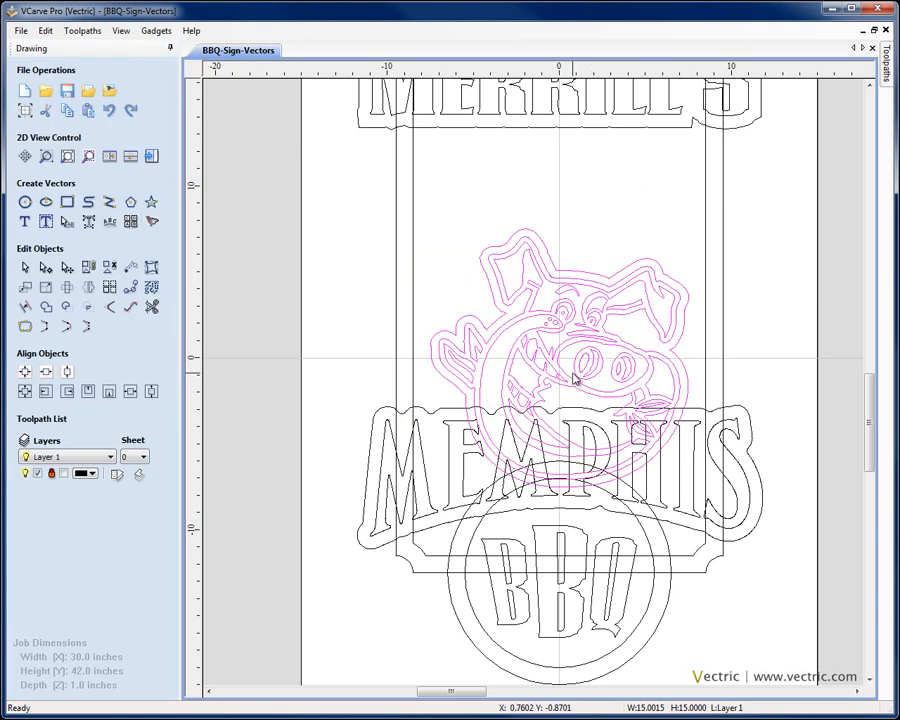
click(560, 378)
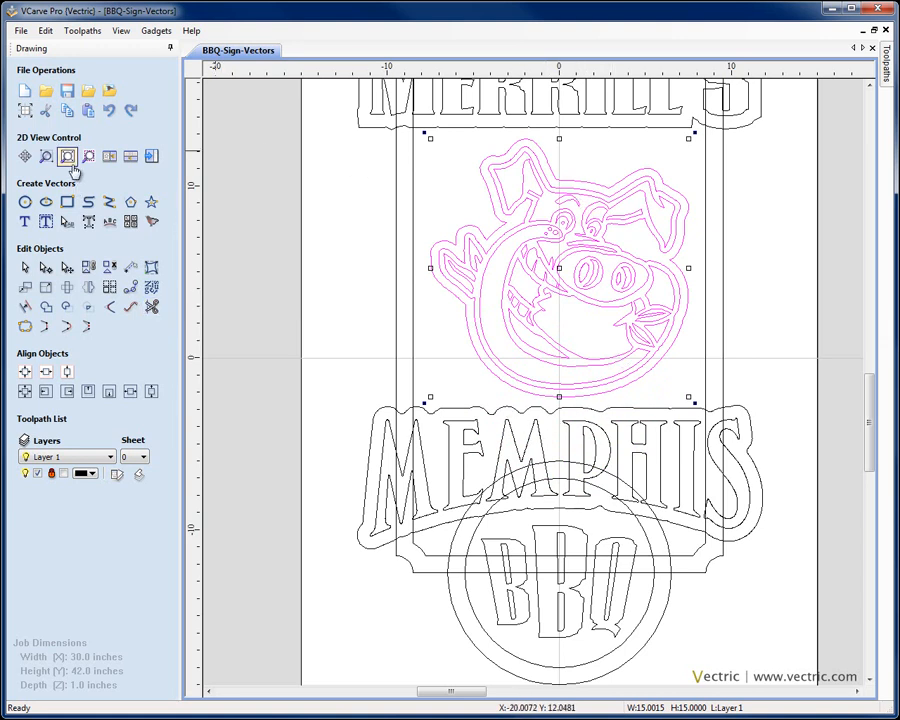
click(68, 156)
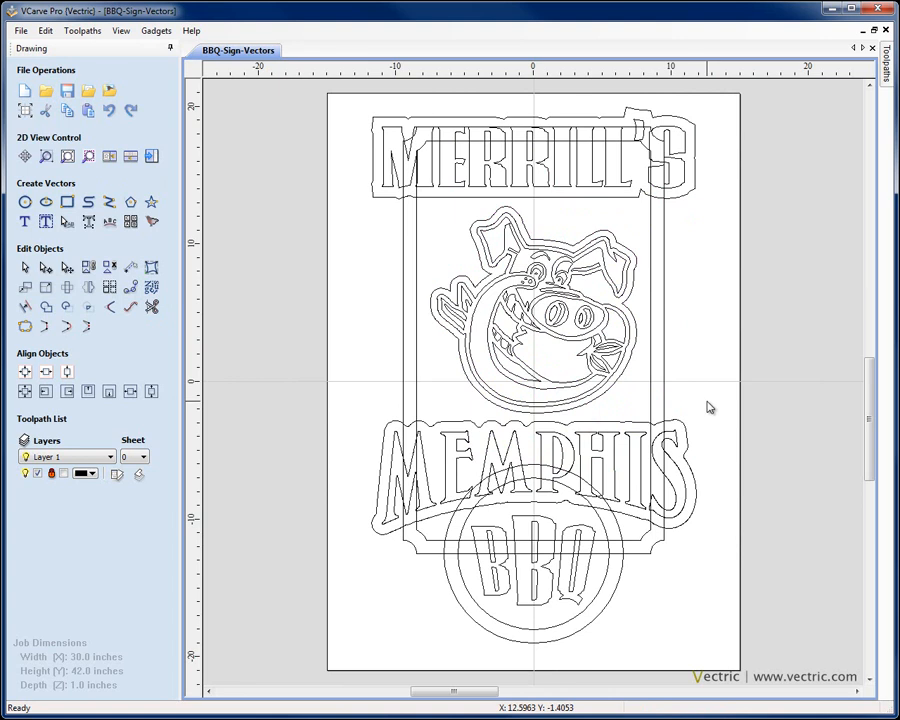
mouse_move(418, 368)
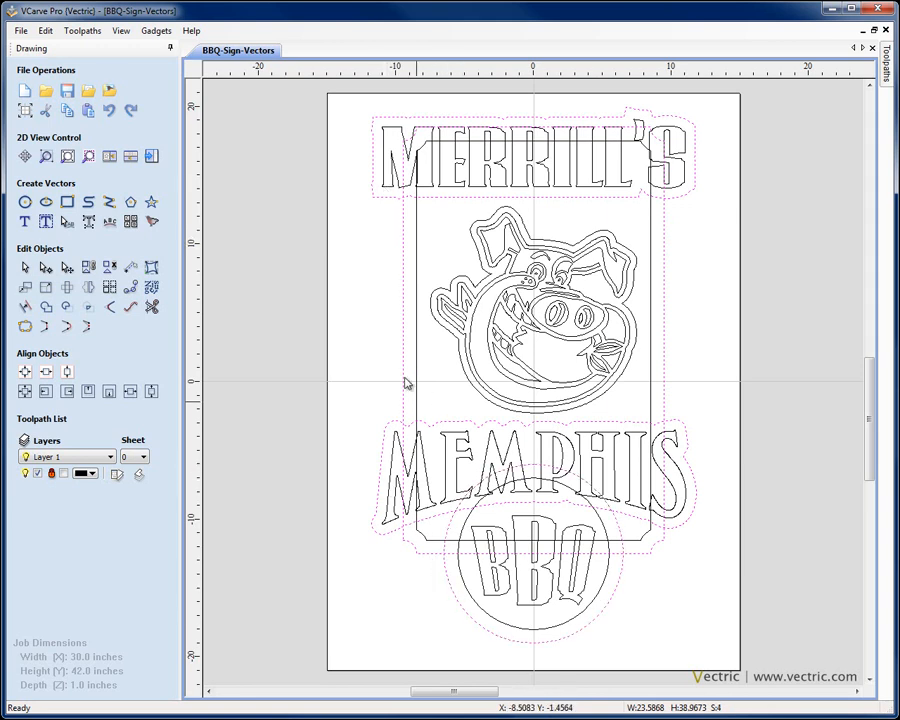
mouse_move(408, 386)
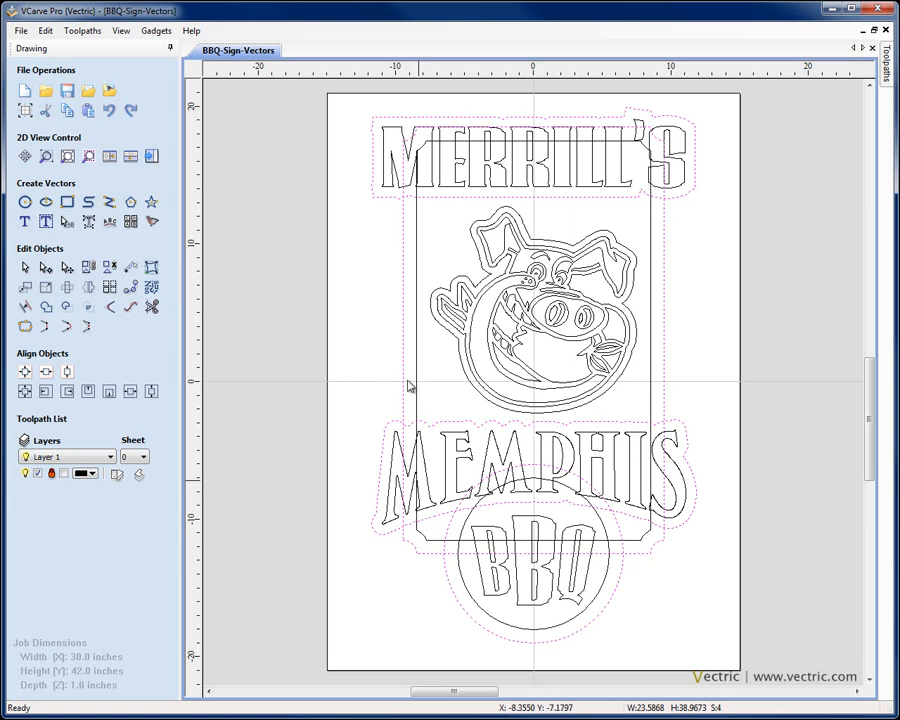
mouse_move(450, 592)
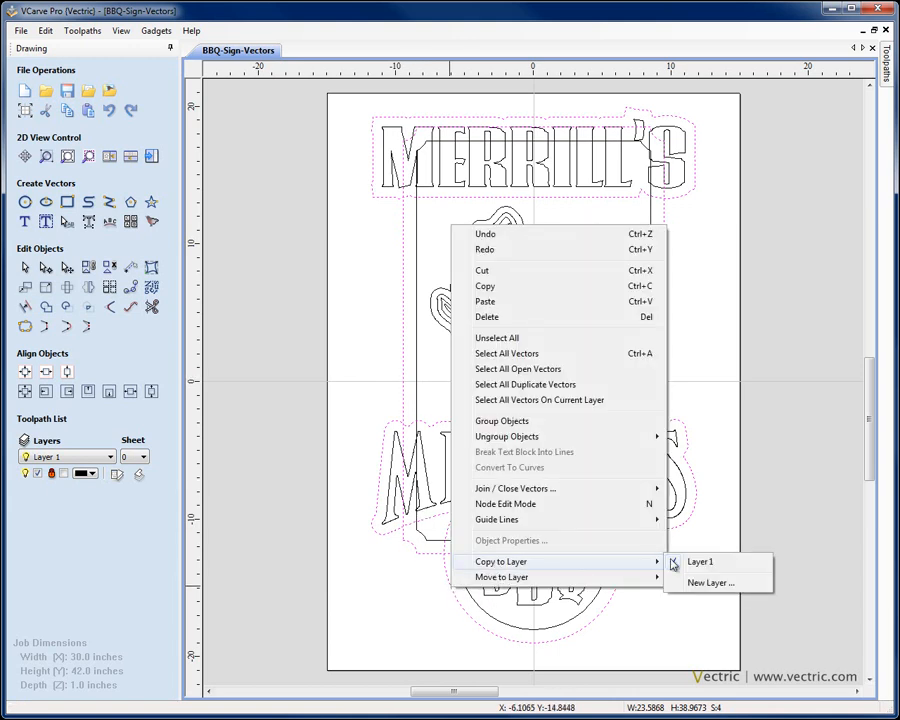
- Copy the selected outer boundary vectors to a new layer named Outline
click(710, 582)
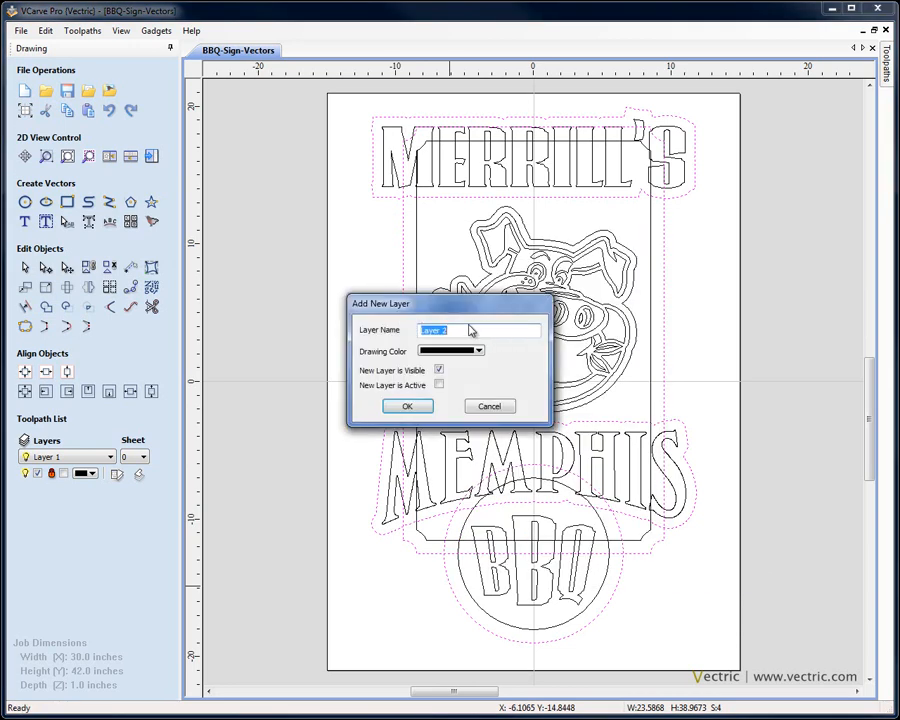
text(Outline)
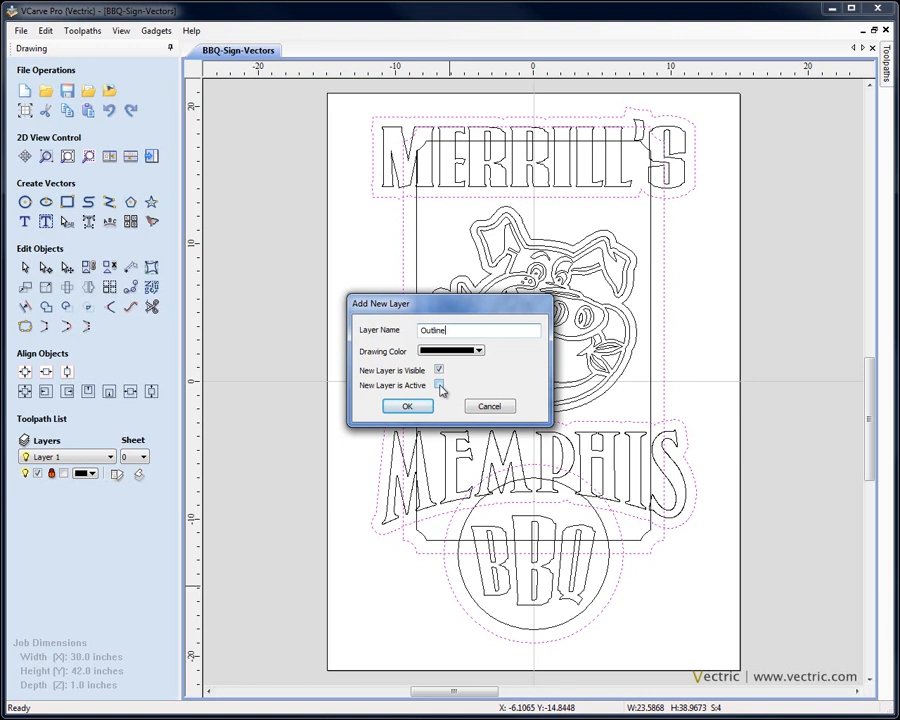
click(406, 406)
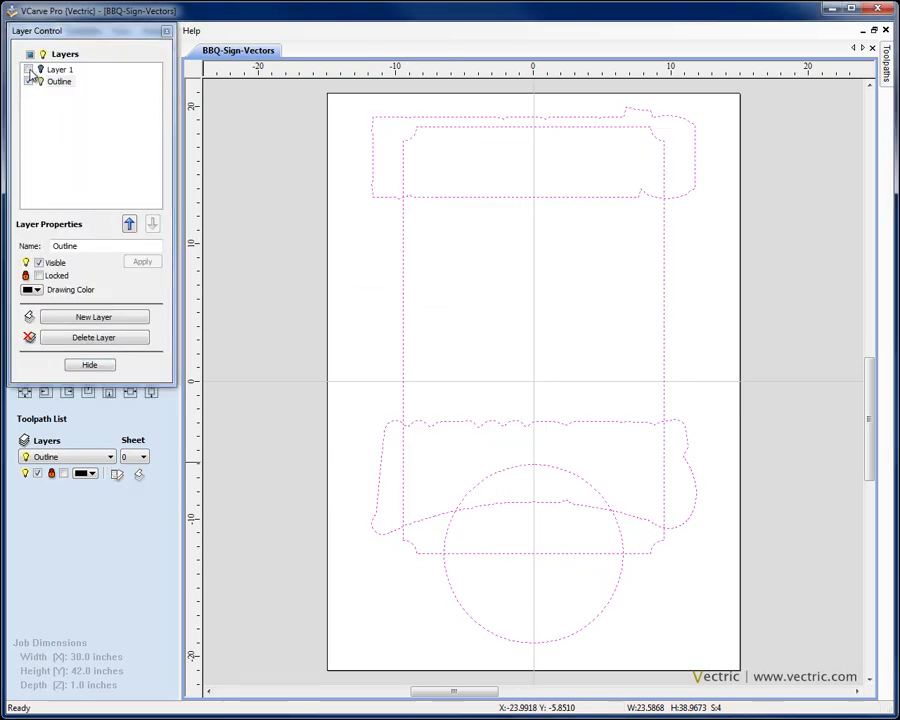
- Weld the Outline shapes into one silhouette, offset it outwards 0.3 in, and show all layers
click(88, 364)
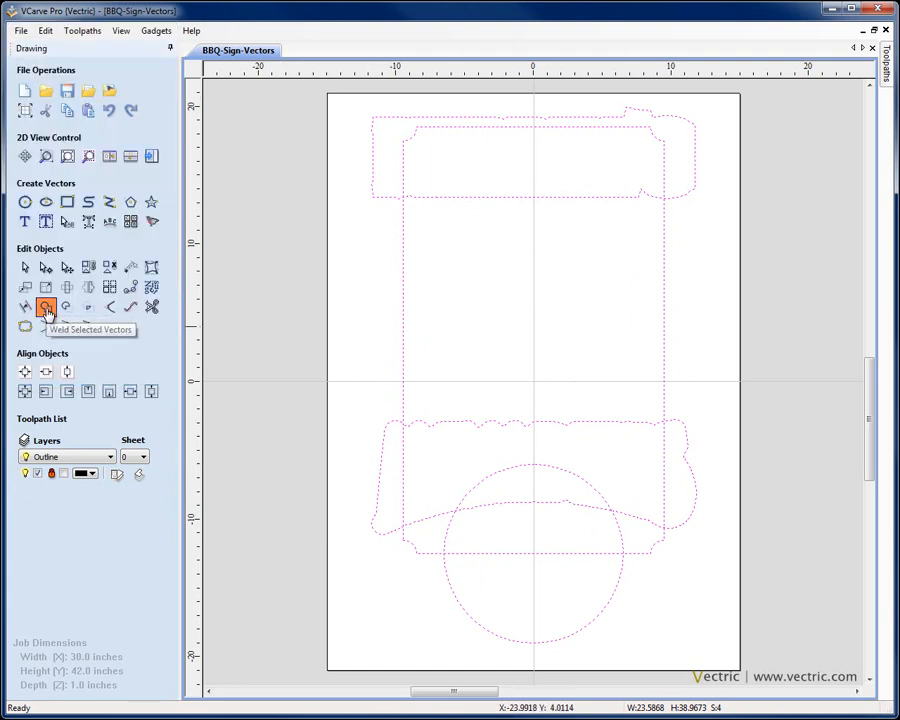
click(46, 308)
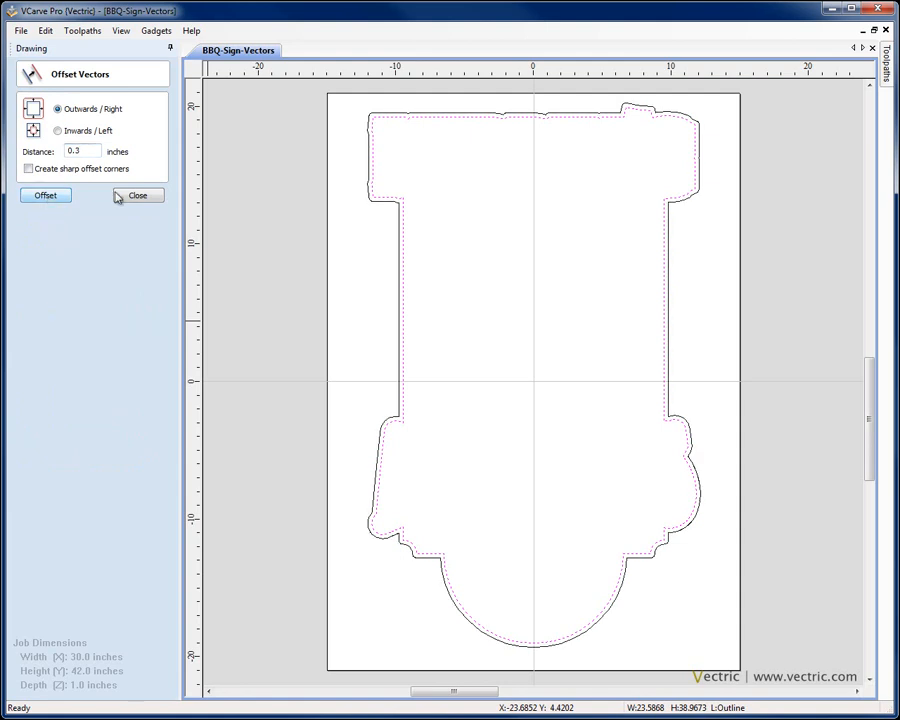
click(136, 196)
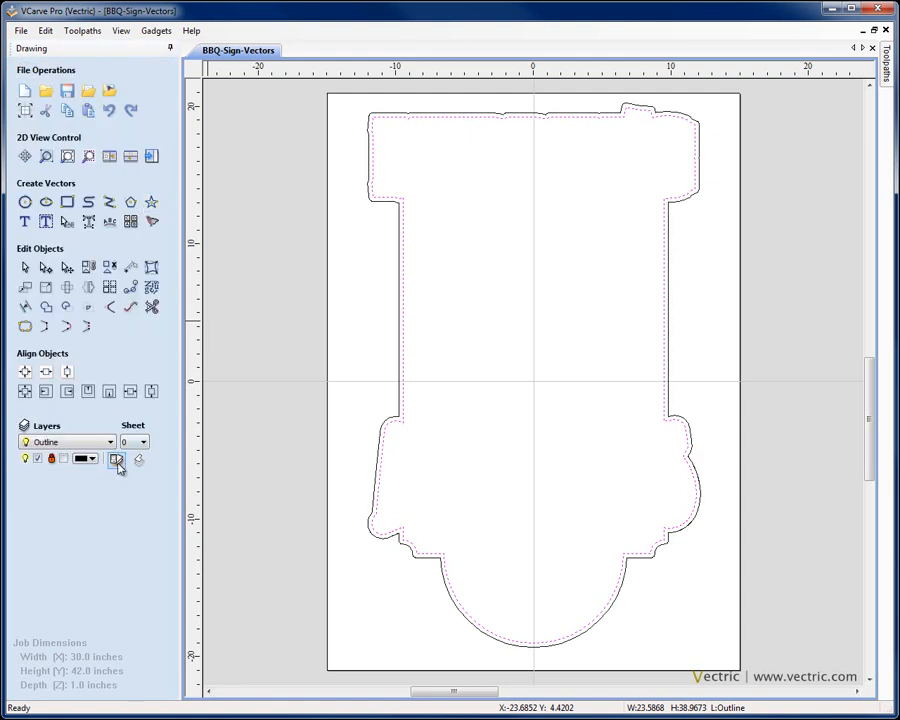
click(116, 458)
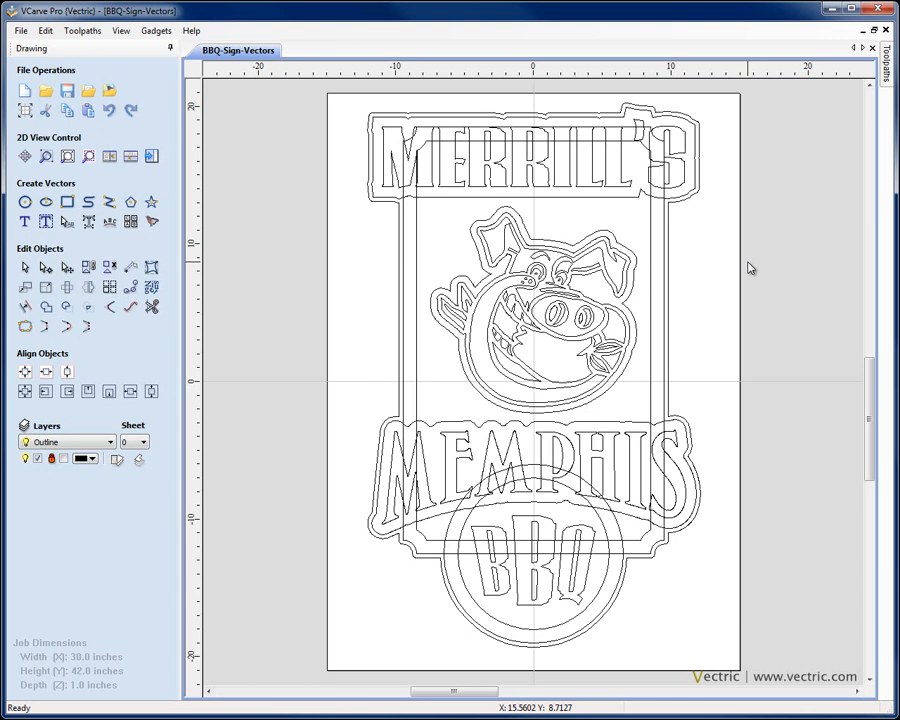
- Save the sign as BBQ-Sign-Vectors.crv, replacing the existing file
click(20, 30)
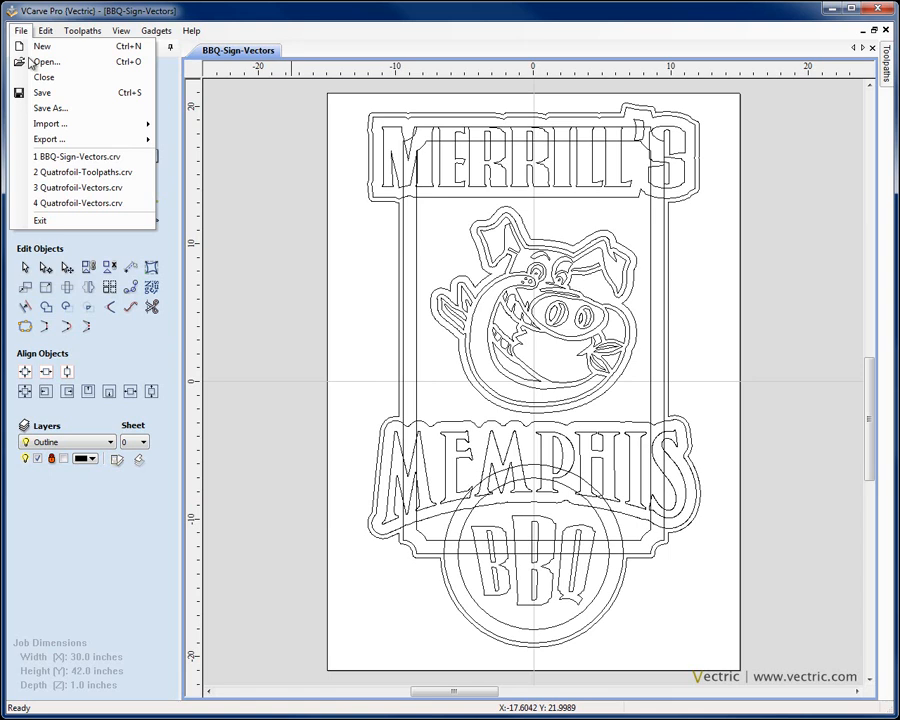
click(50, 108)
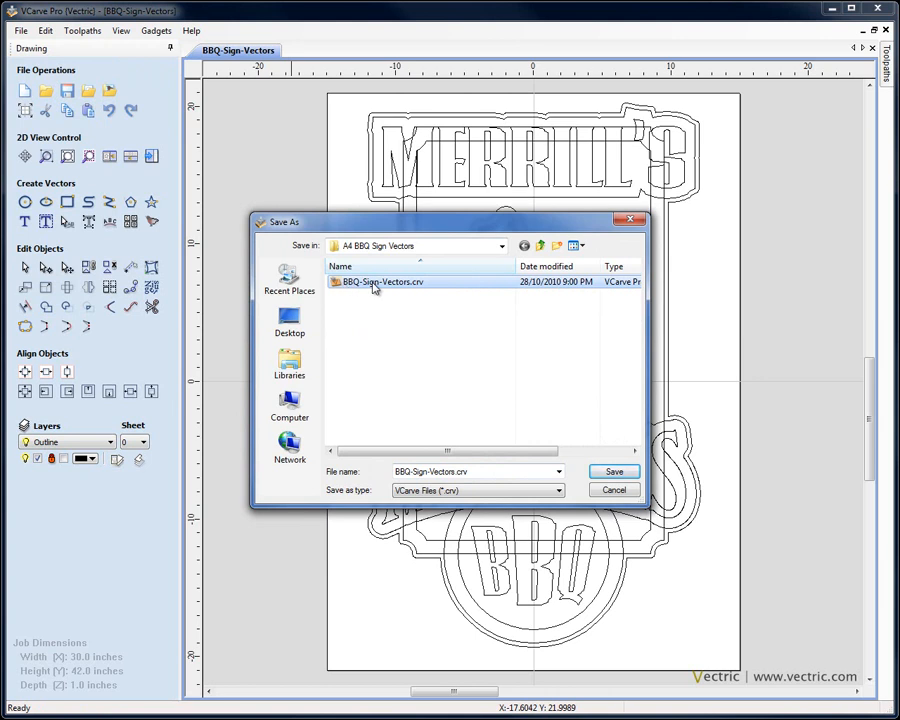
click(614, 472)
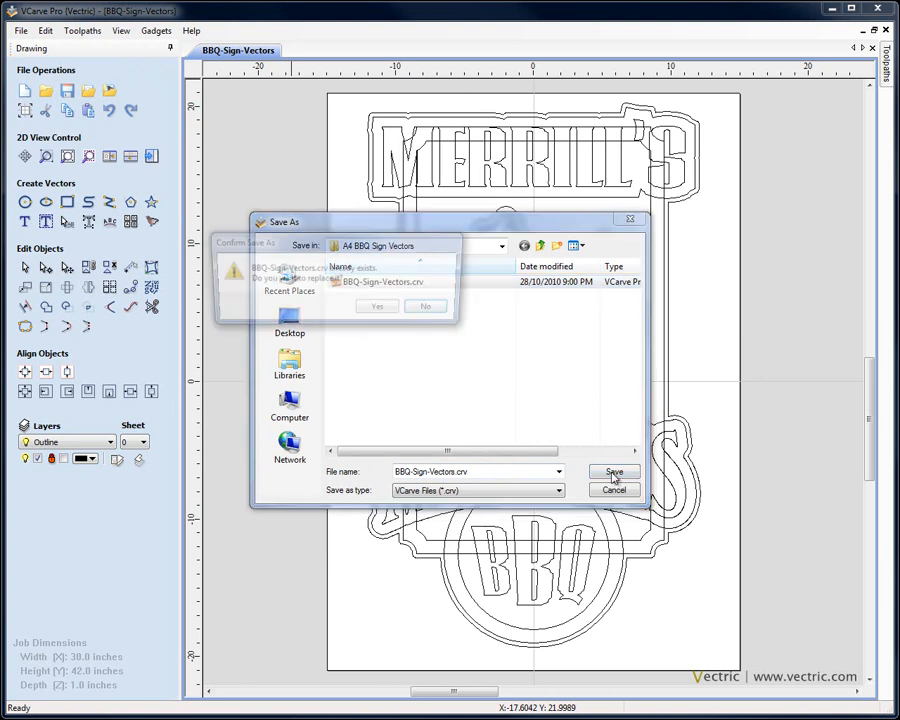
click(376, 304)
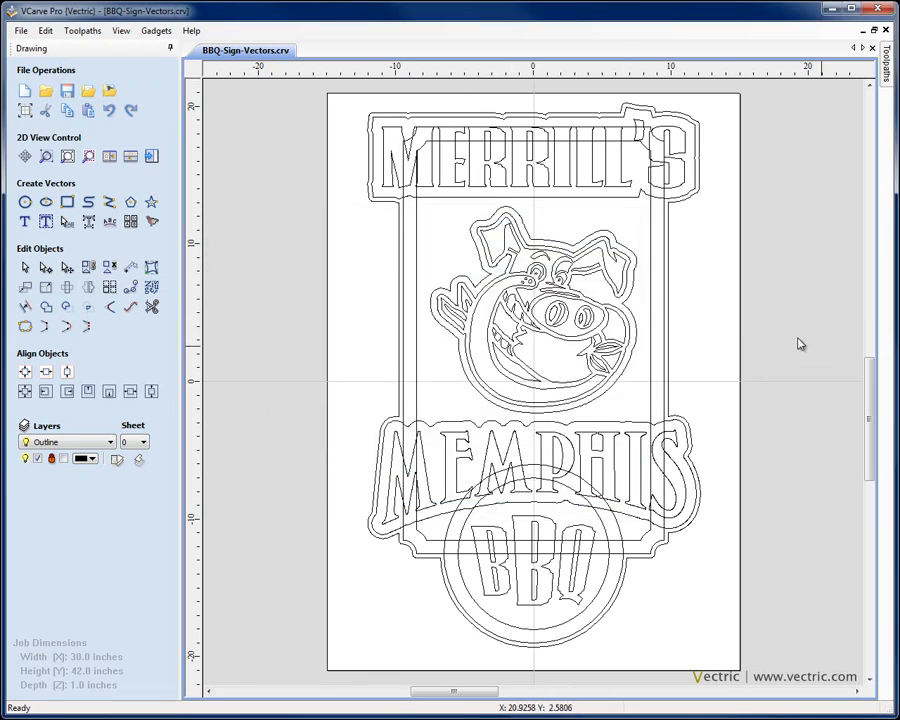